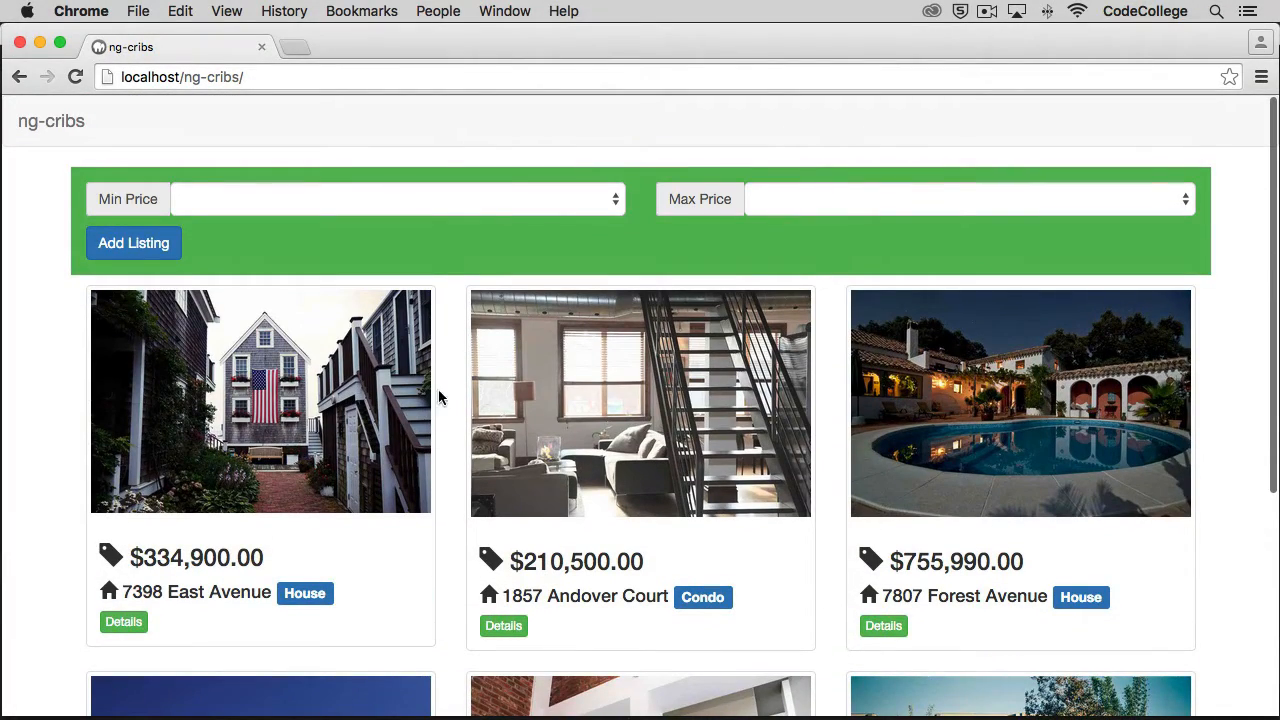
Open the Add Listing form and try entering '123 Any S' with price 10000
left_click(133, 242)
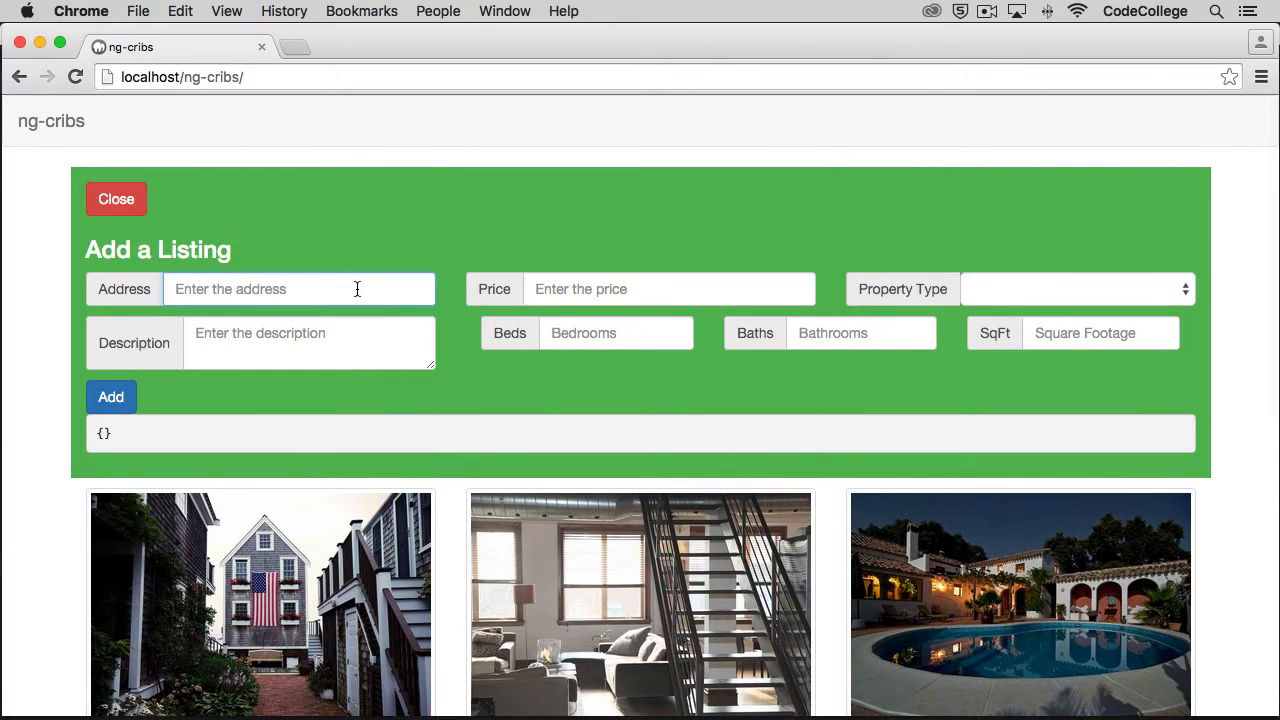
type("123 Any S")
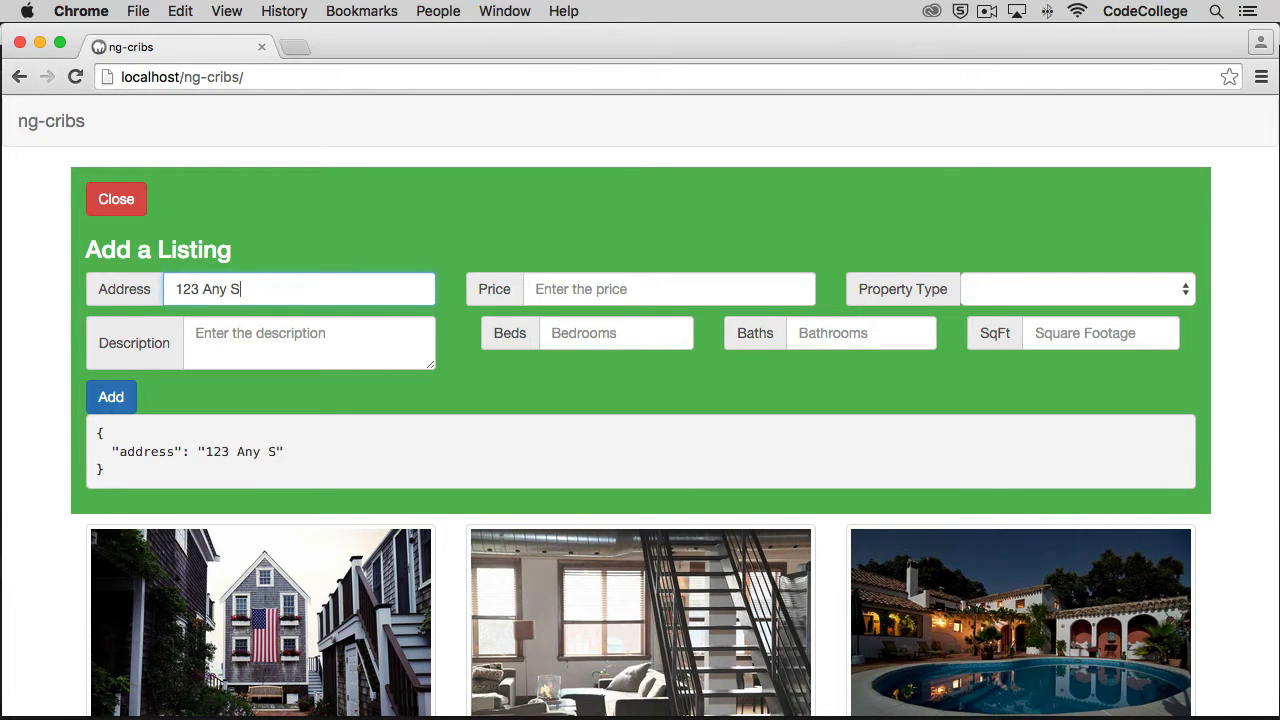
type("10000")
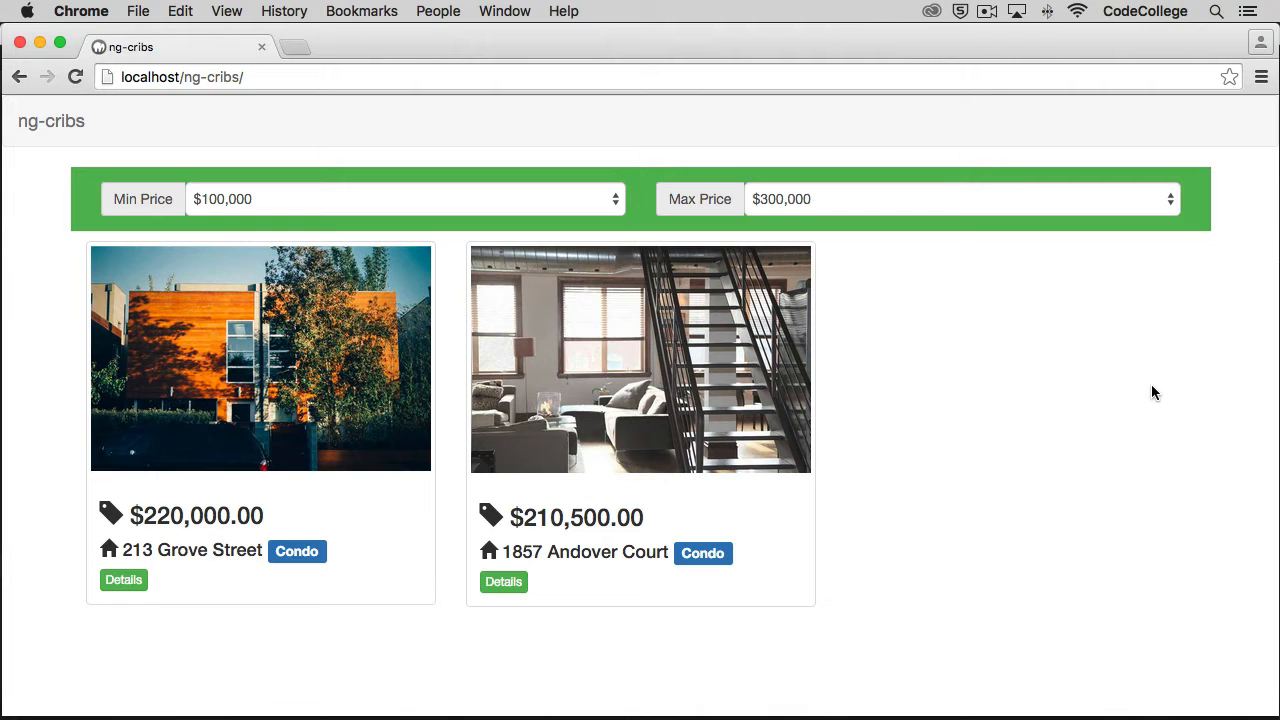
mouse_move(43, 174)
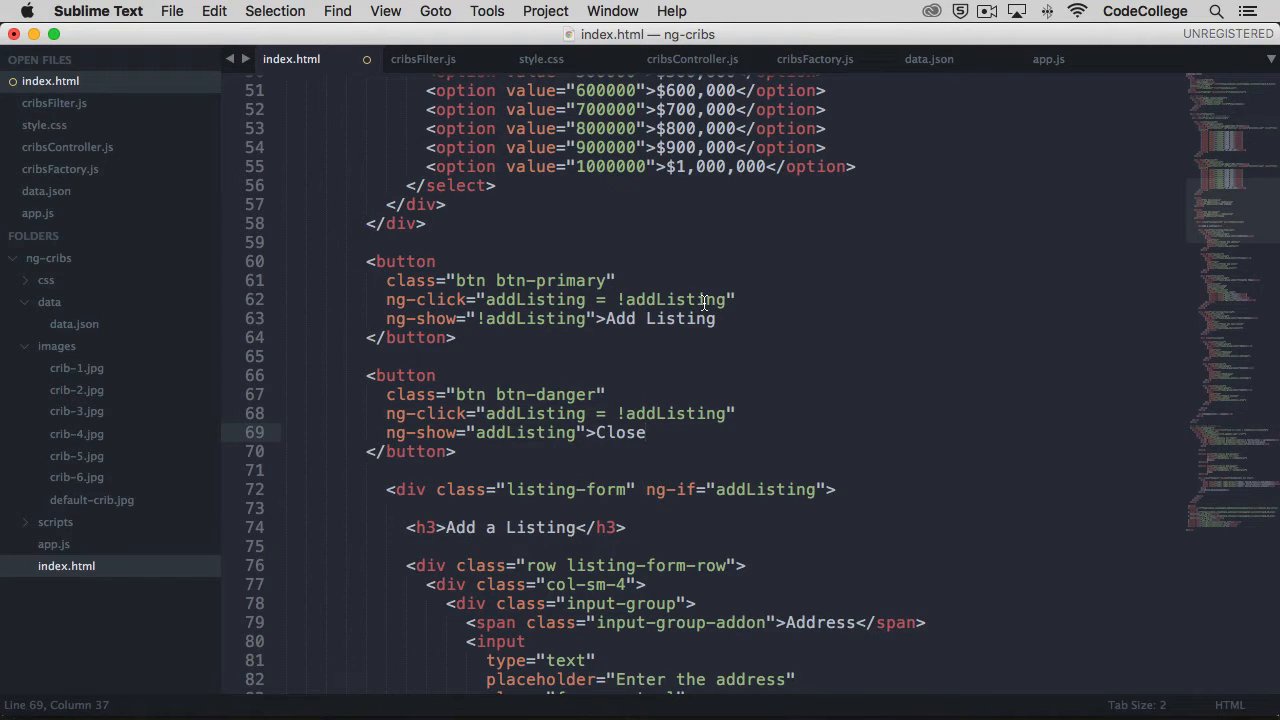
mouse_move(550, 299)
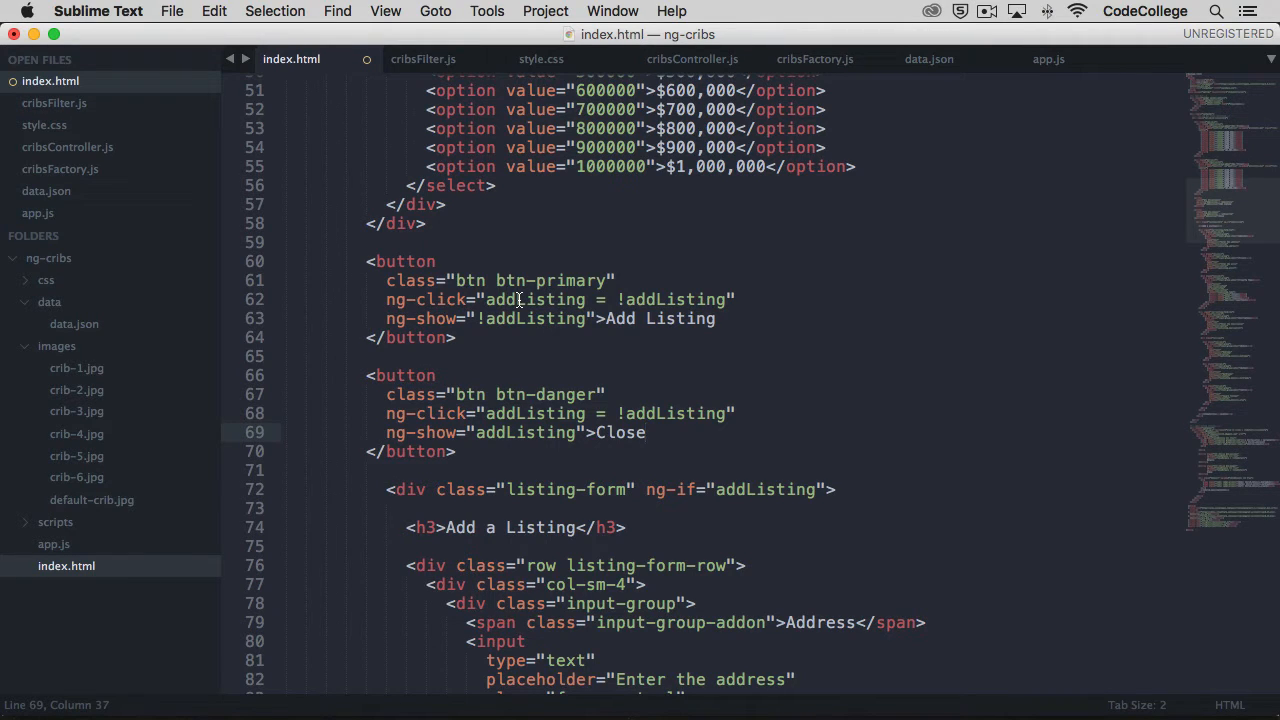
mouse_move(562, 280)
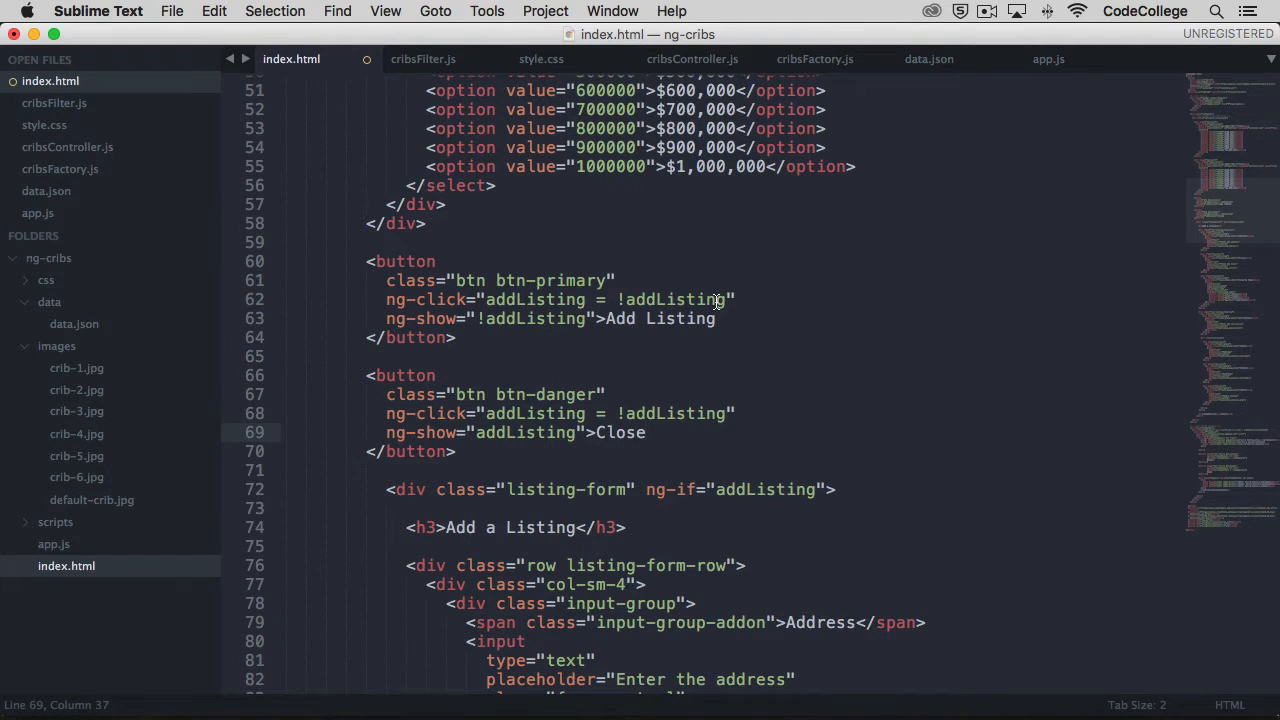
scroll("down", 3)
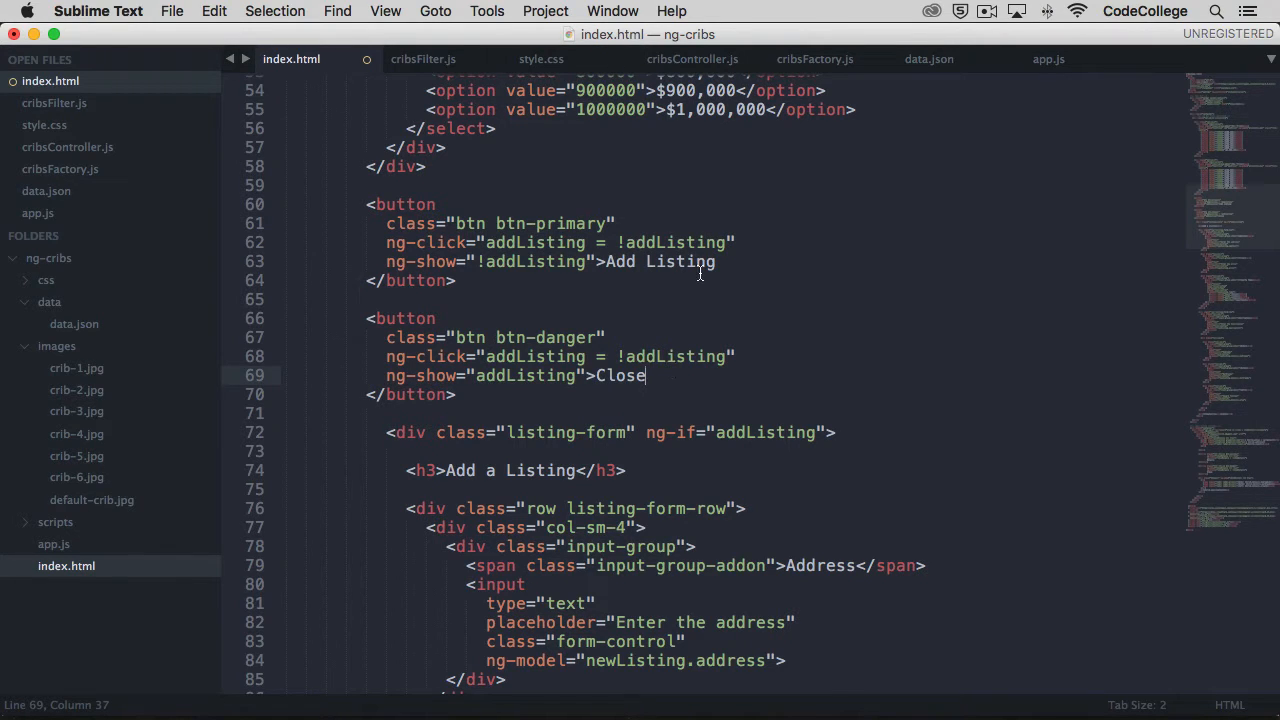
mouse_move(740, 270)
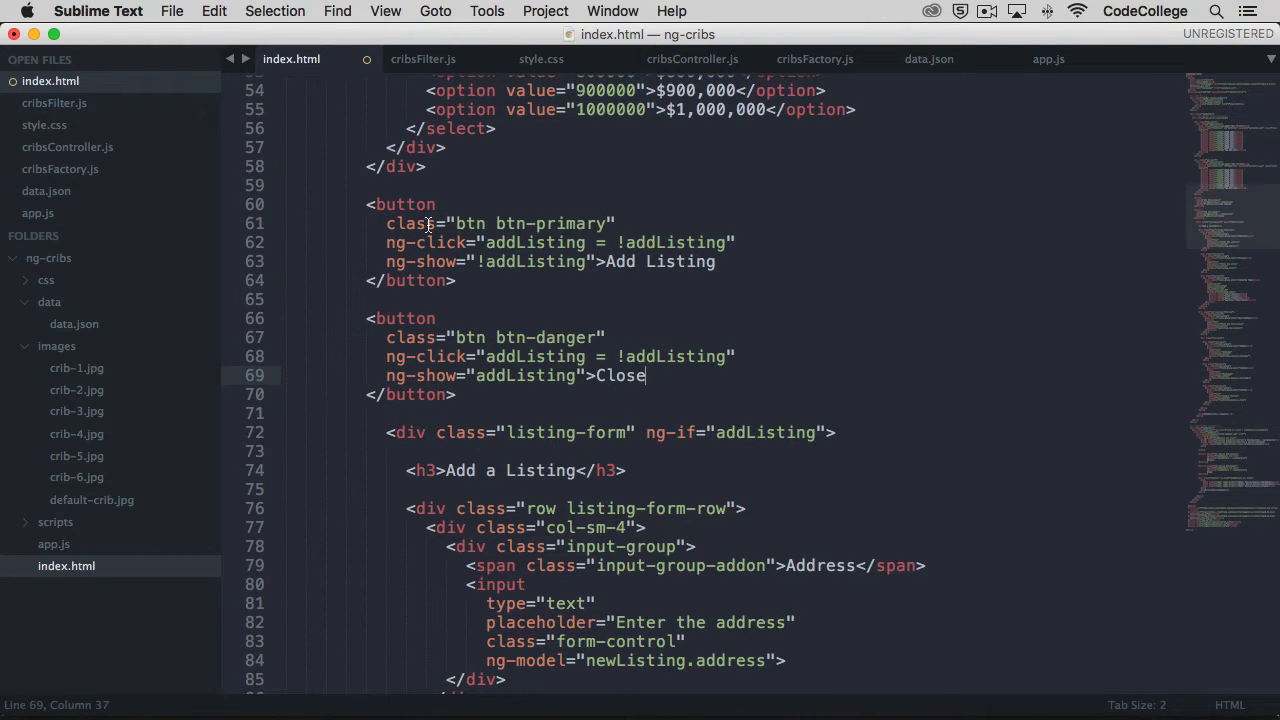
mouse_move(575, 223)
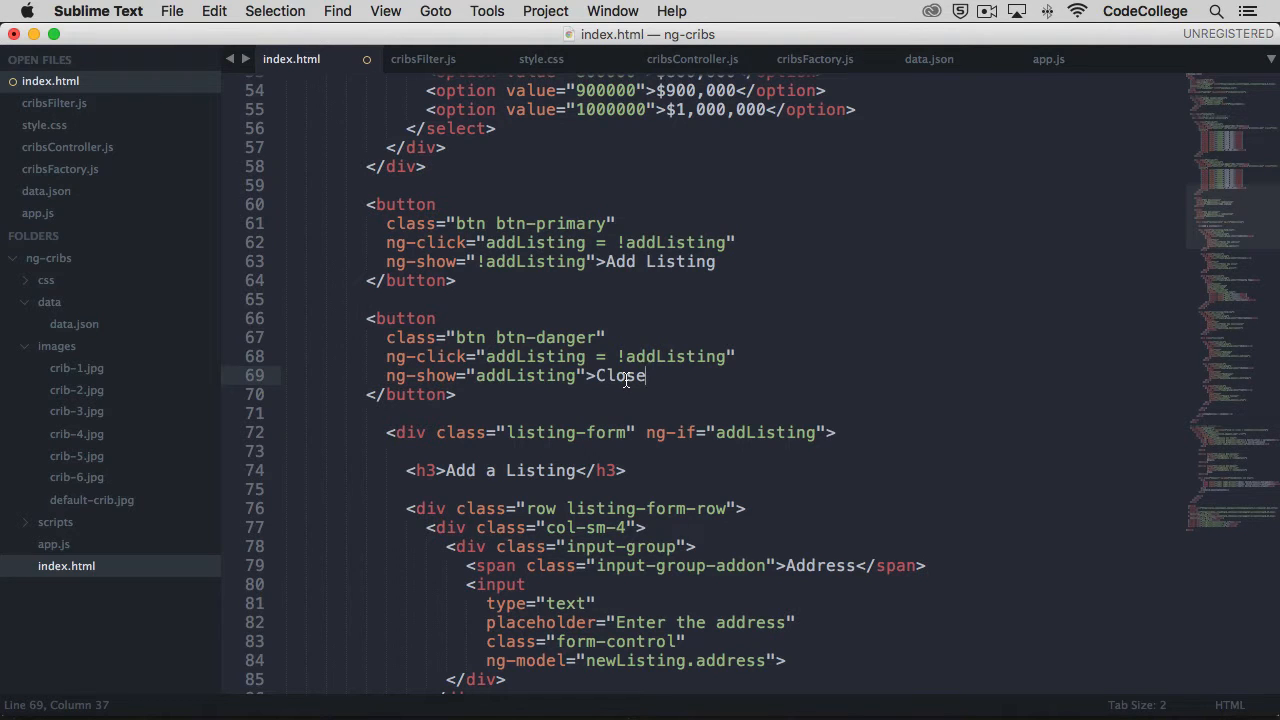
scroll("down", 3)
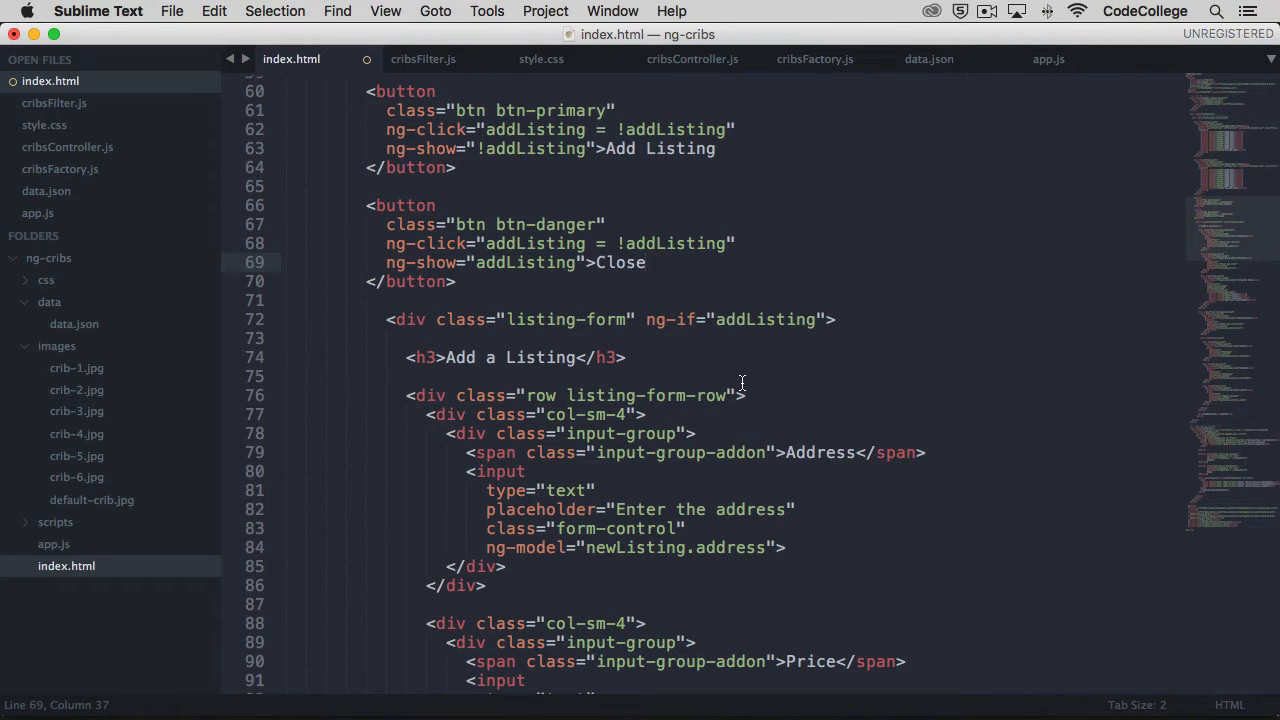
scroll("down", 3)
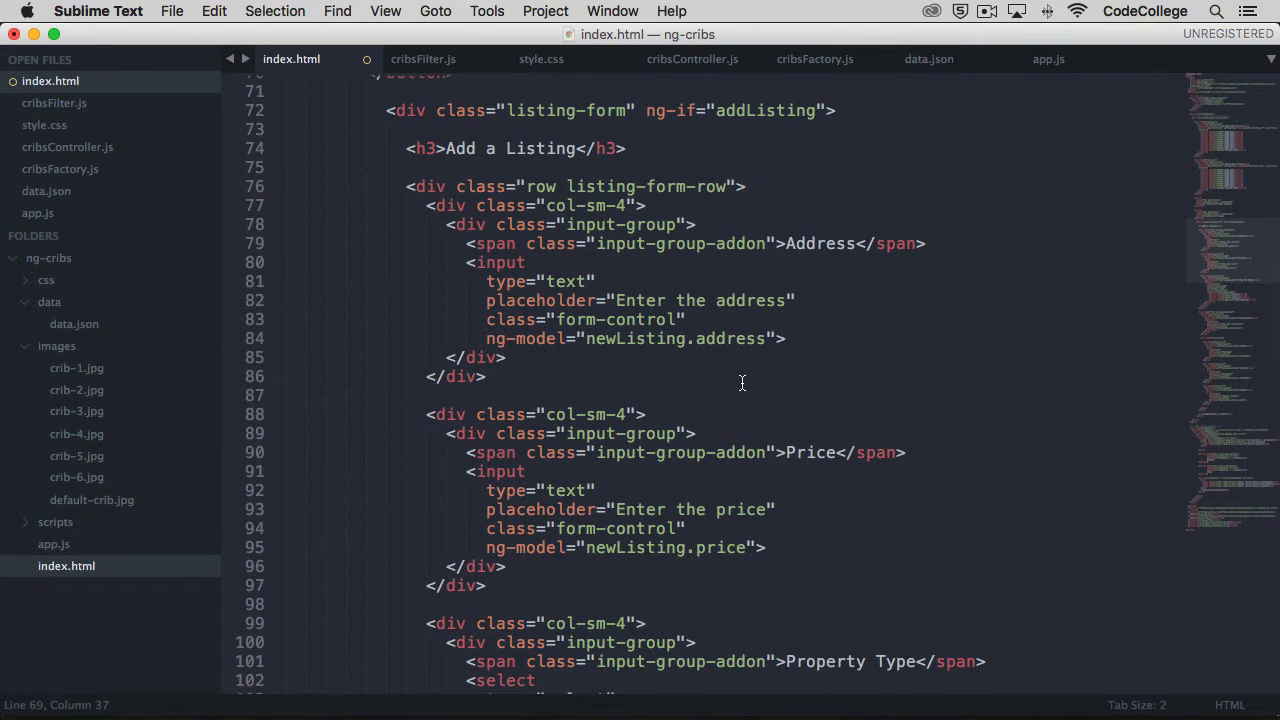
mouse_move(653, 138)
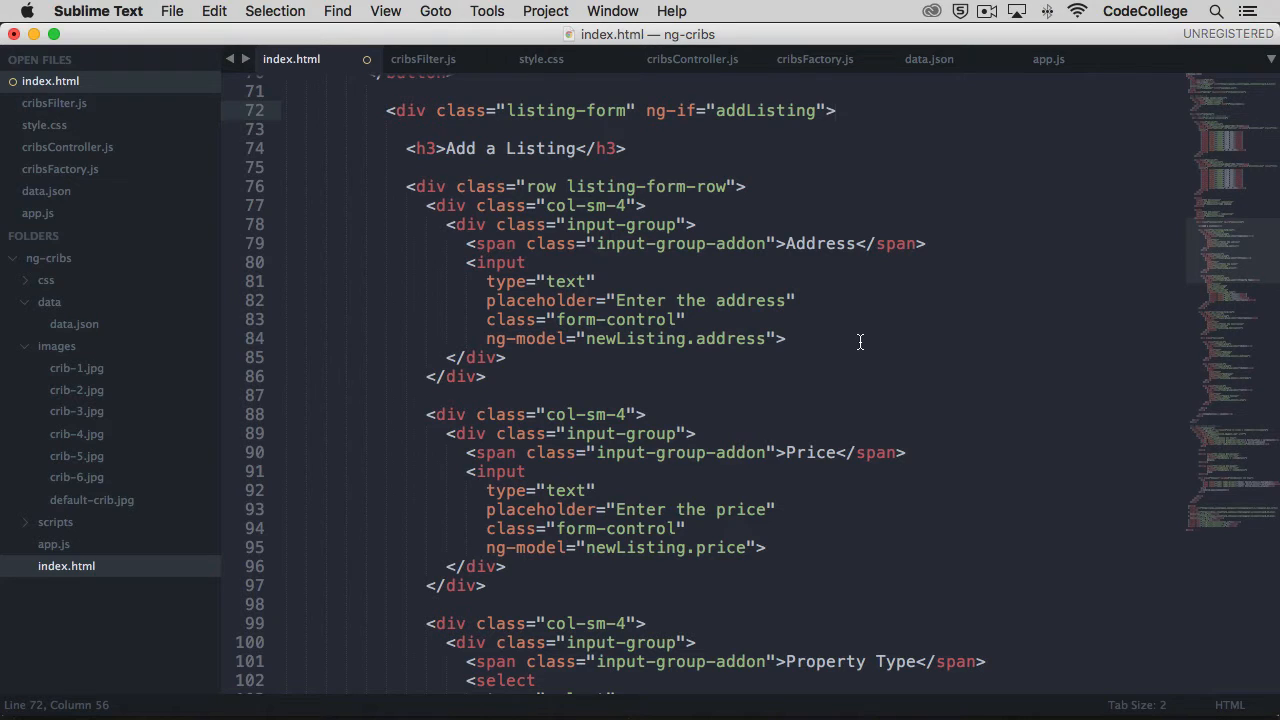
mouse_move(785, 115)
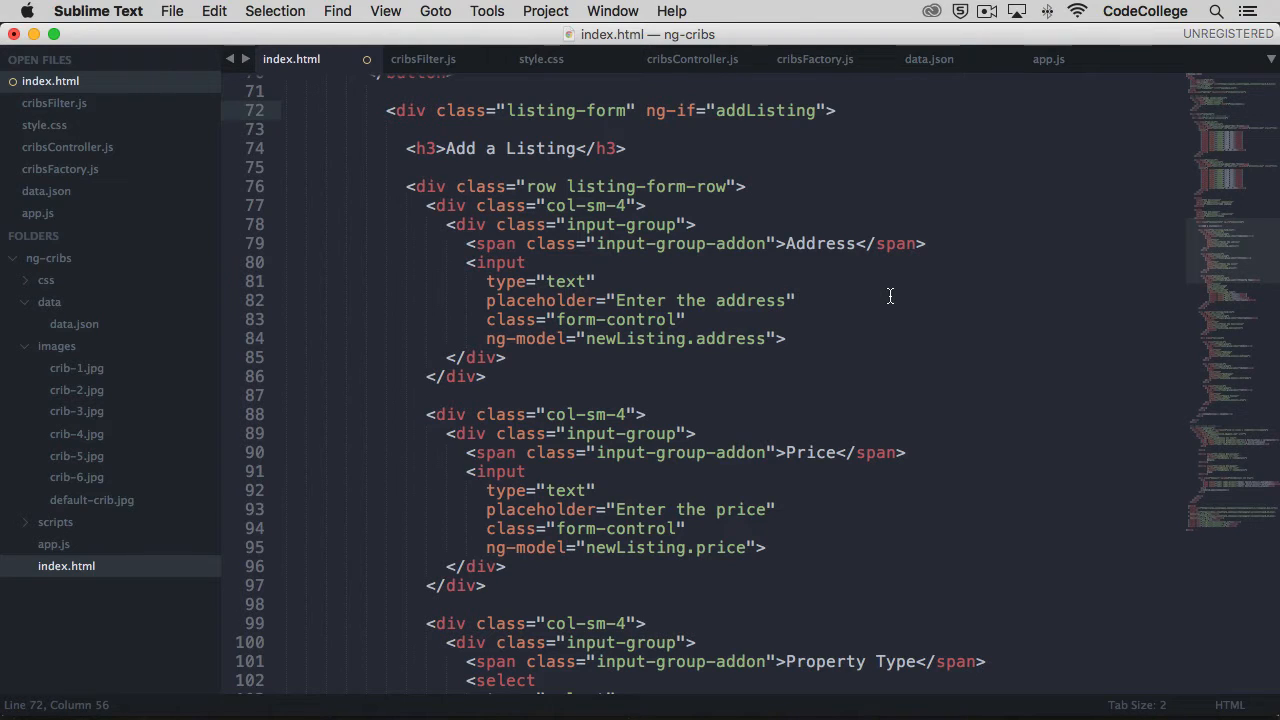
mouse_move(864, 207)
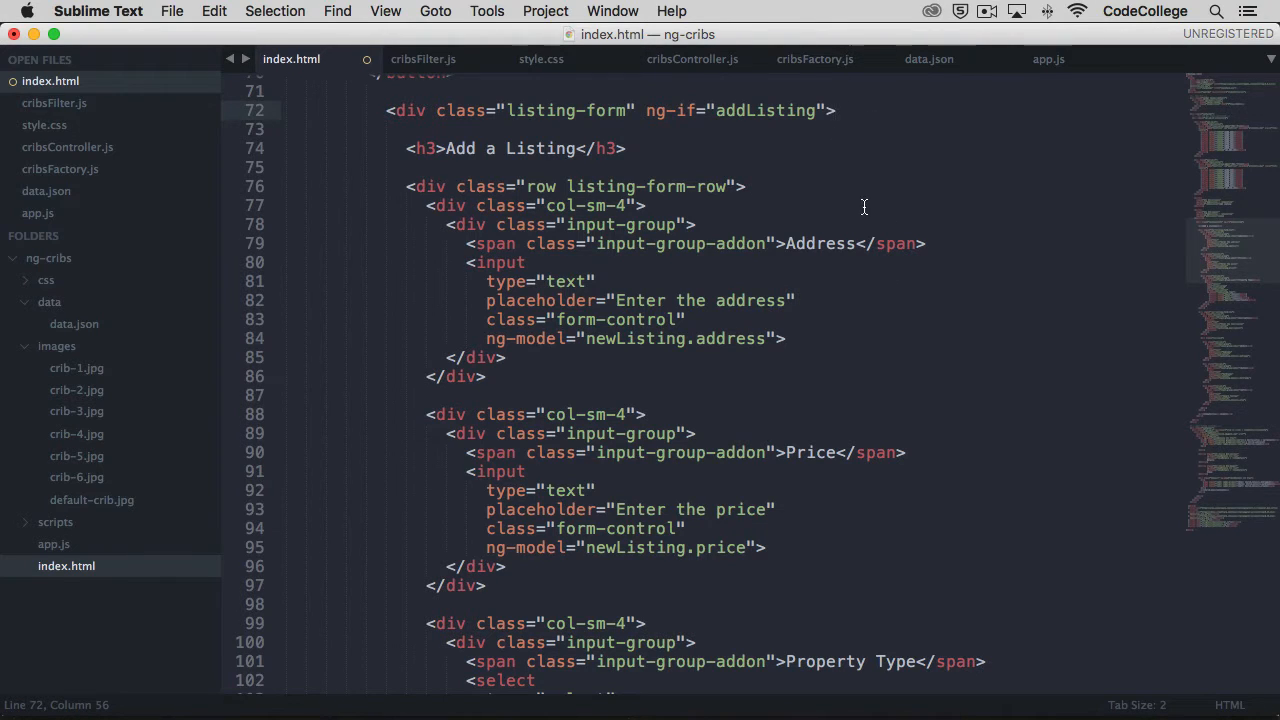
mouse_move(894, 291)
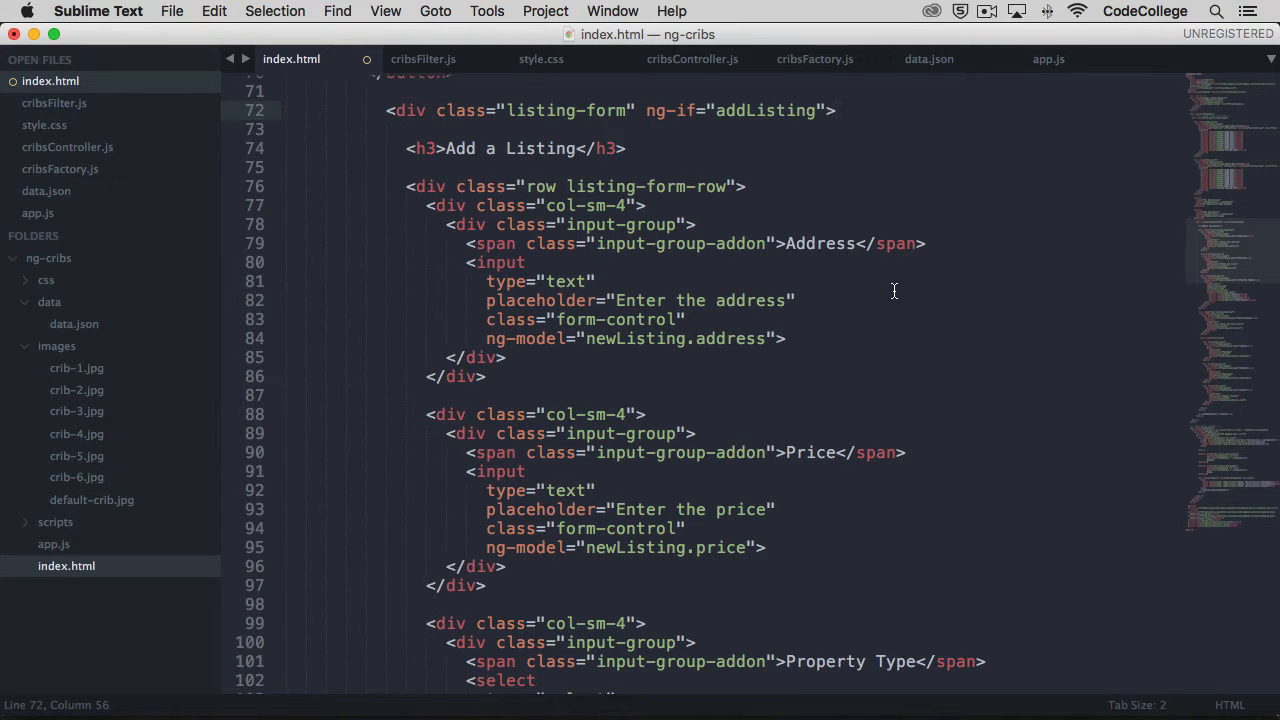
mouse_move(905, 316)
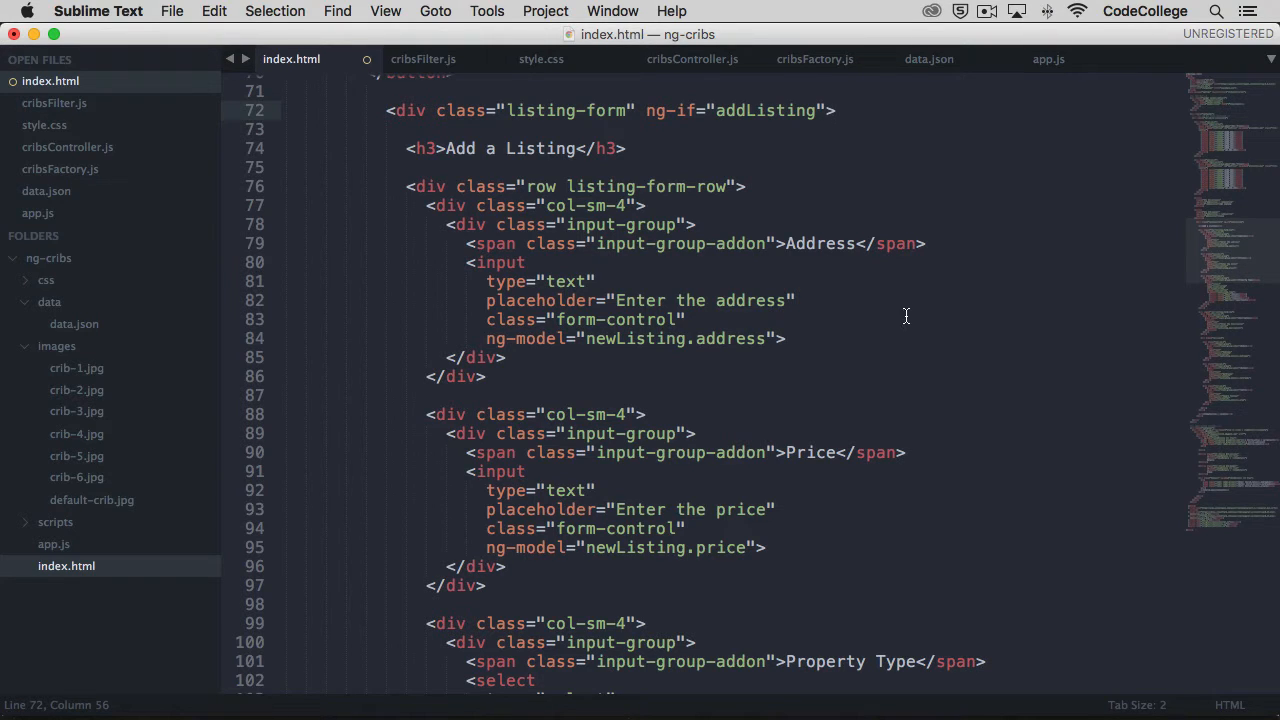
mouse_move(765, 114)
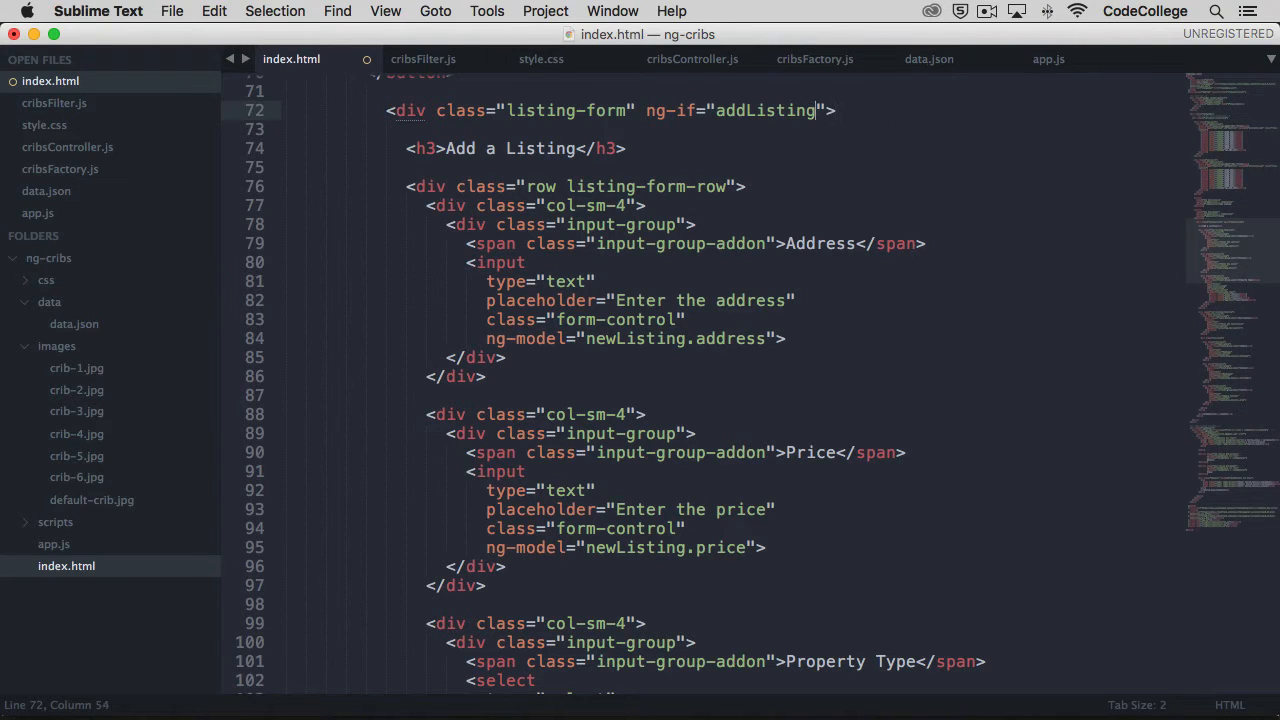
type("==")
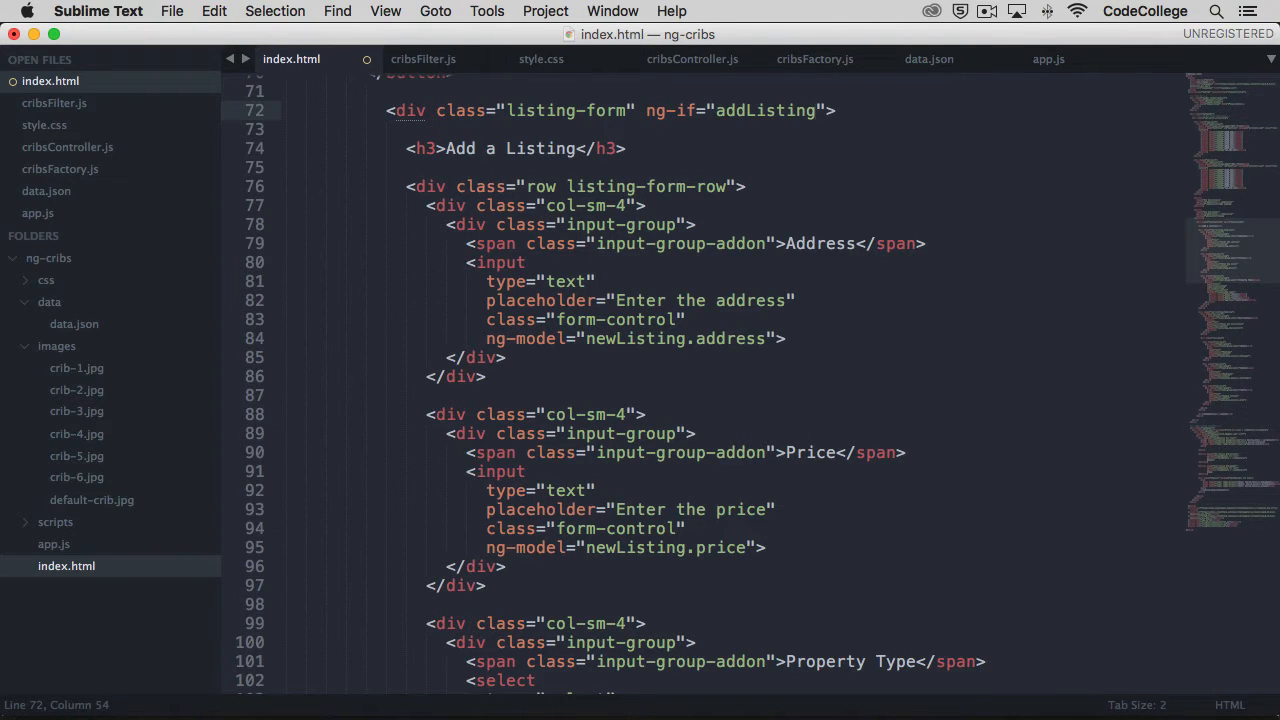
scroll("down", 3)
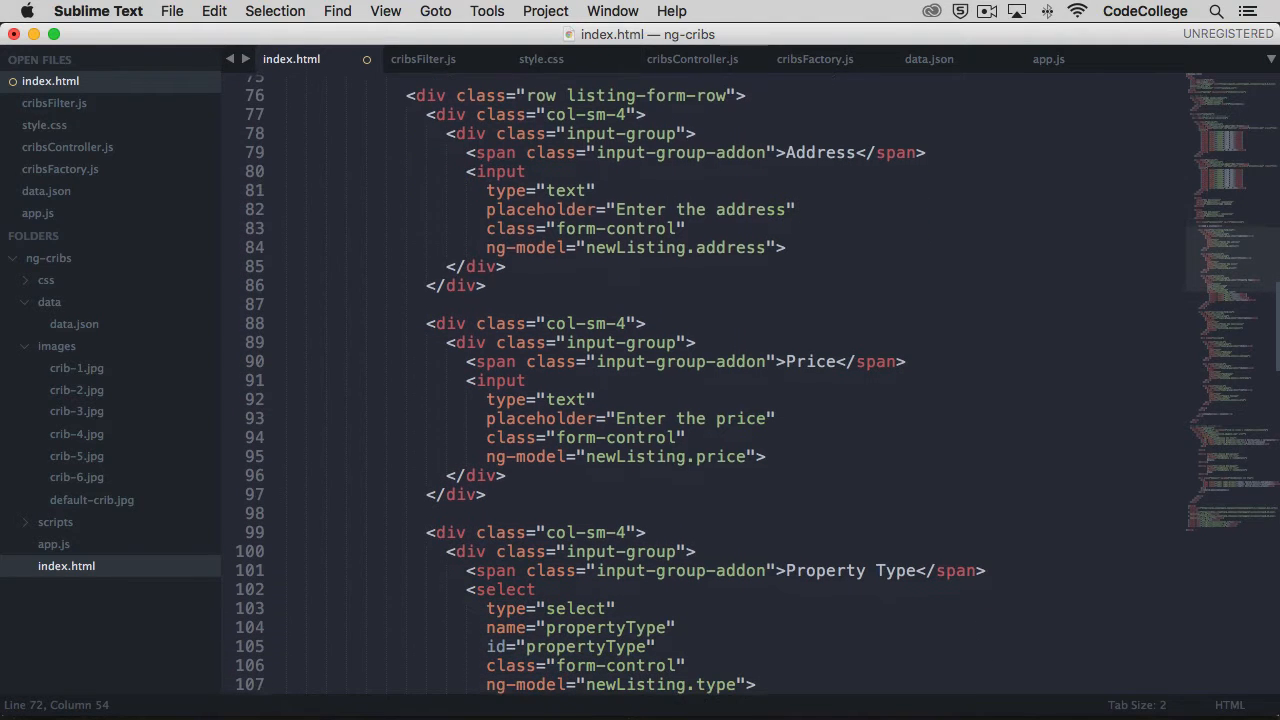
scroll("down", 3)
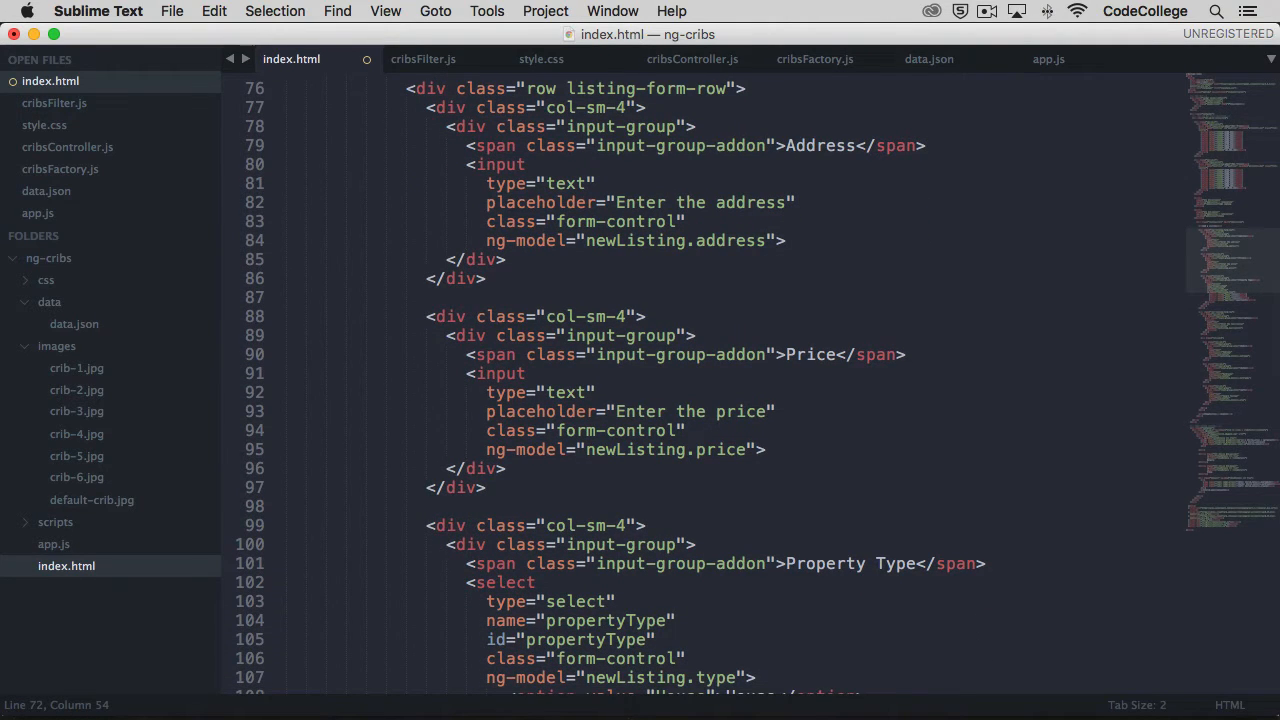
left_click(786, 240)
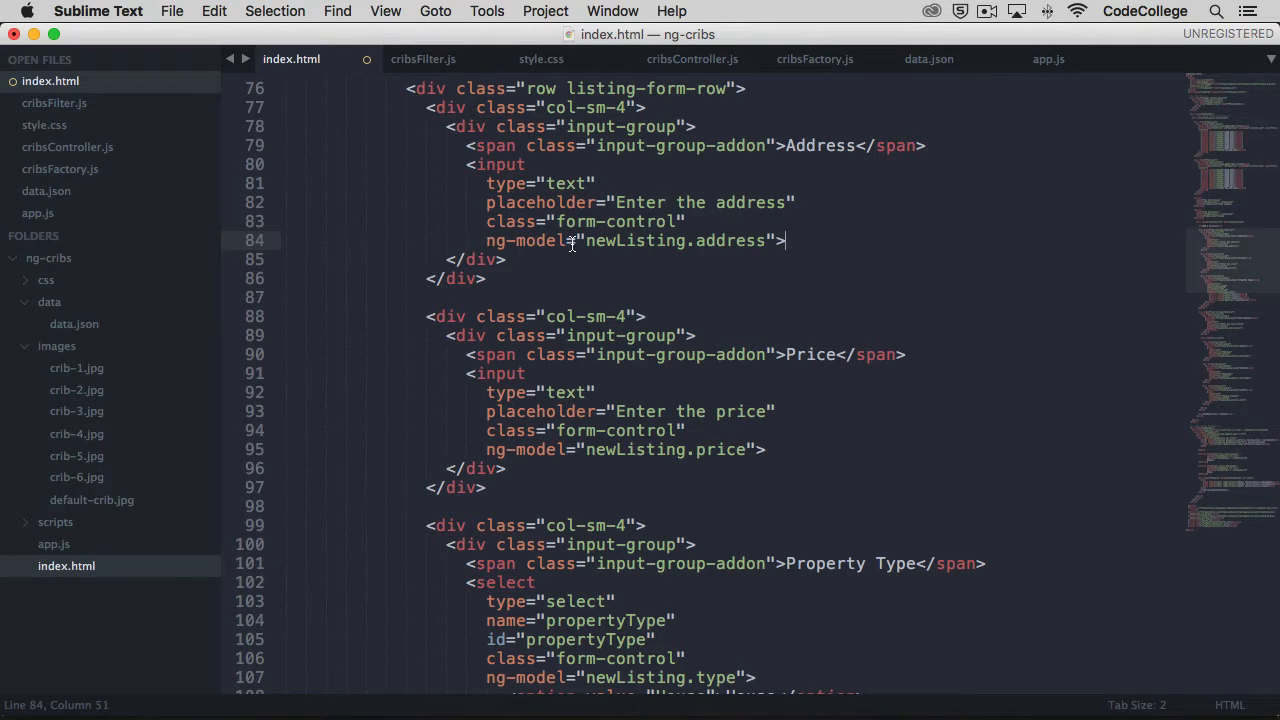
double_click(630, 240)
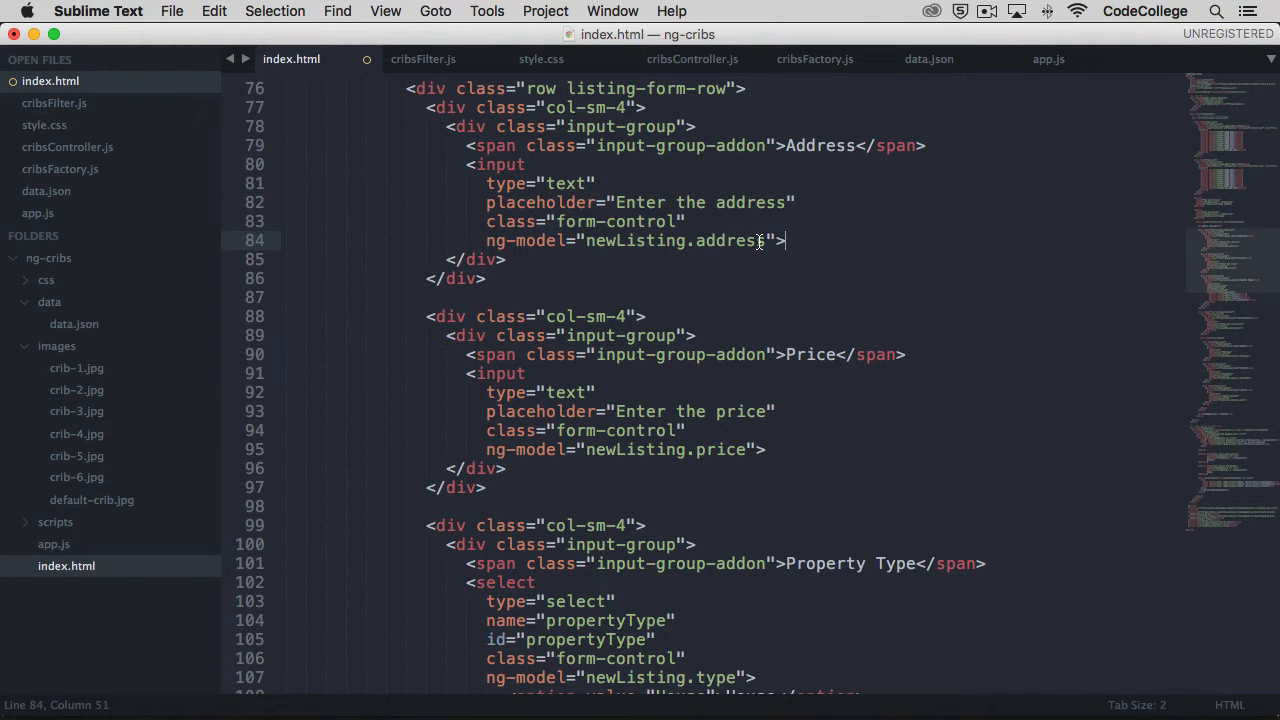
double_click(730, 240)
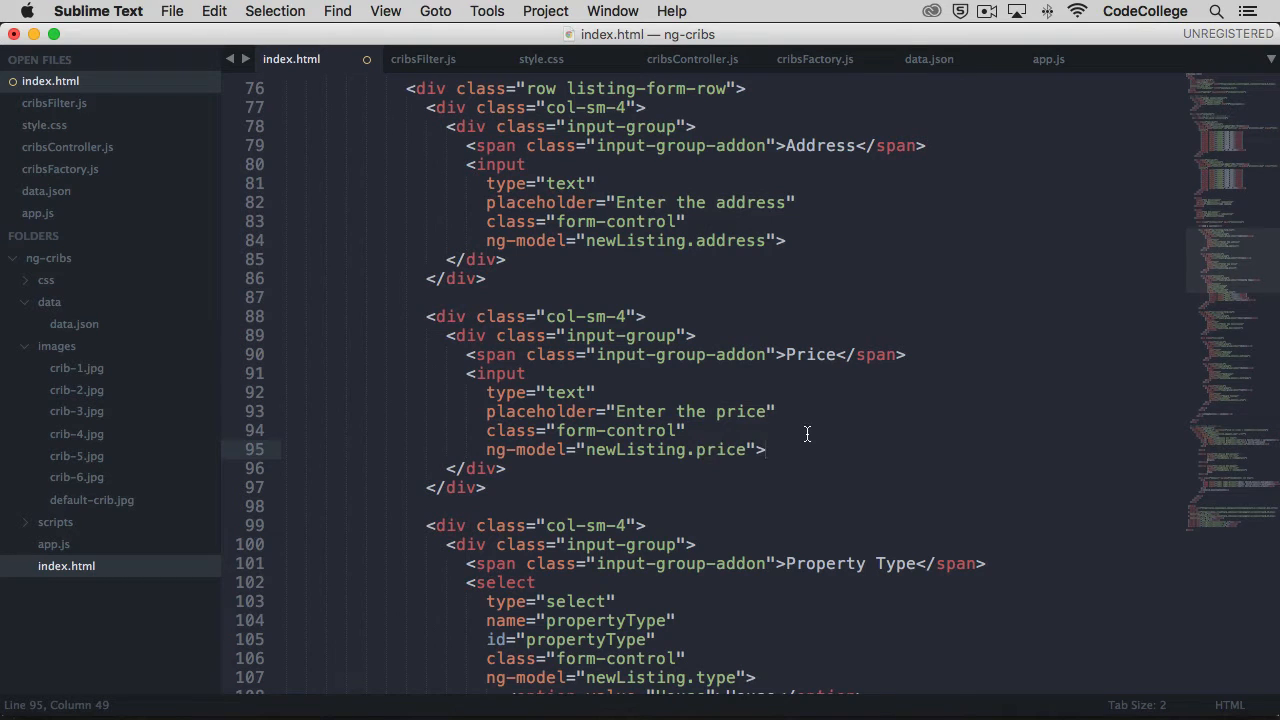
mouse_move(820, 470)
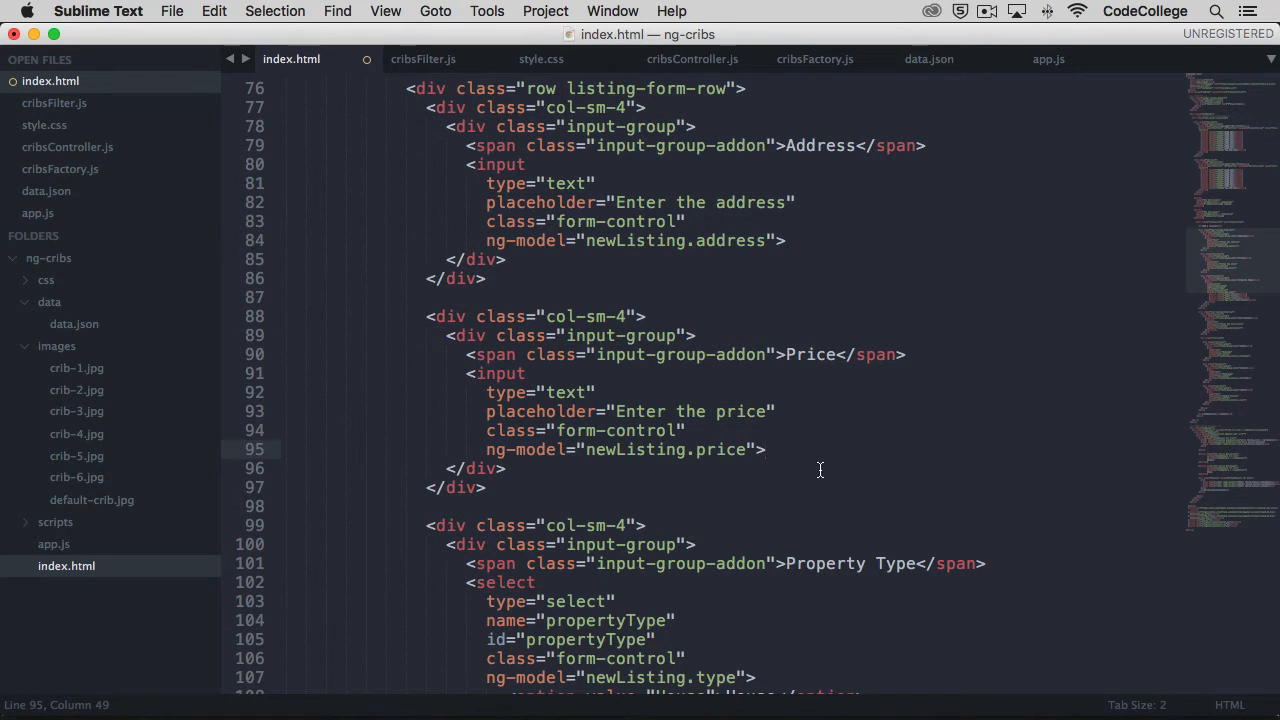
mouse_move(820, 467)
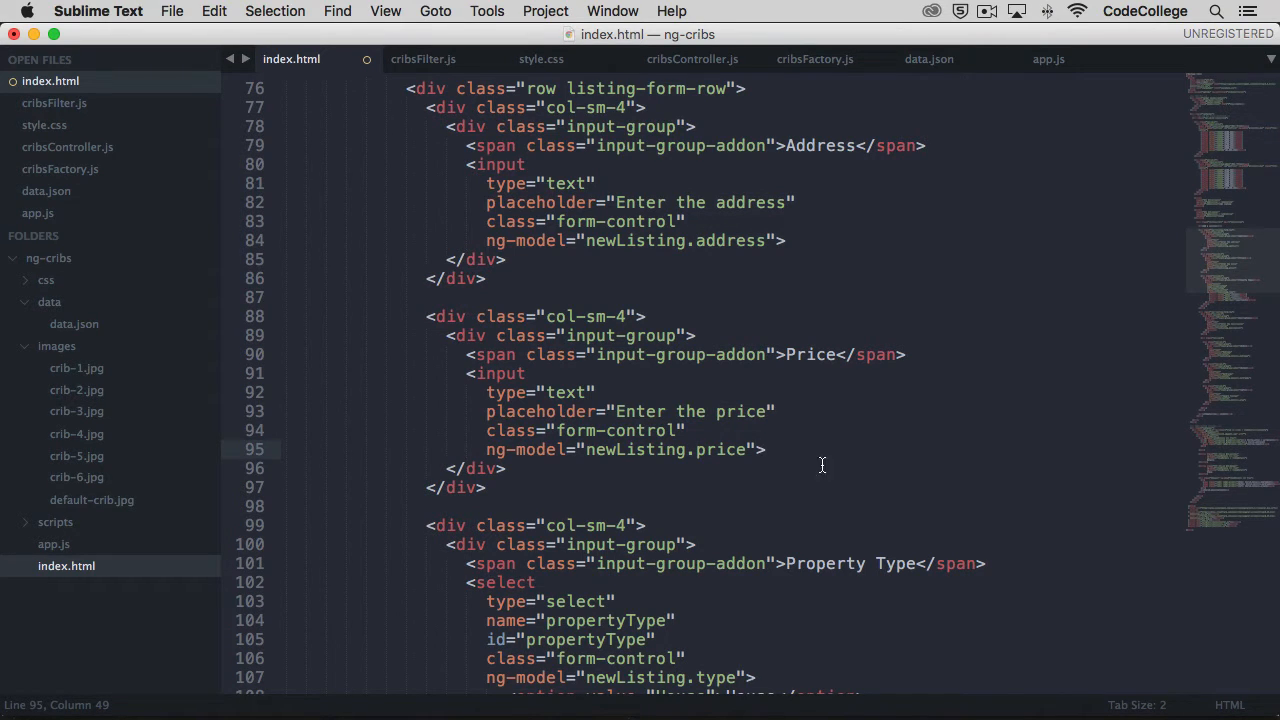
mouse_move(697, 432)
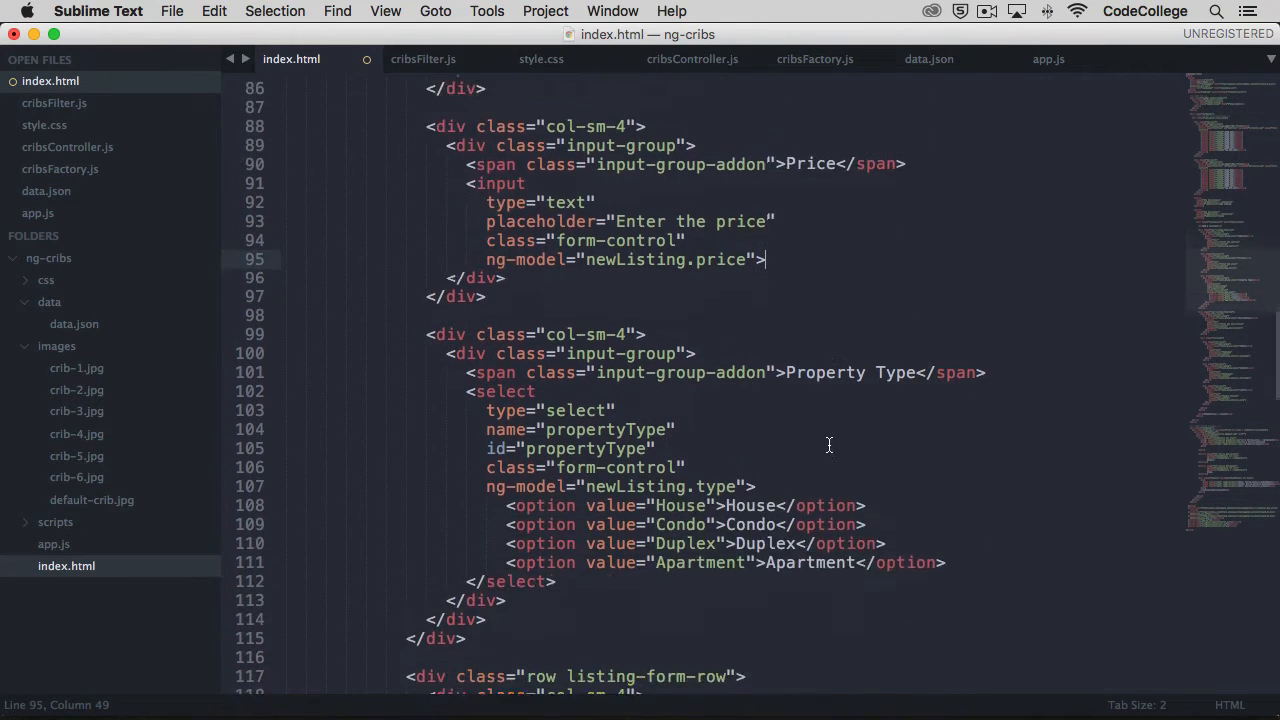
Scroll to the end of the form markup, save index.html, and return to Chrome
scroll("down", 3)
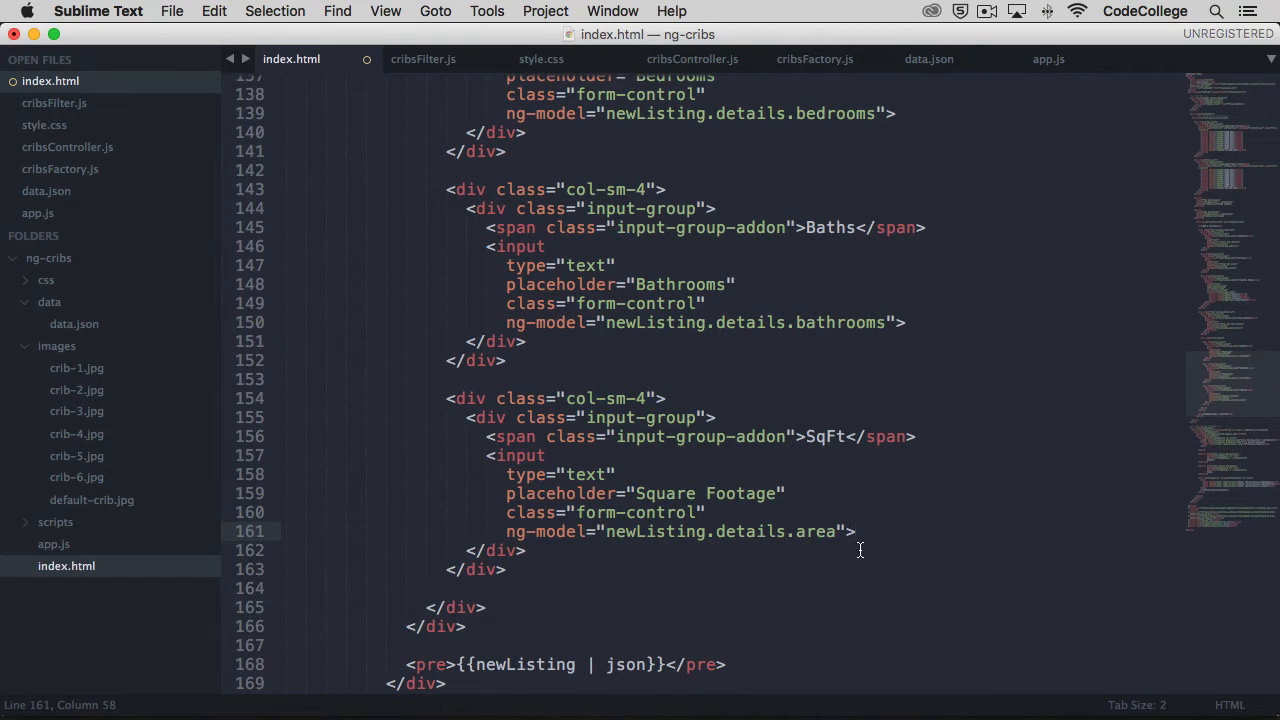
scroll("down", 3)
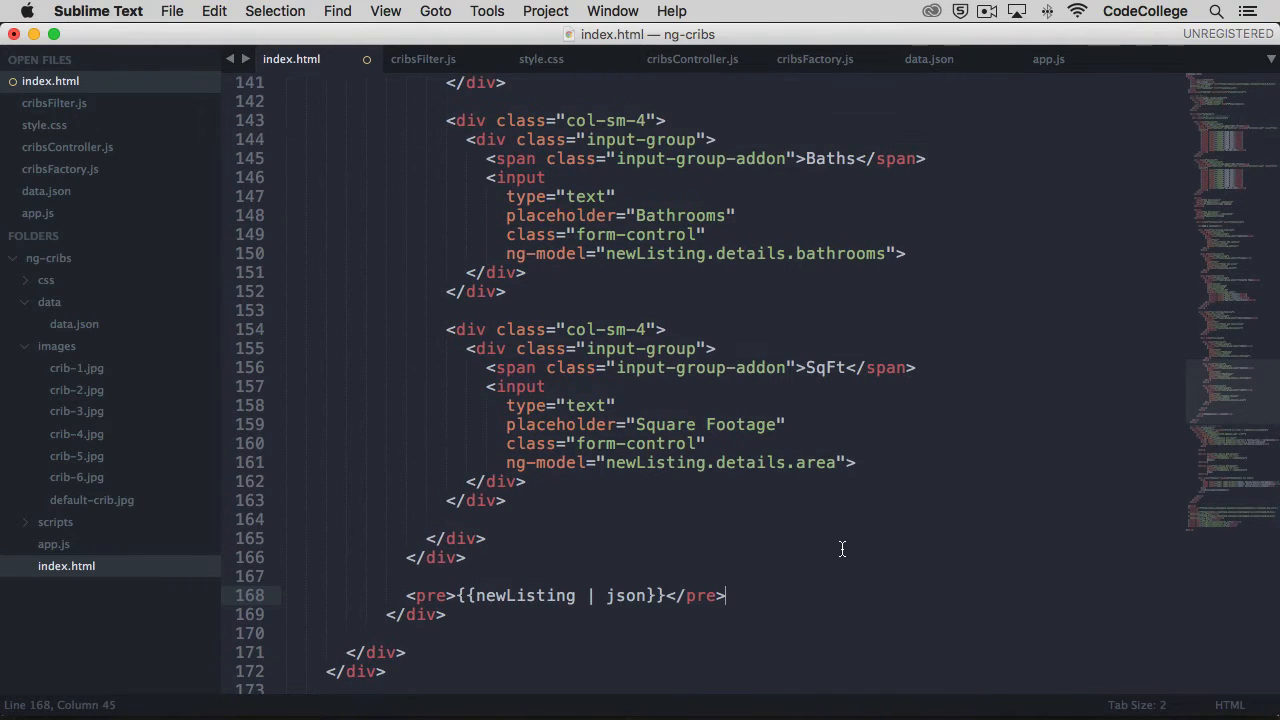
key("cmd+s")
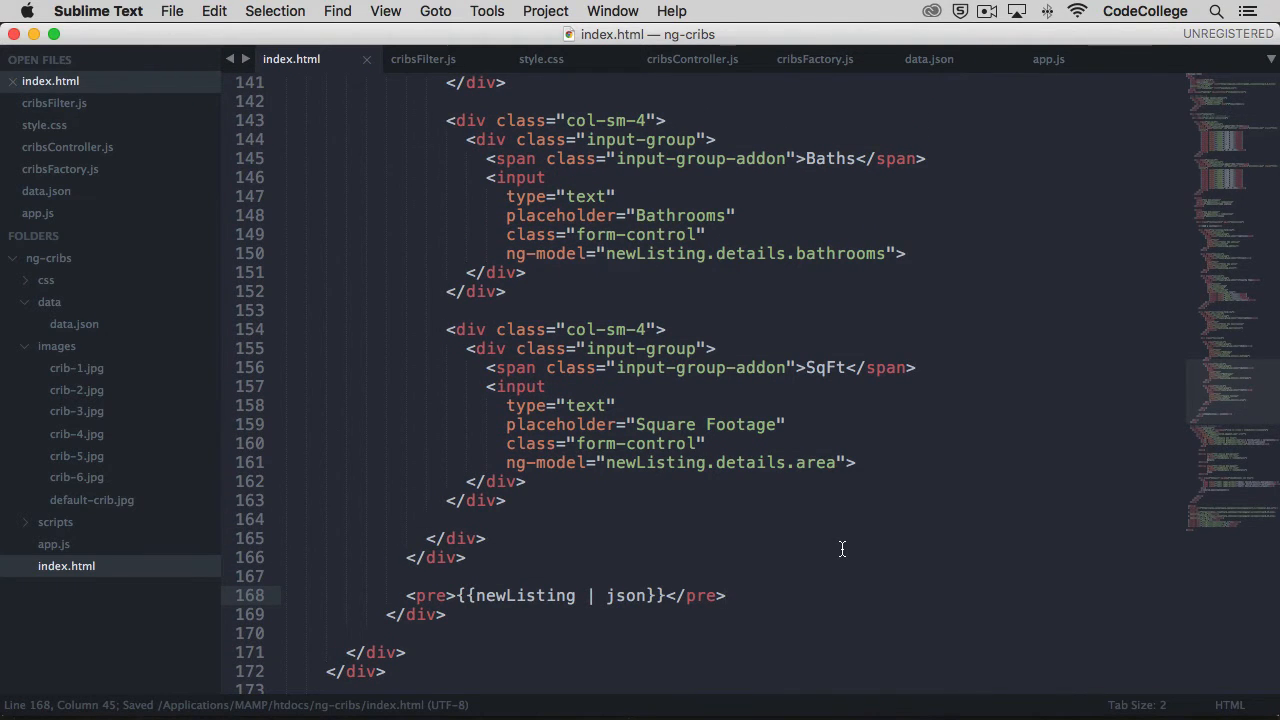
left_click(80, 11)
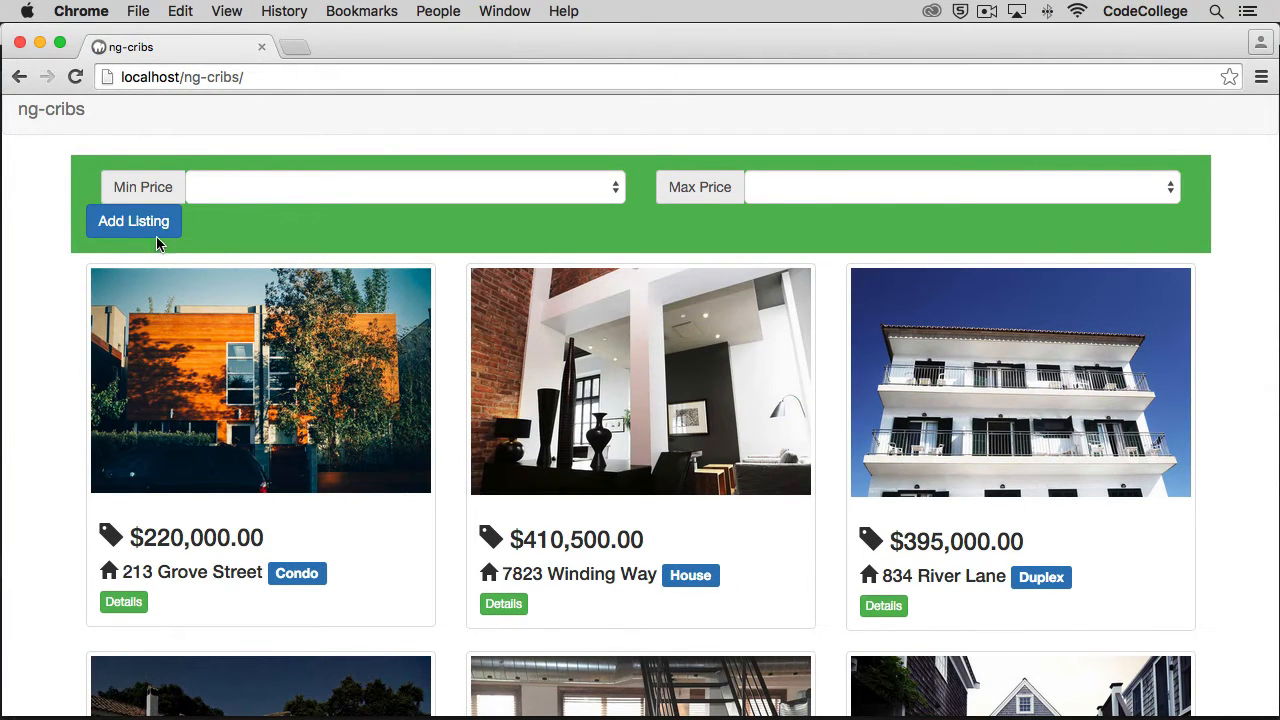
Open the Add Listing form on the ng-cribs page
left_click(133, 221)
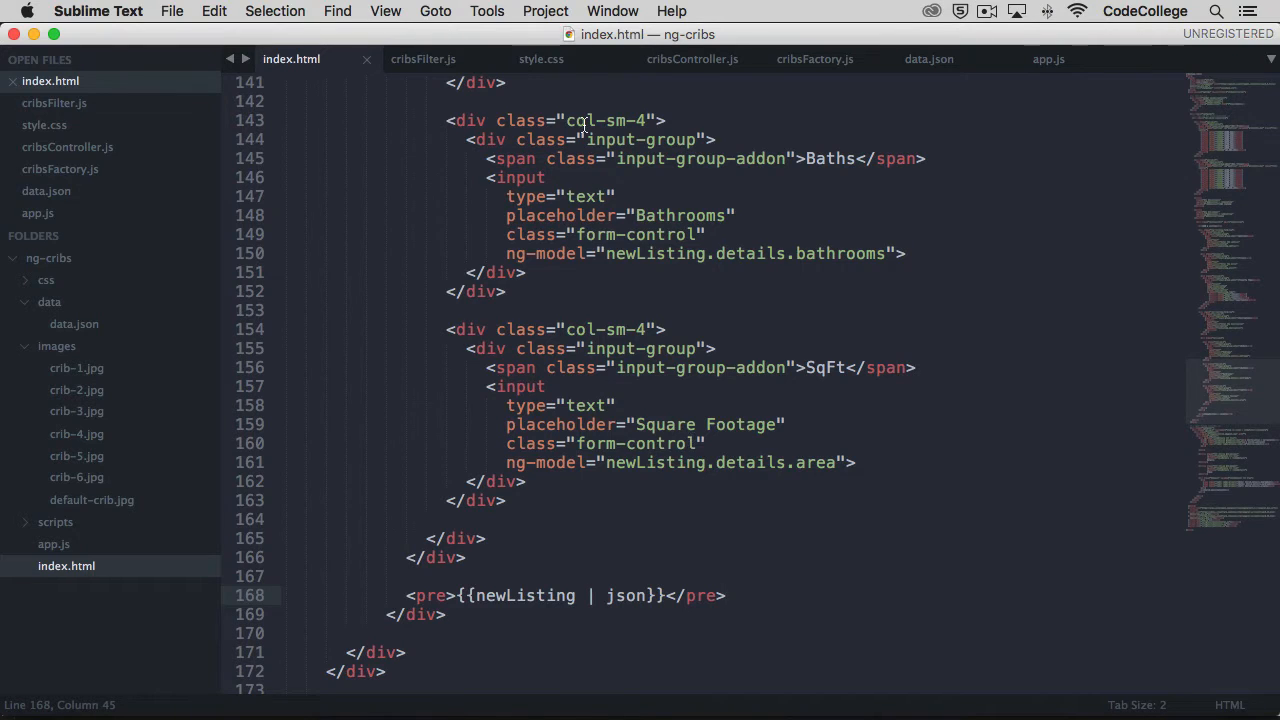
left_click(541, 59)
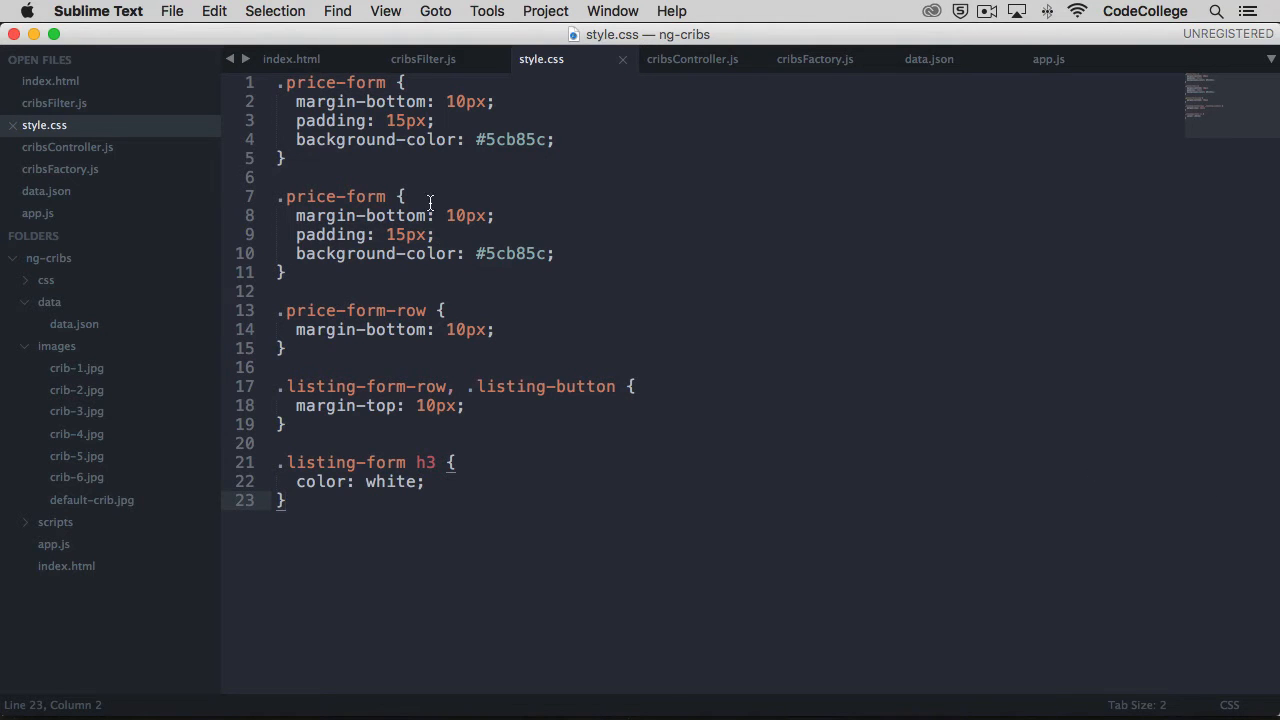
left_click(291, 59)
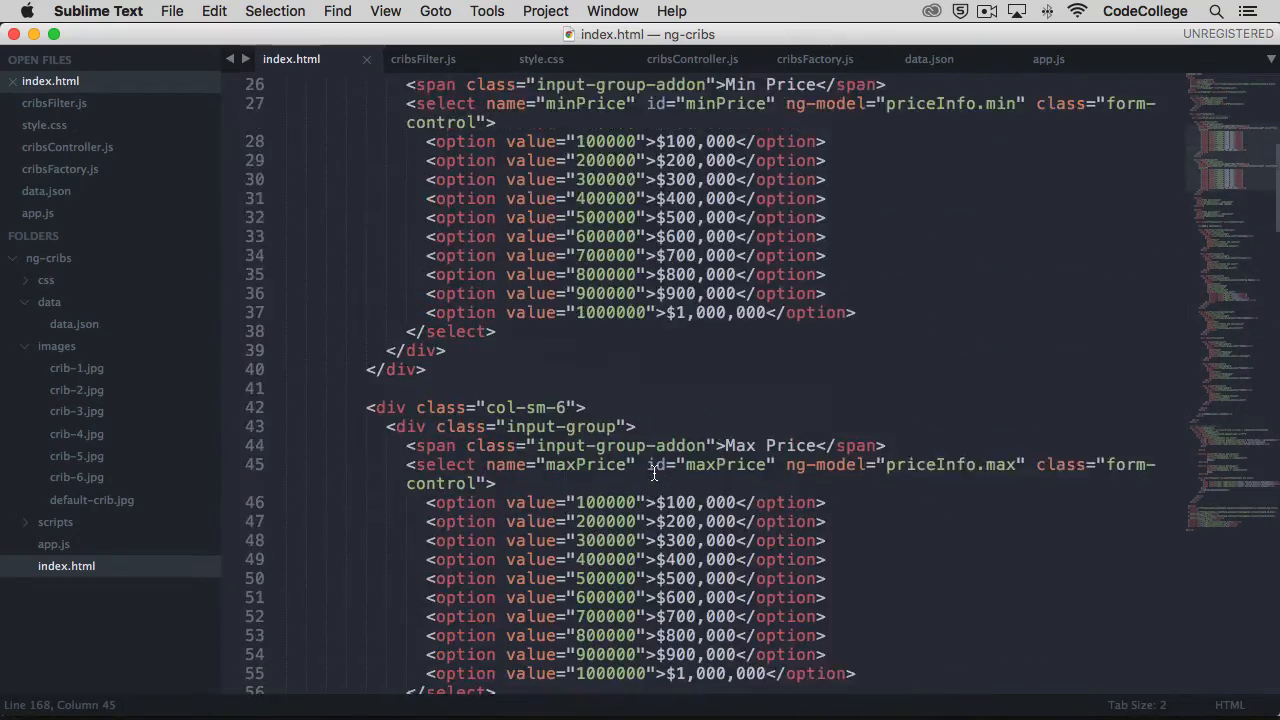
Edit the ng-if condition on the price-form-row div at line 23
scroll("up", 3)
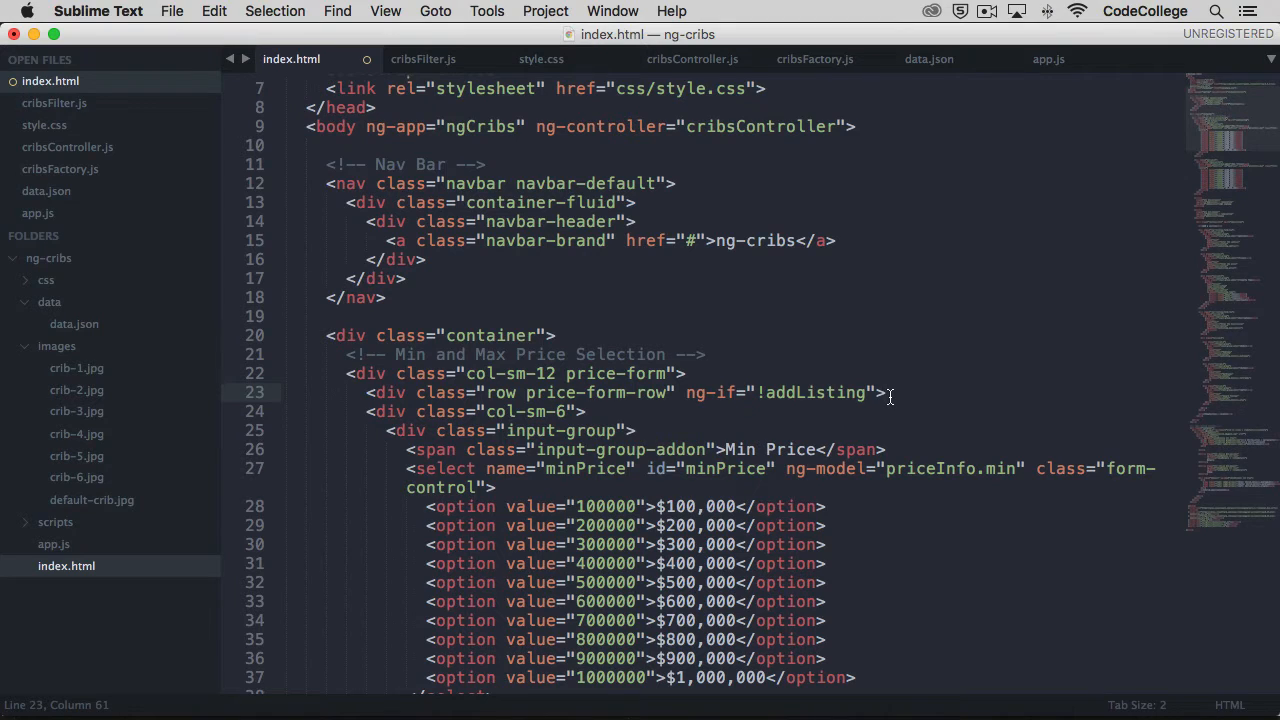
left_click(765, 392)
type(" == t")
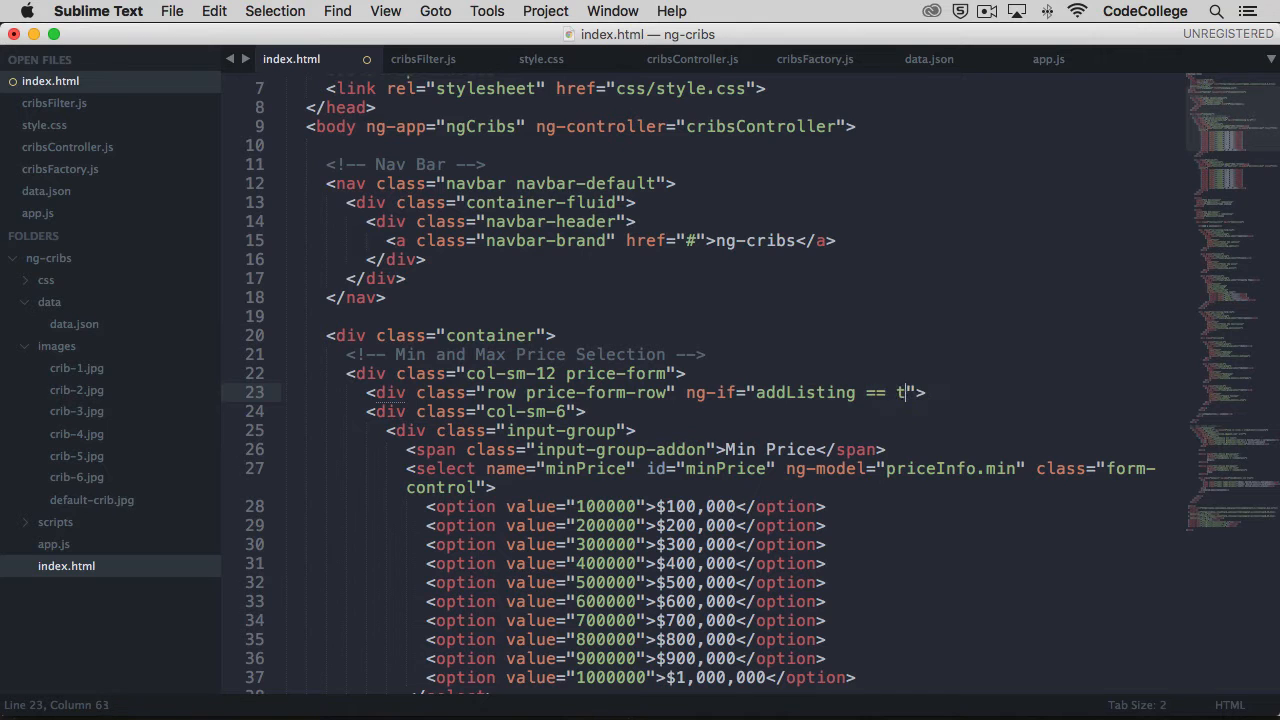
key("backspace")
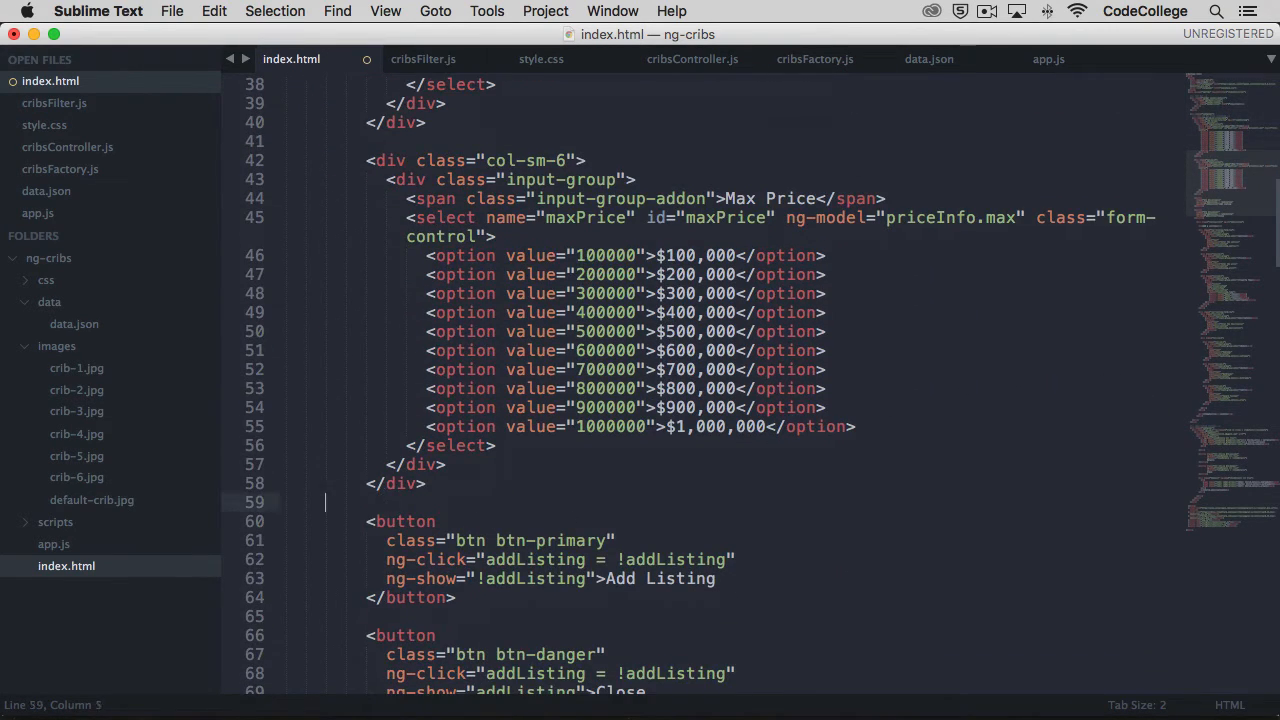
type("<")
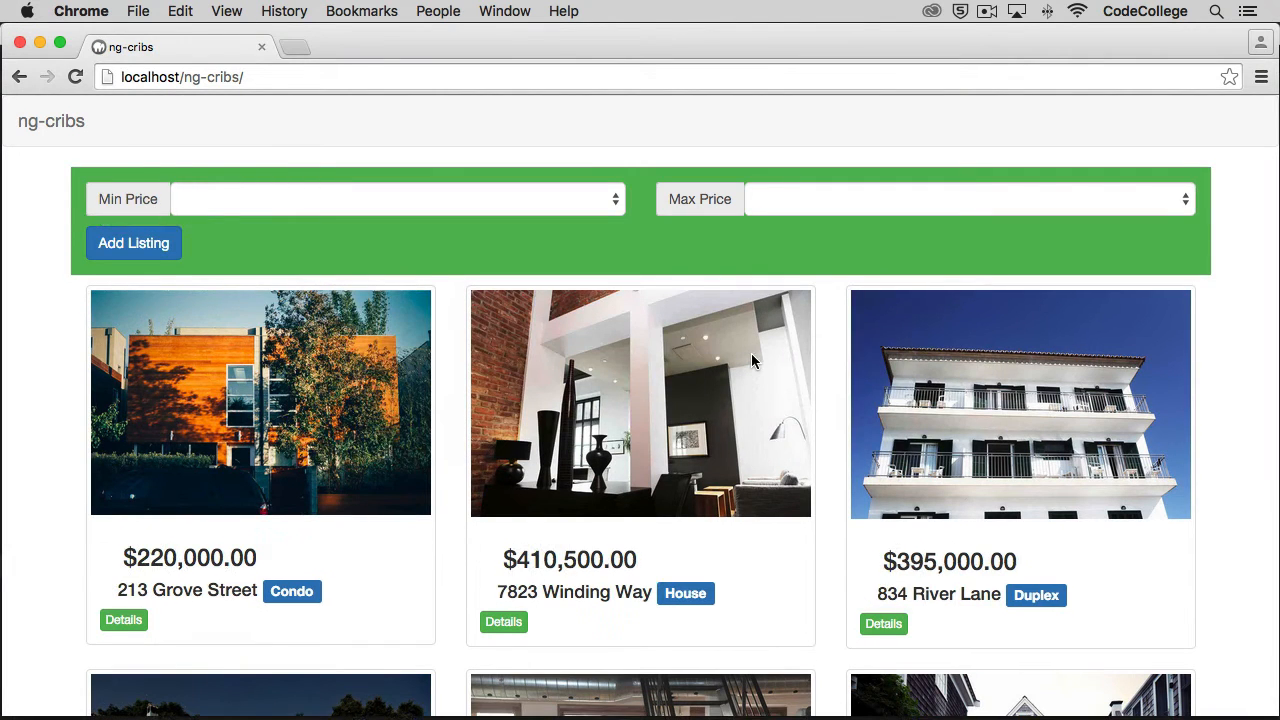
Reload ng-cribs and open the Add a Listing form, hiding the price filters
left_click(133, 242)
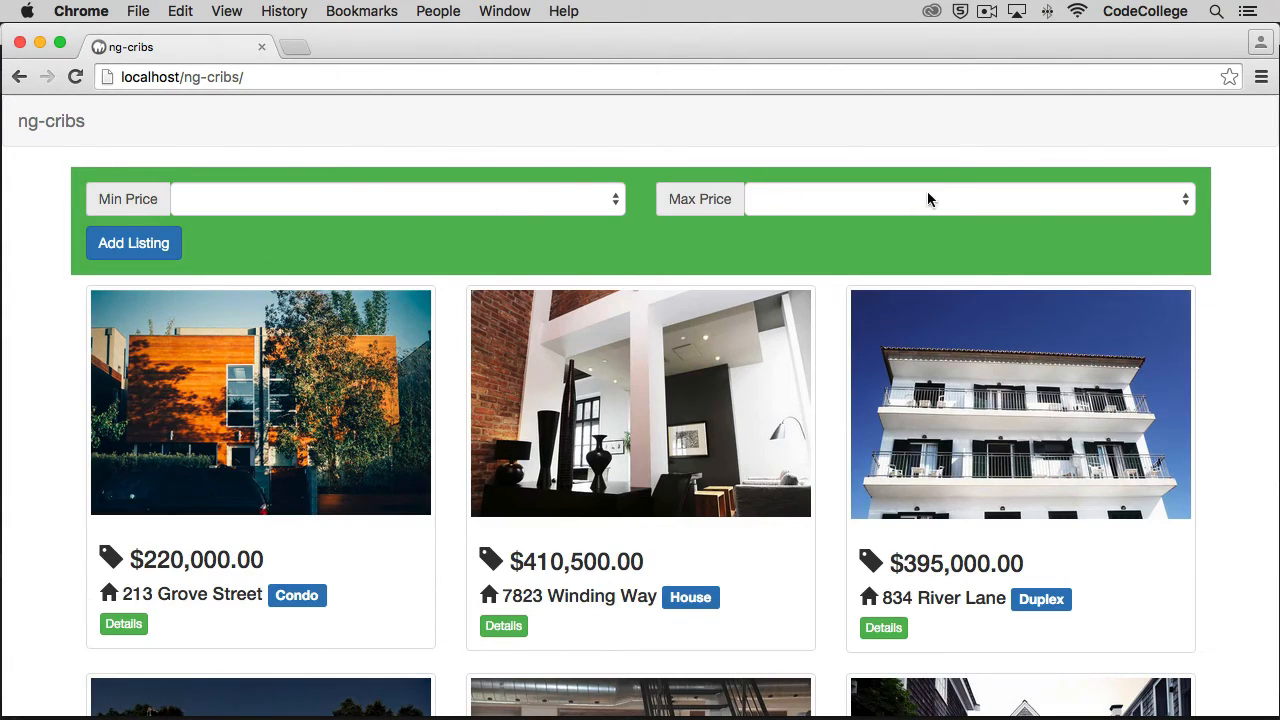
left_click(133, 242)
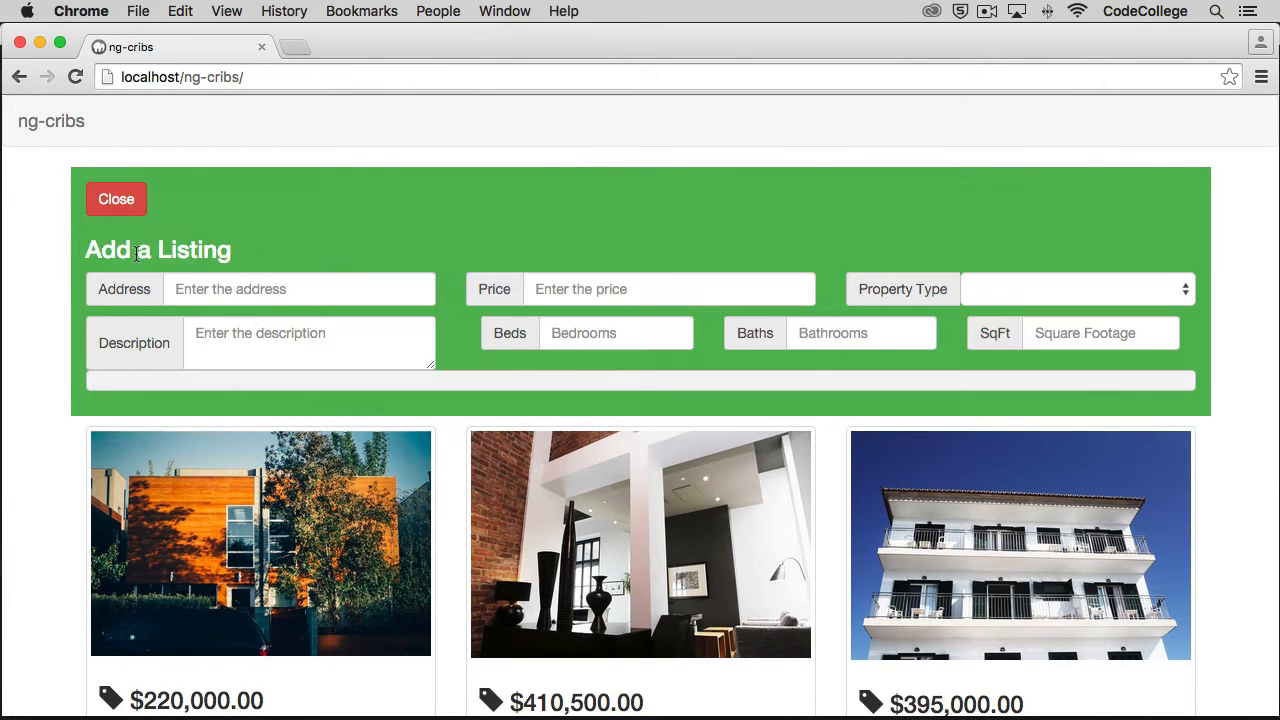
mouse_move(294, 393)
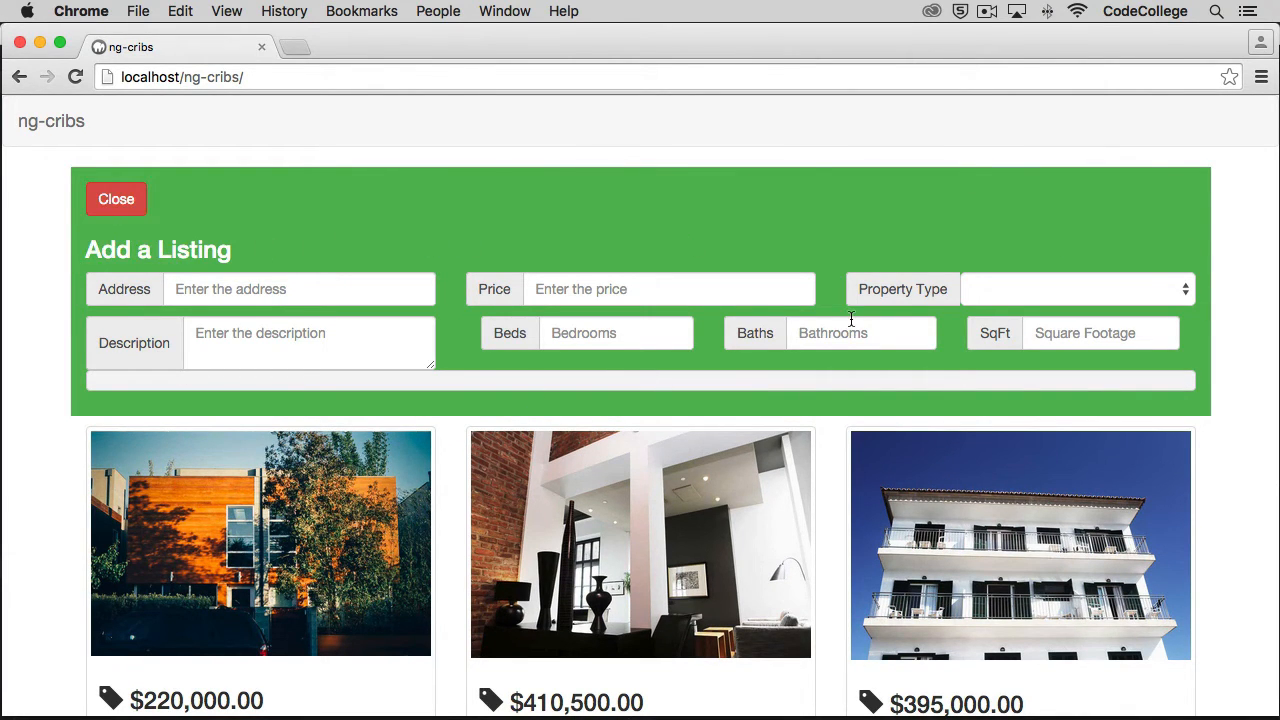
left_click(299, 289)
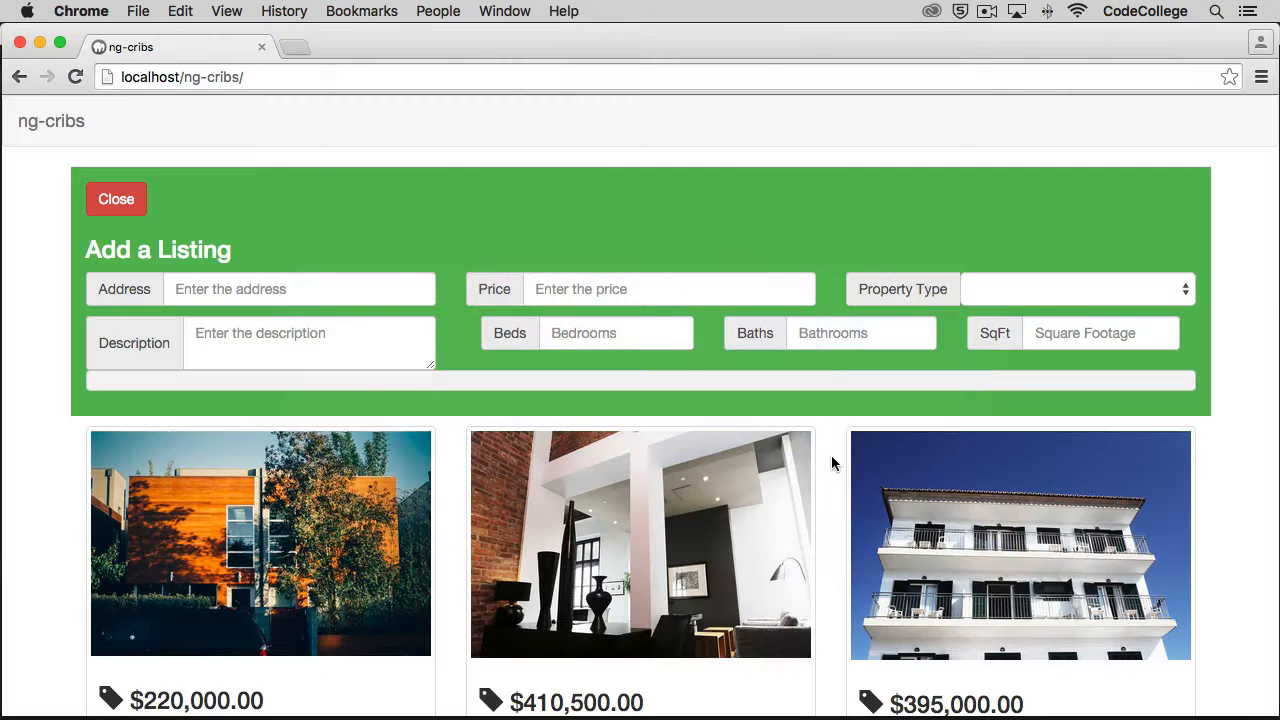
mouse_move(452, 388)
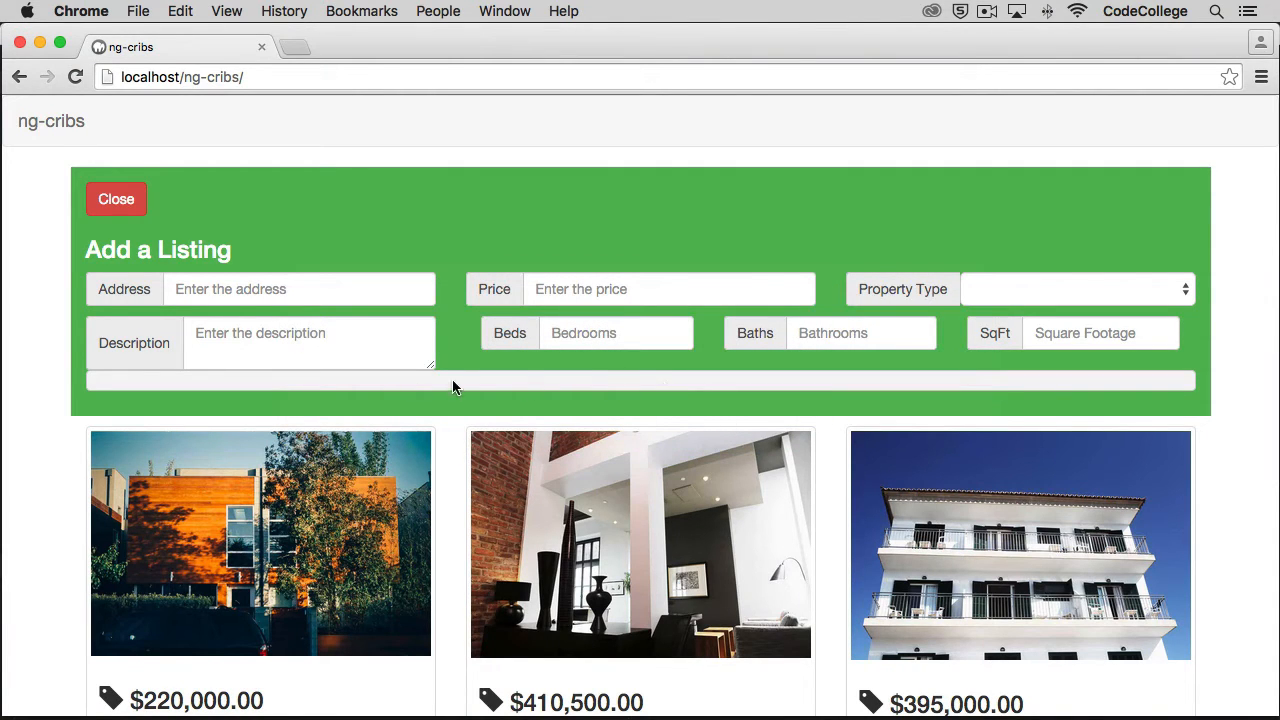
mouse_move(418, 400)
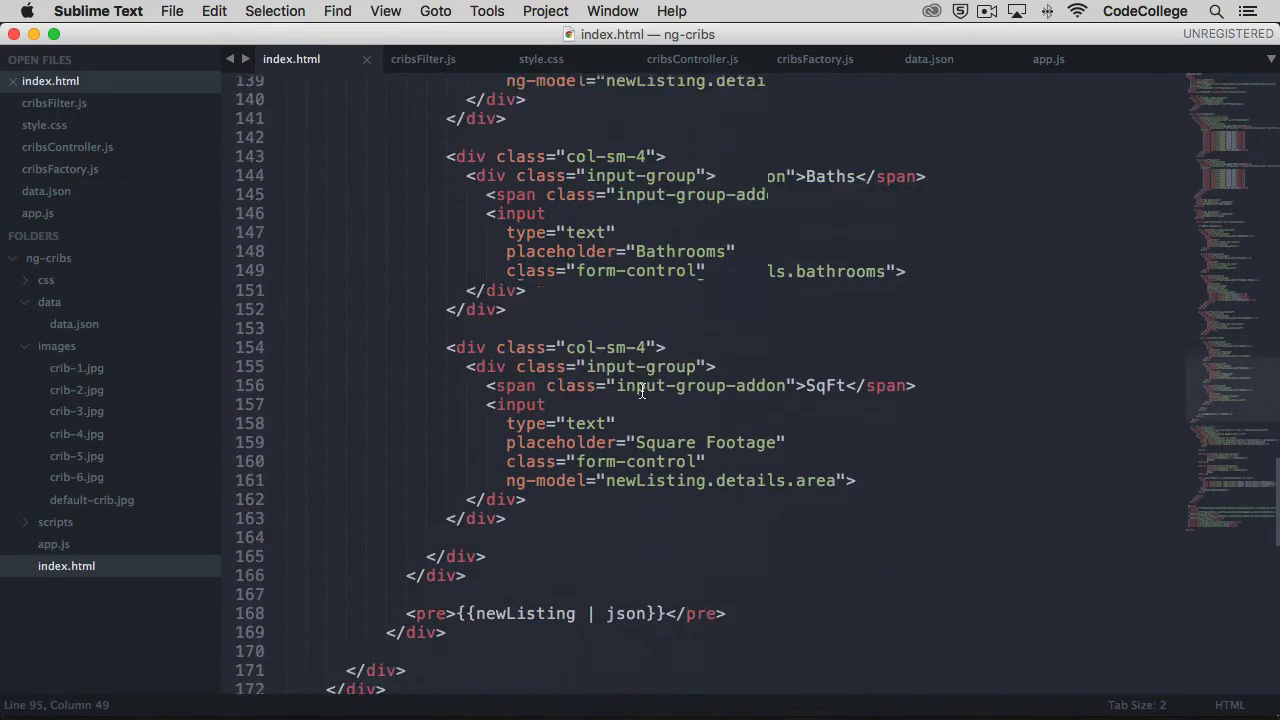
double_click(523, 385)
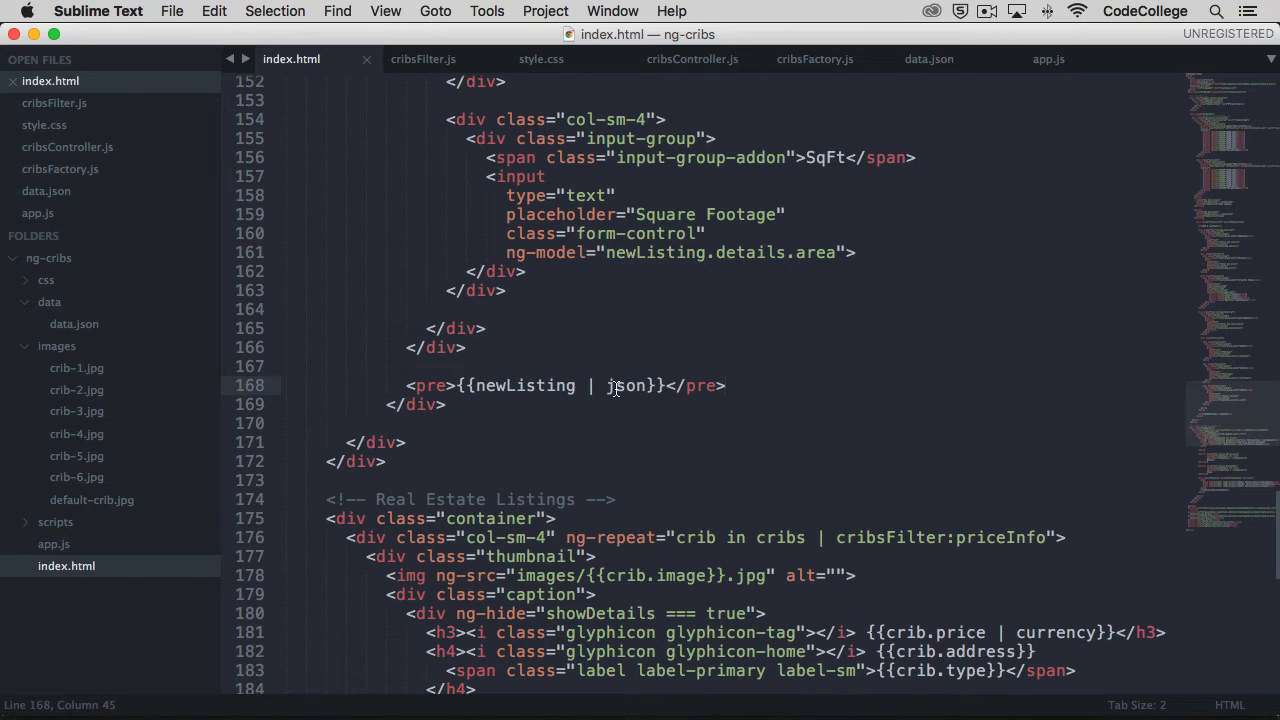
key("cmd+tab")
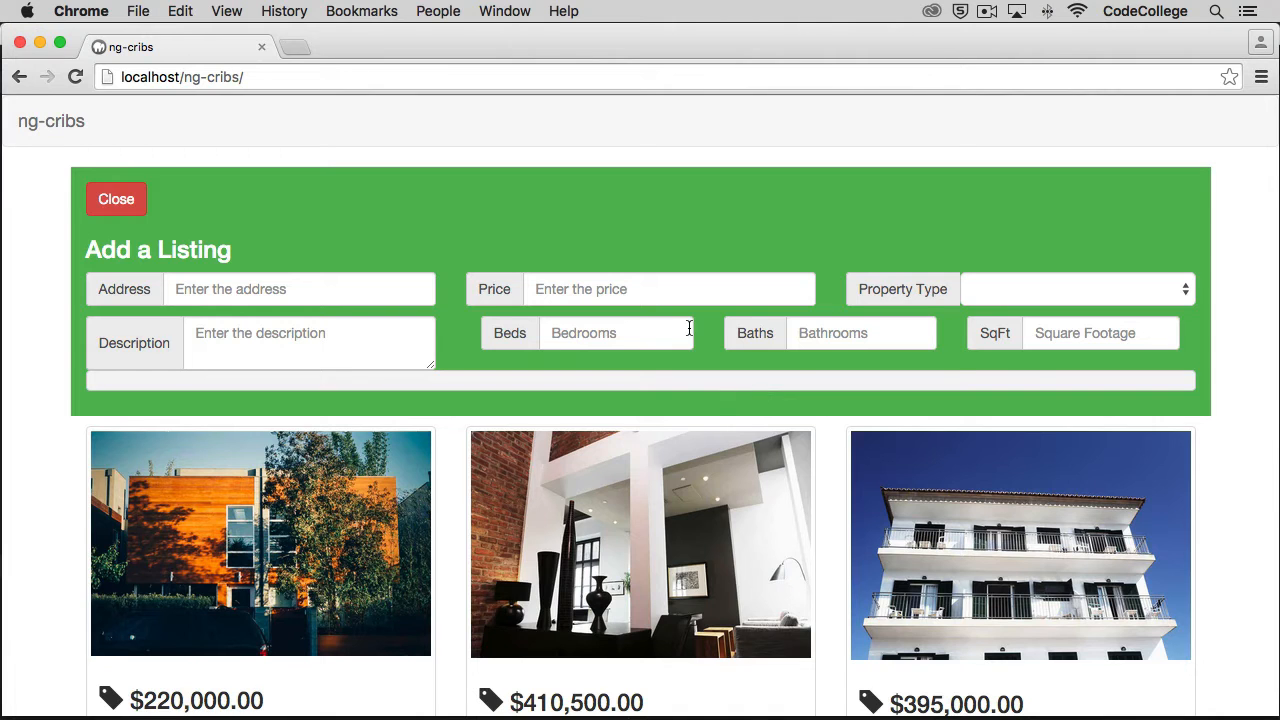
Enter the address, price 100000, and 1200 square feet into the listing form
type("123 Any Street")
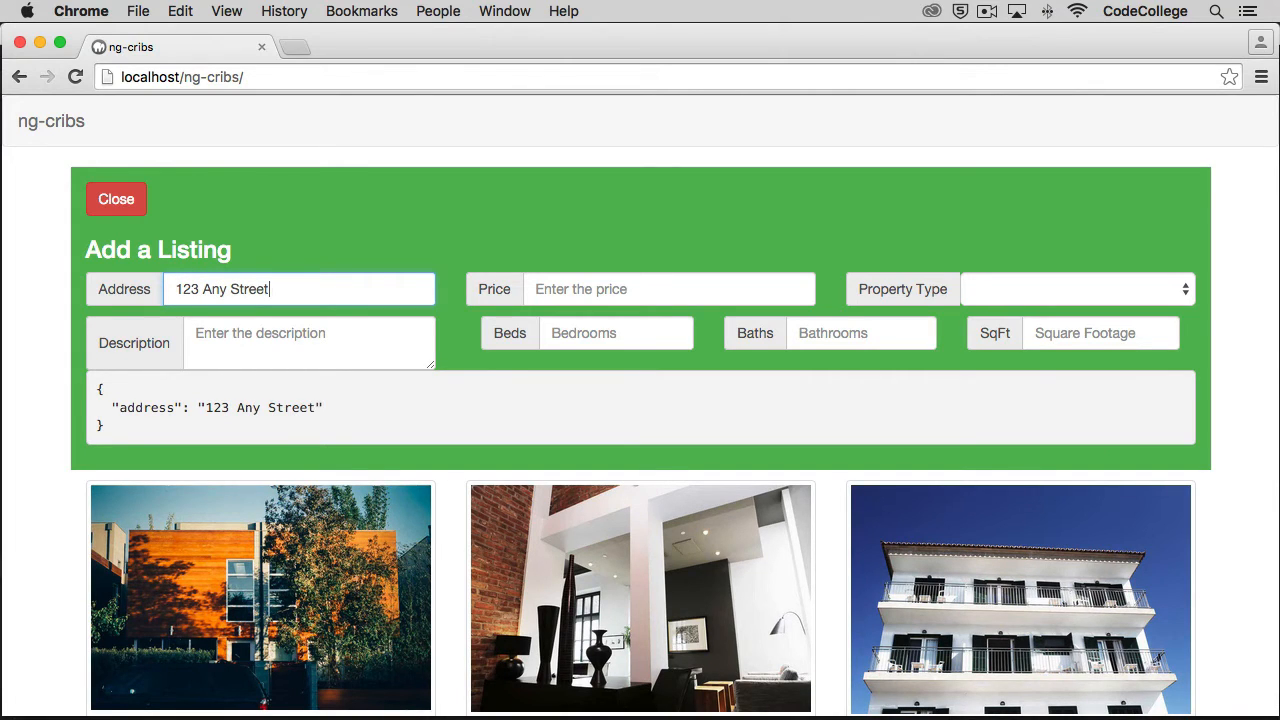
left_click(668, 289)
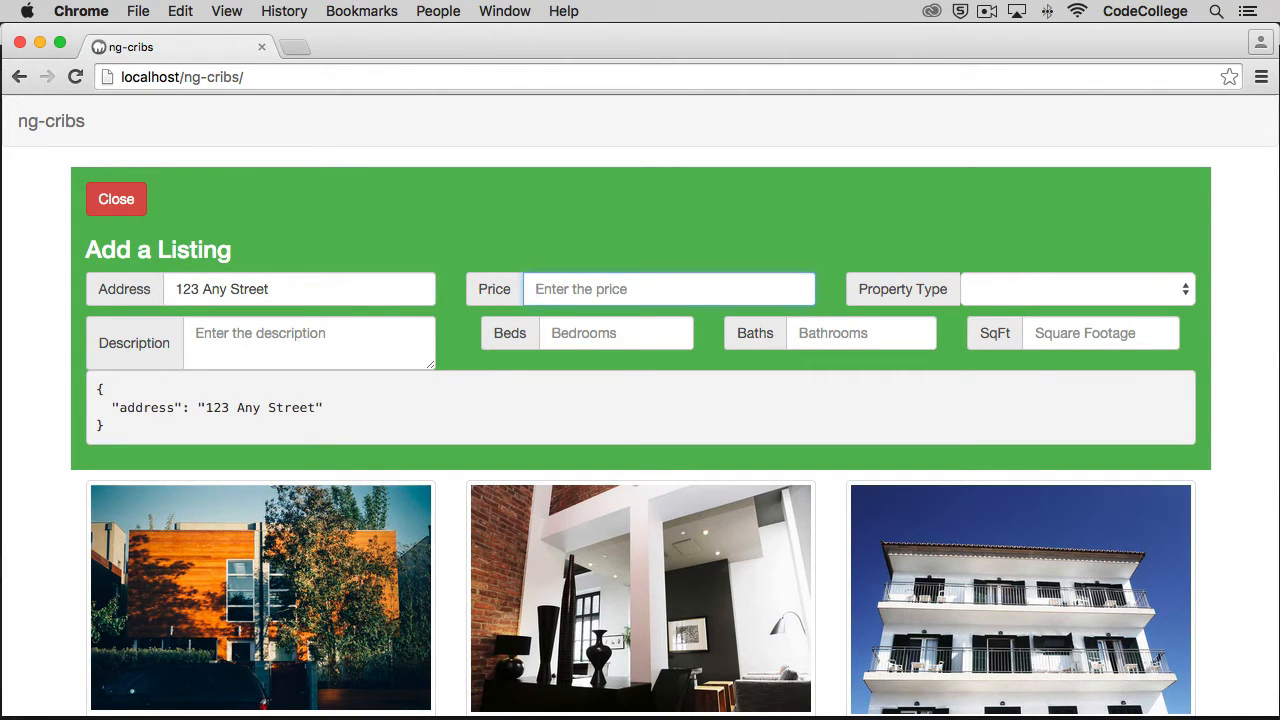
type("100000")
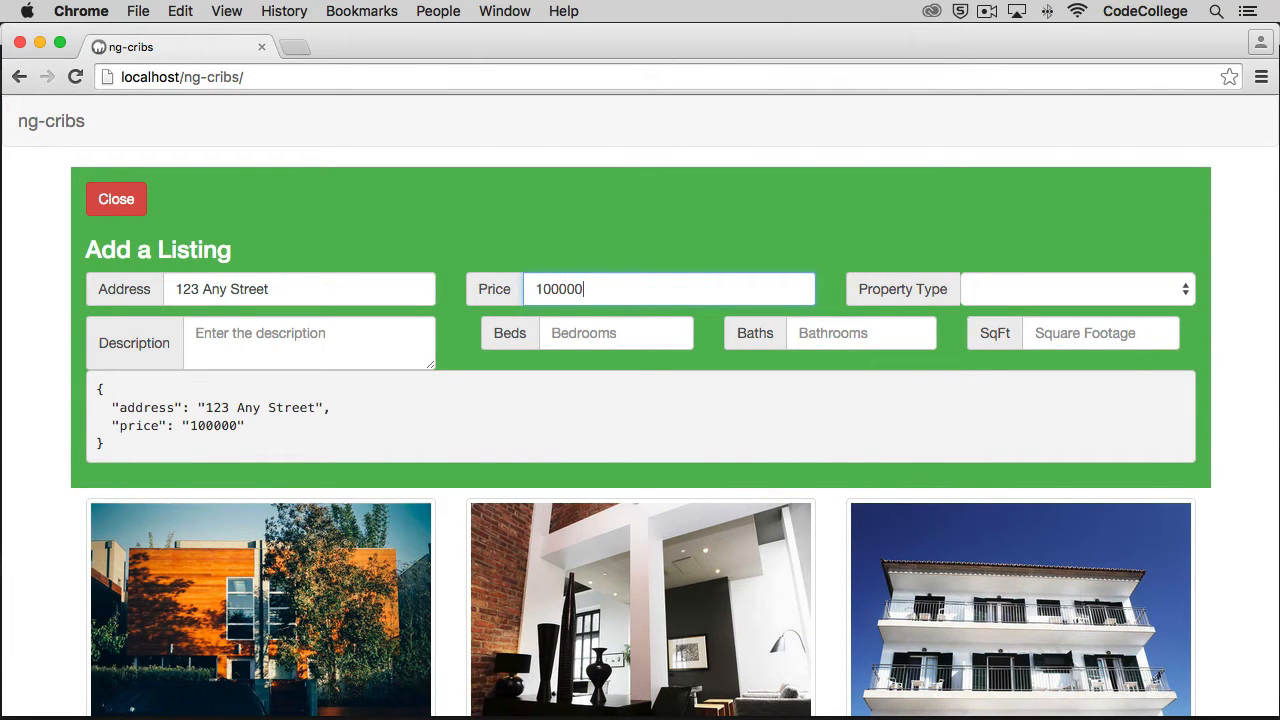
left_click(1075, 289)
type("Great house")
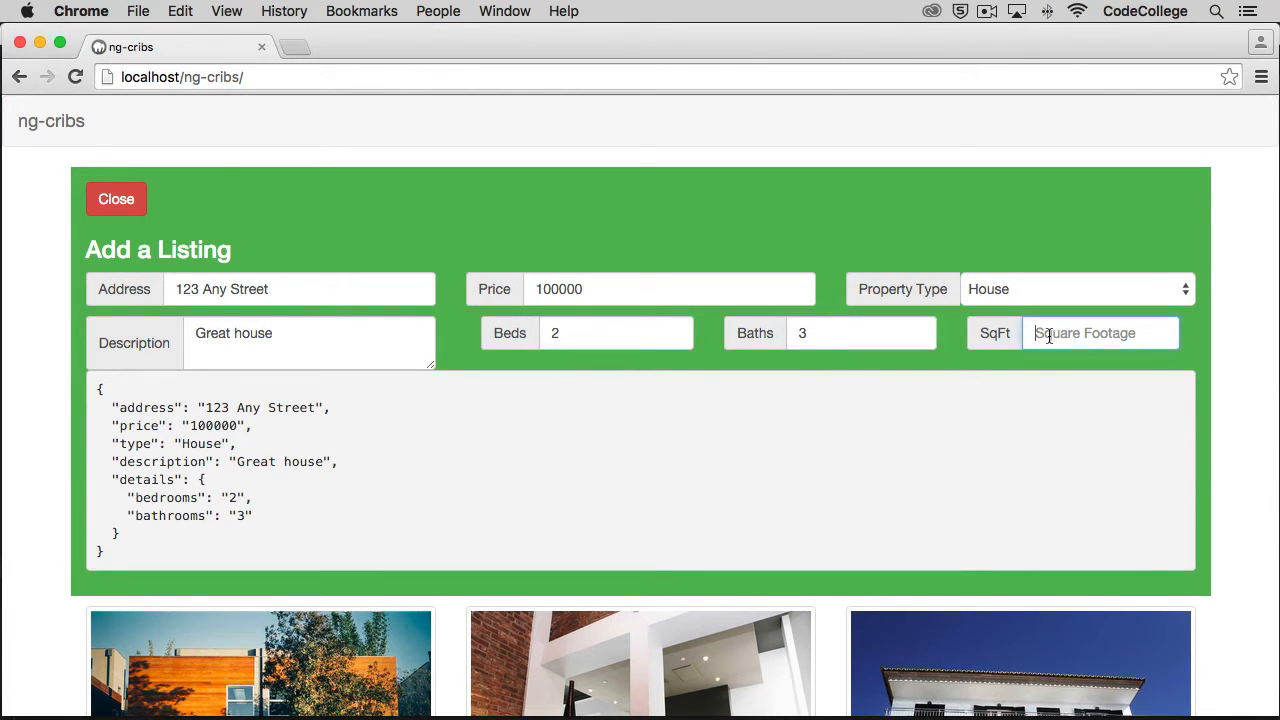
type("1200")
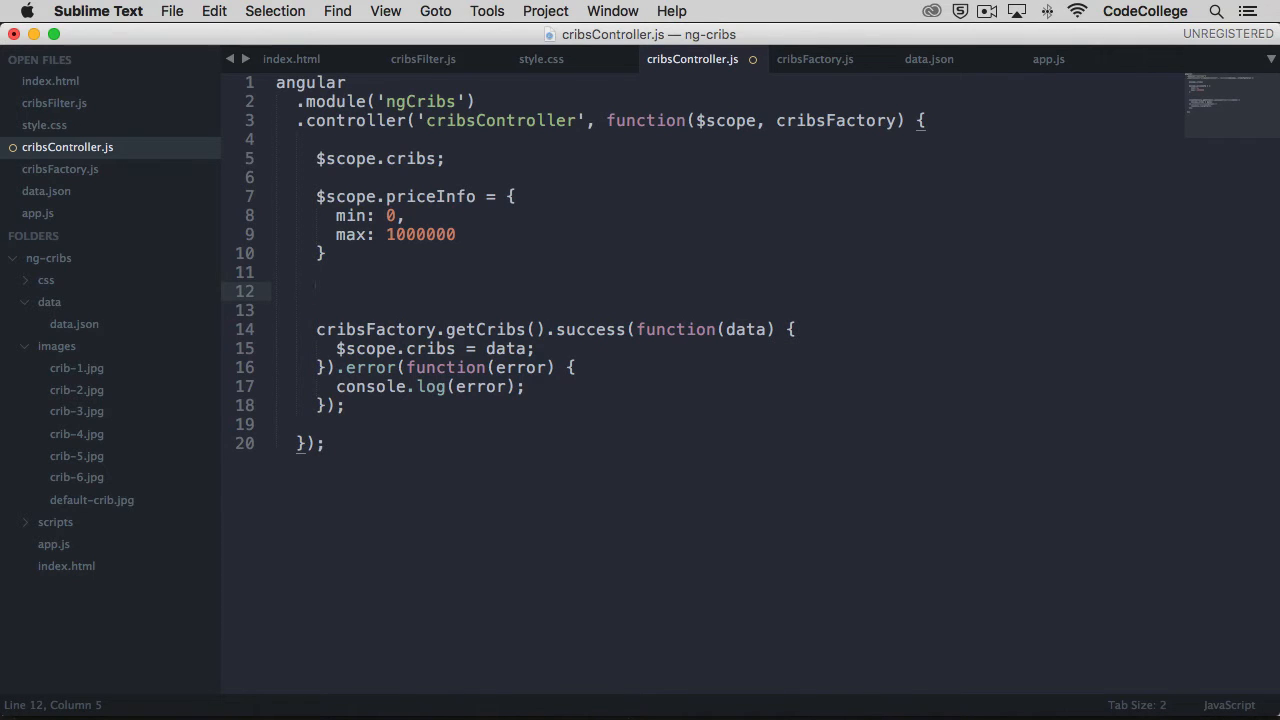
Declare $scope.newListing = {} and start $scope.addCrib = function(newListing)
type("$scope.")
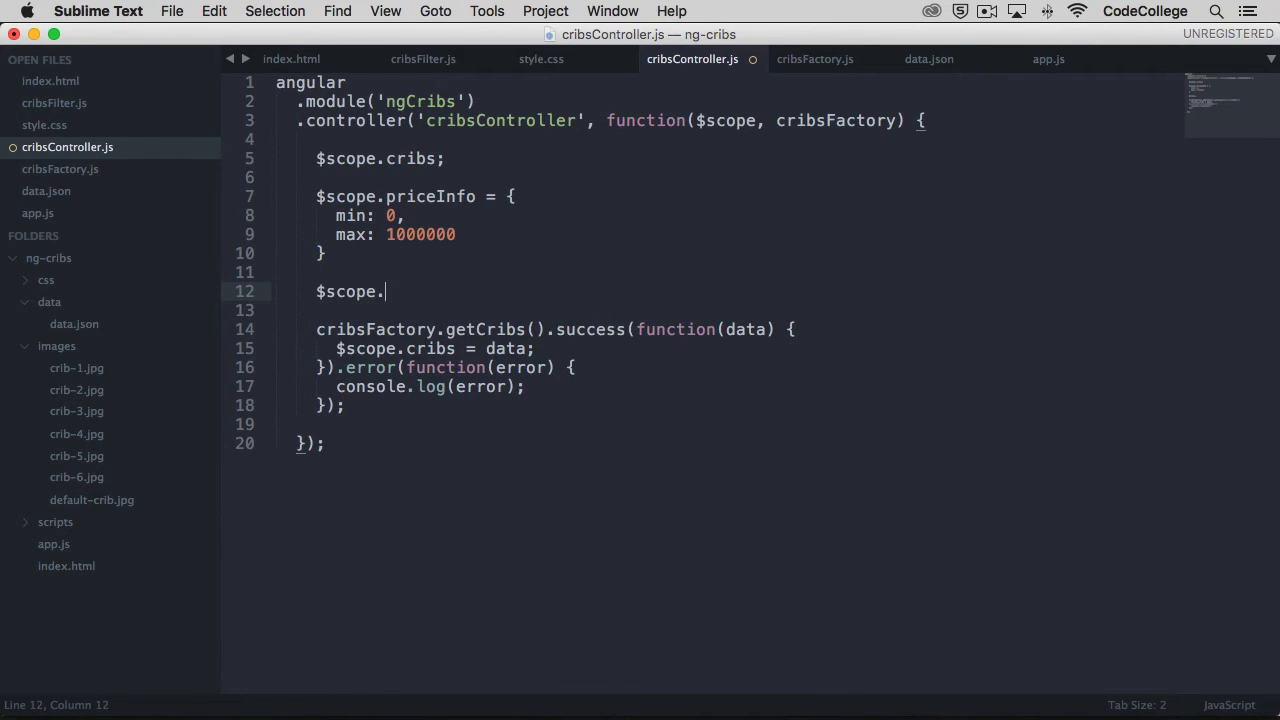
type("newListing = {};")
type("$scope")
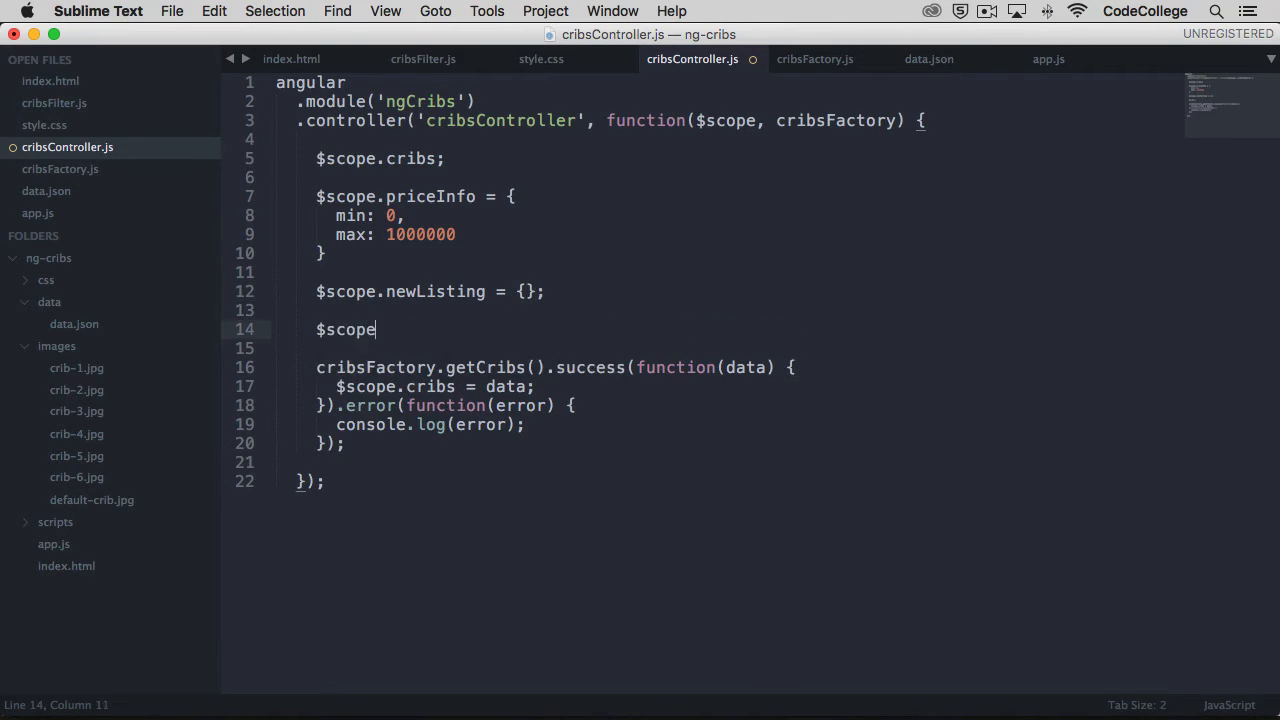
type(".addCrib = functio")
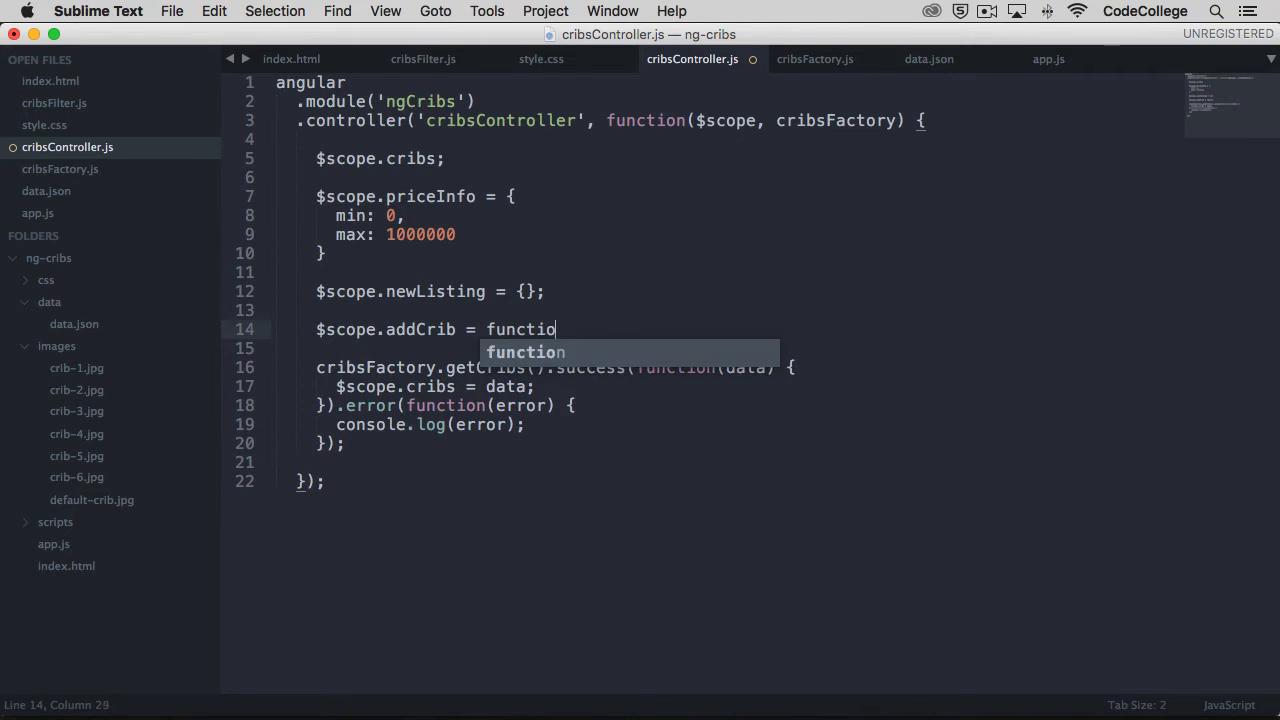
type("(newListing) {")
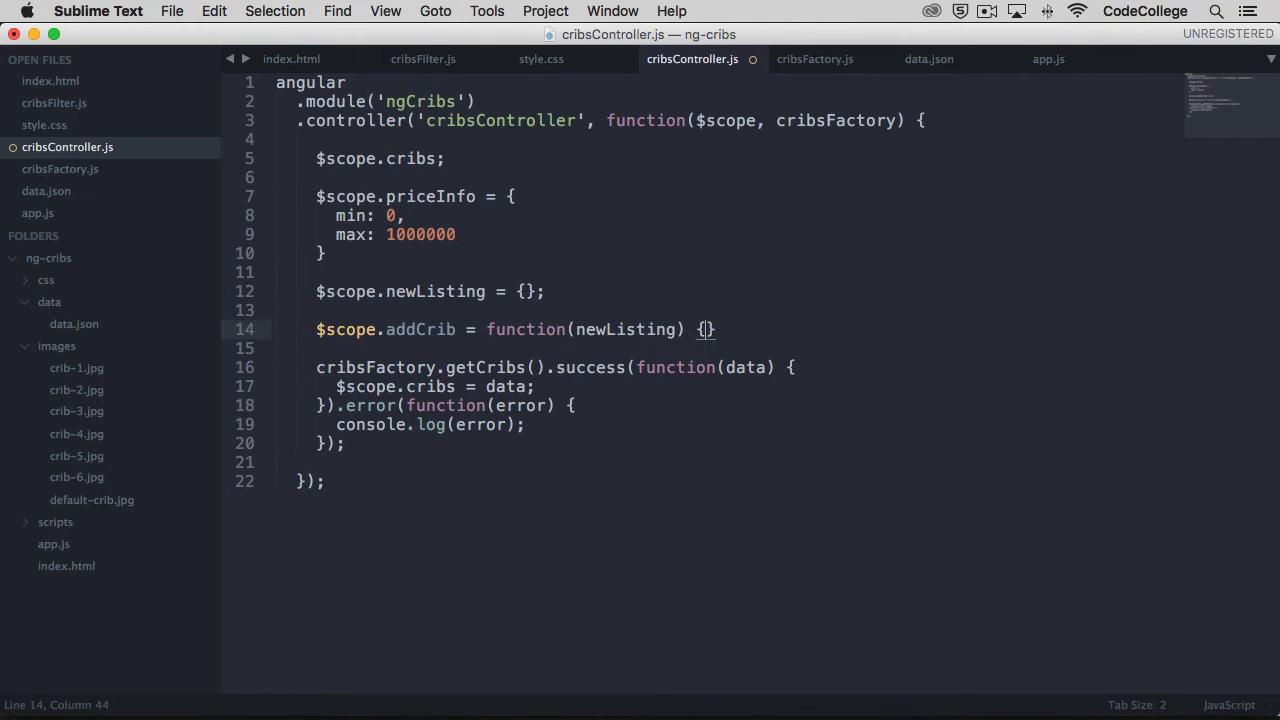
Add $scope.cribs.push(newListing) inside the addCrib function body
key("Return")
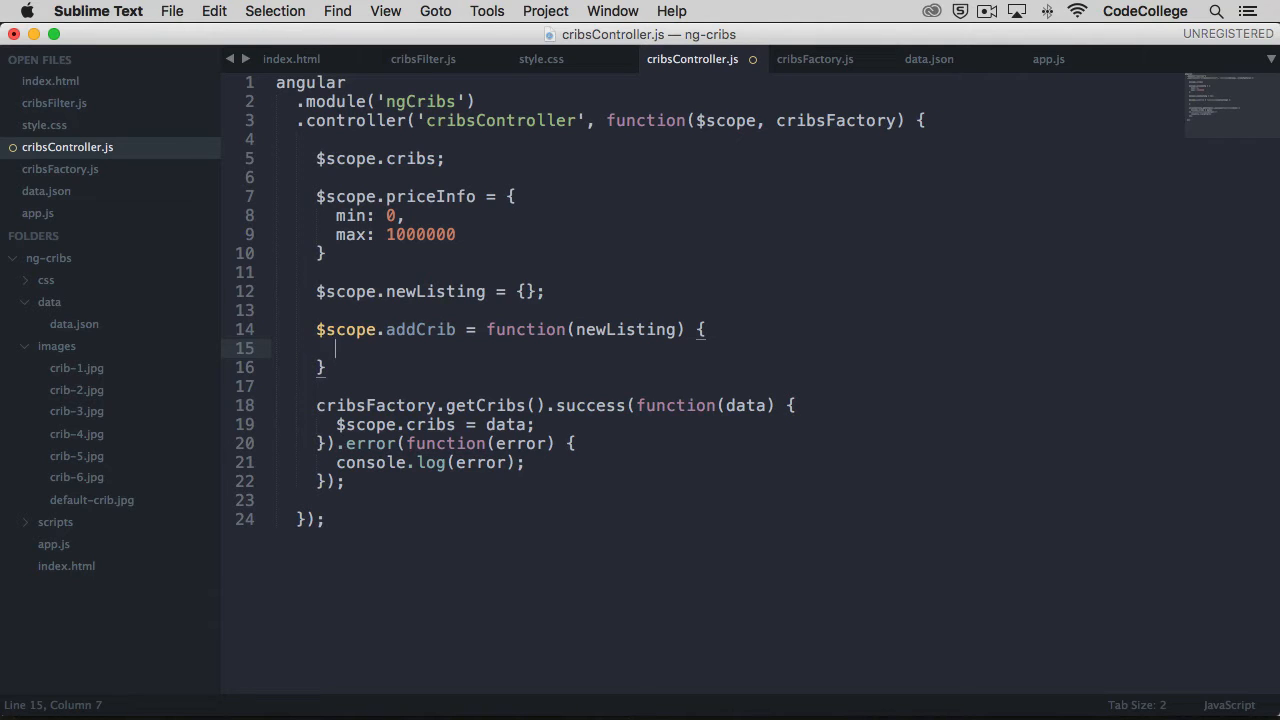
type("$")
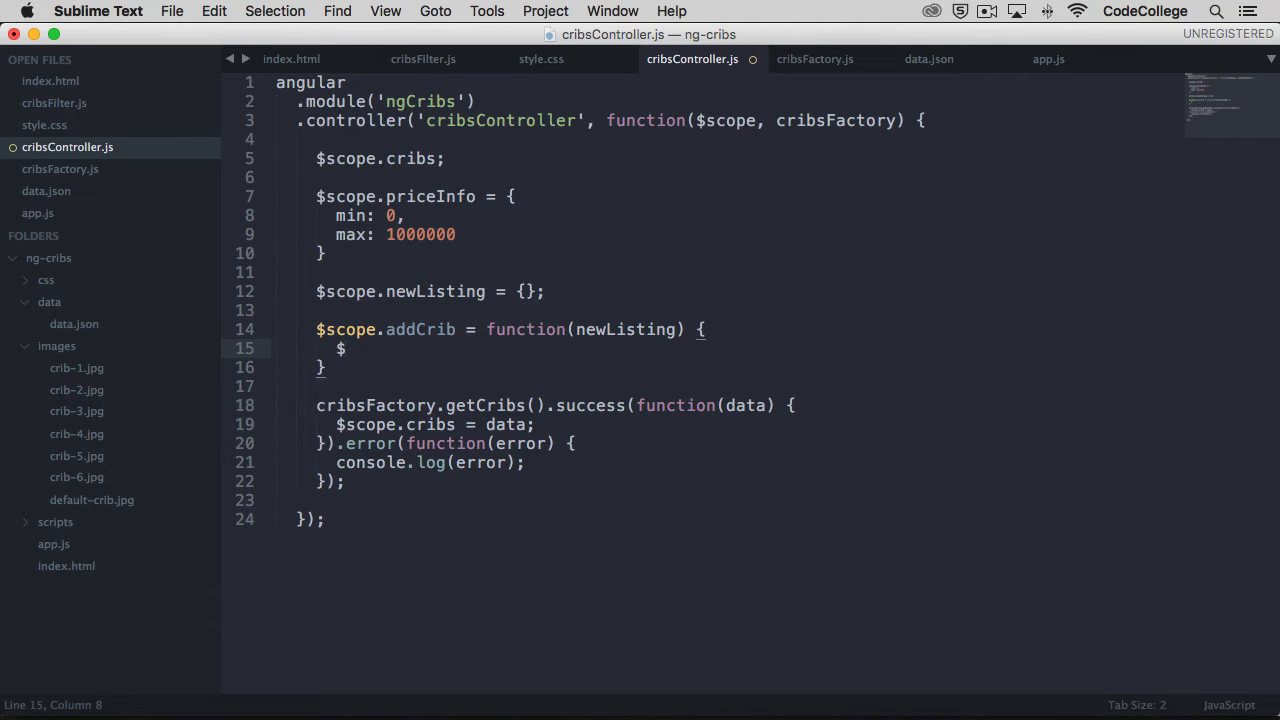
type("cop")
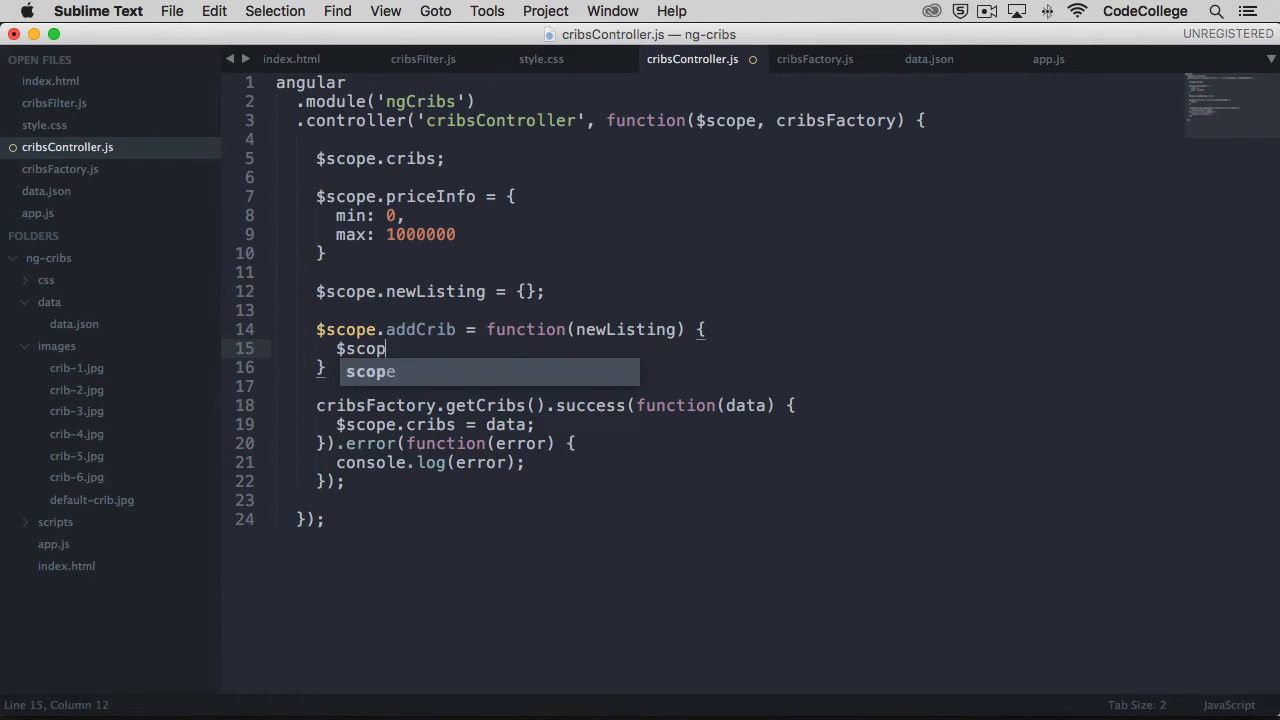
type("e.cribs.push")
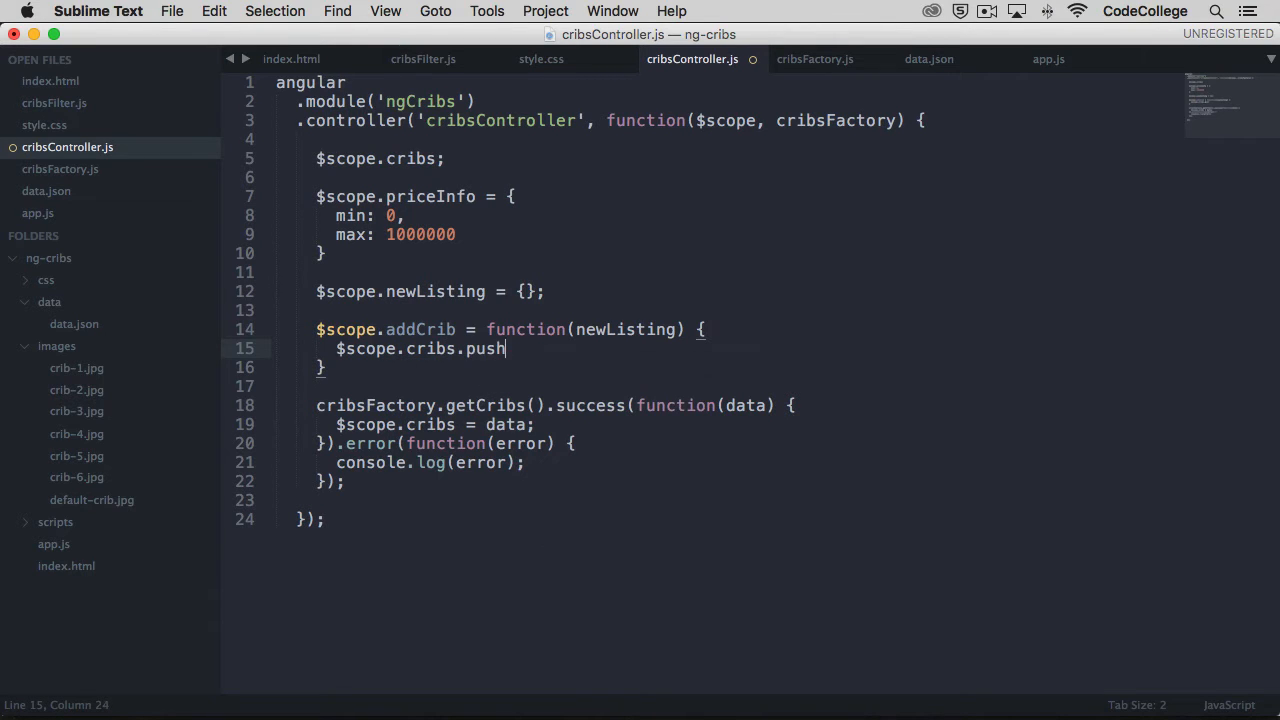
type("(newListing);")
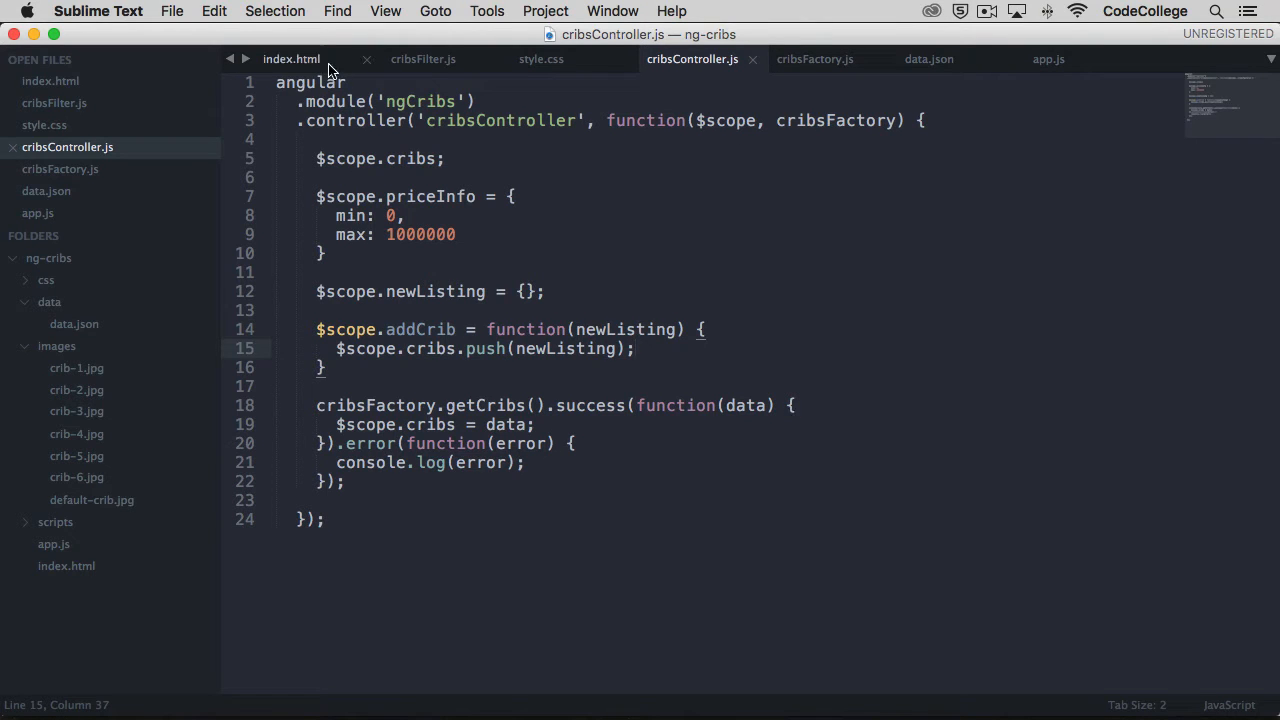
left_click(291, 59)
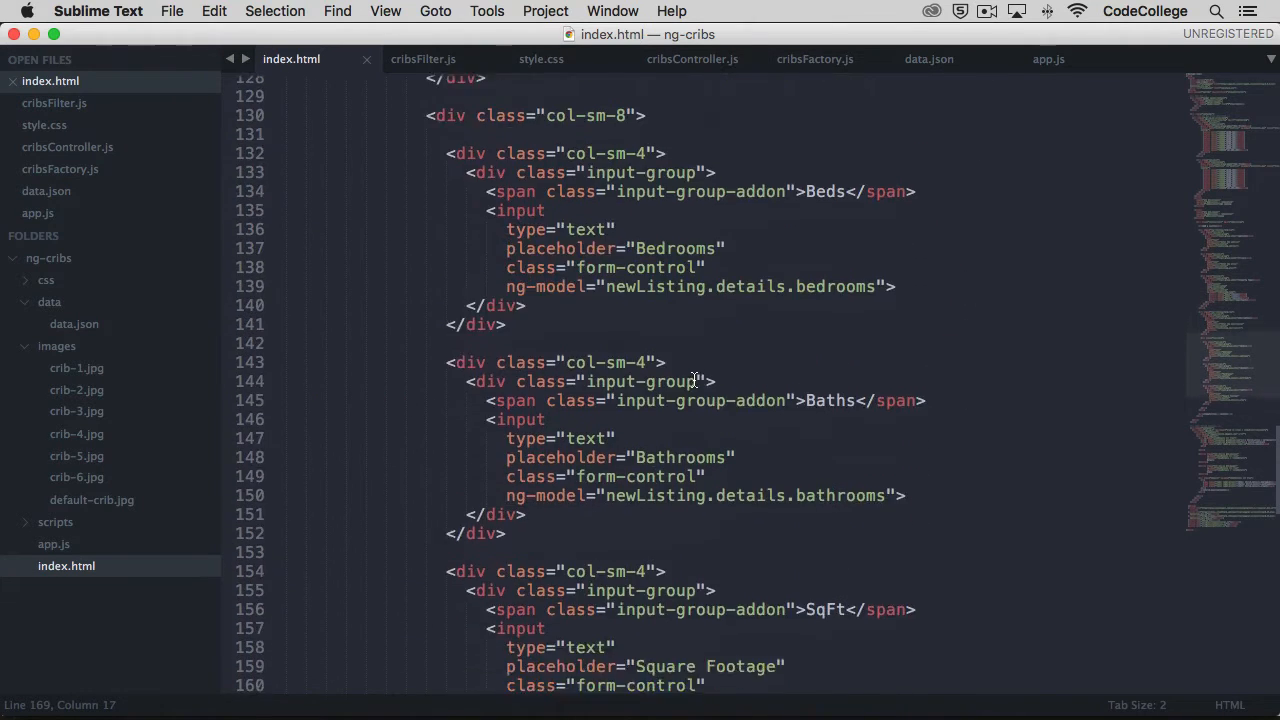
scroll("down", 3)
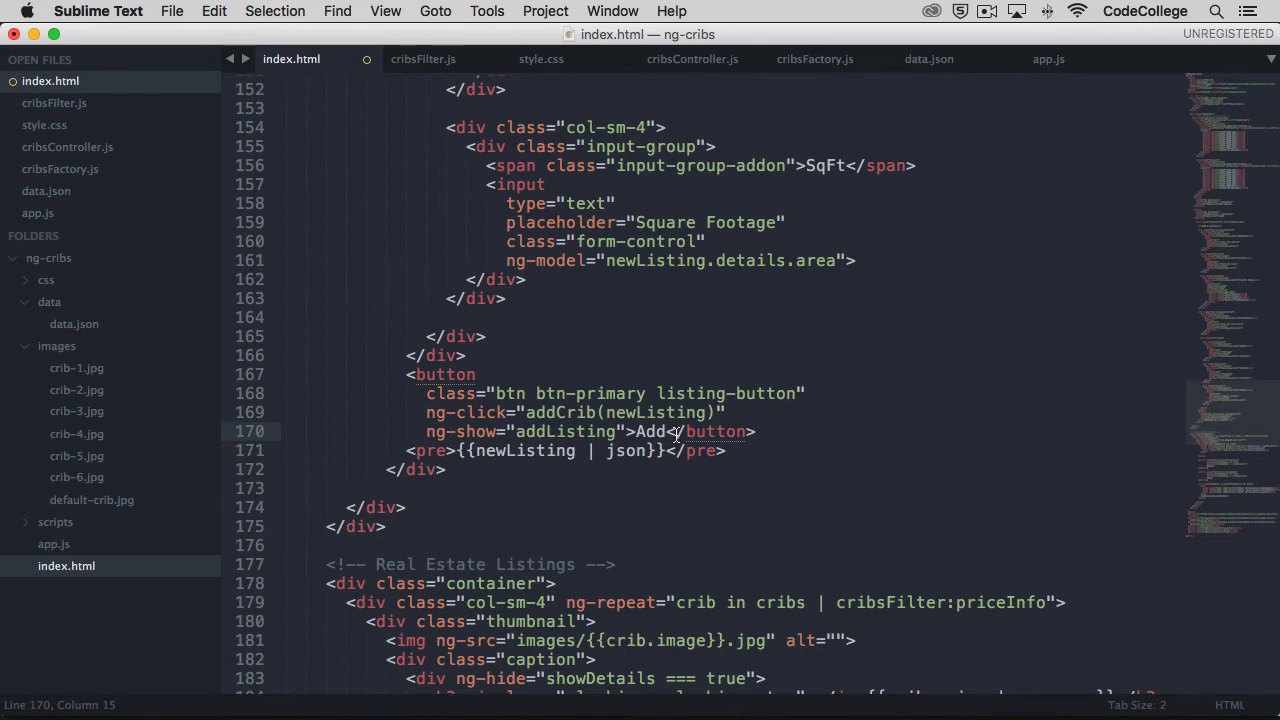
key("enter")
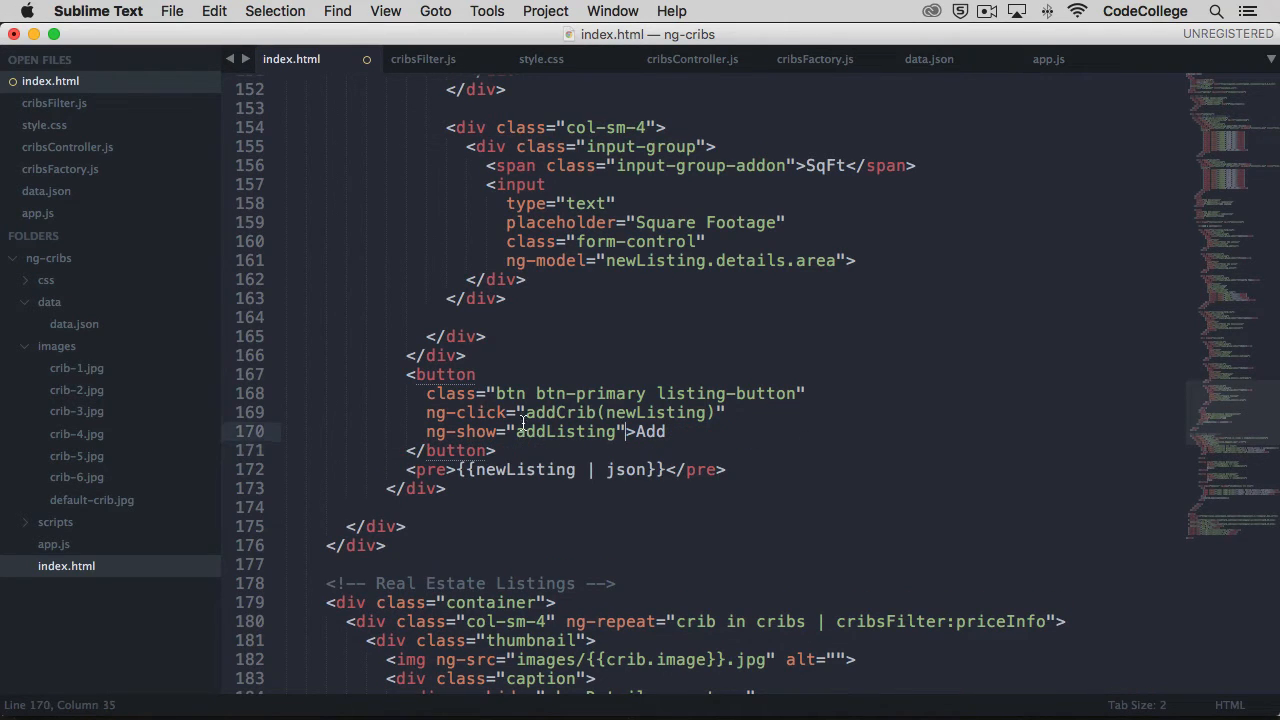
mouse_move(745, 420)
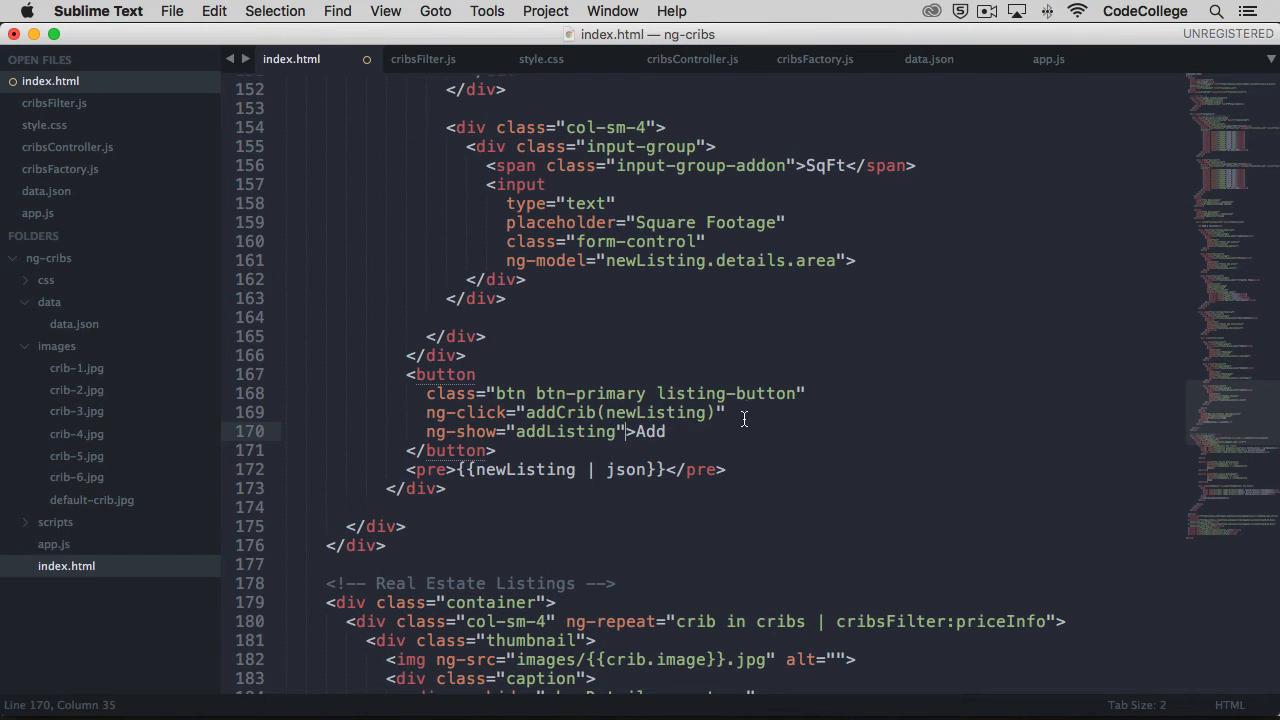
left_click(692, 58)
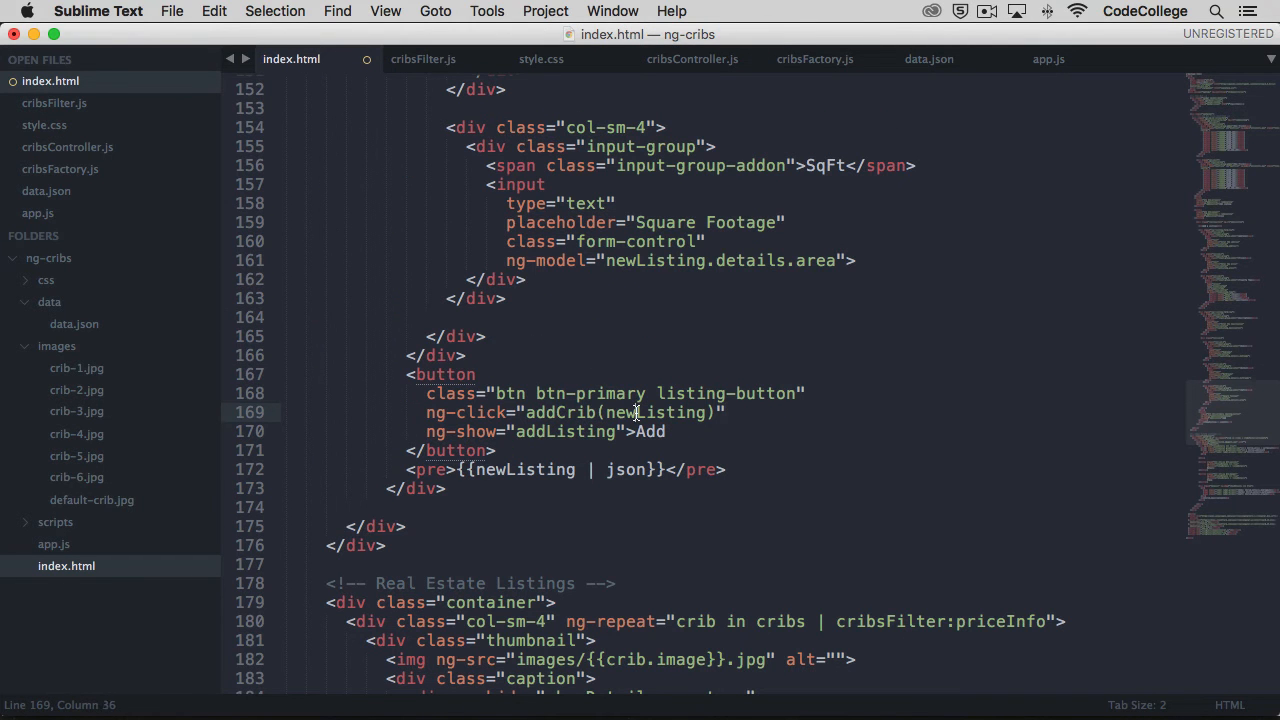
double_click(650, 412)
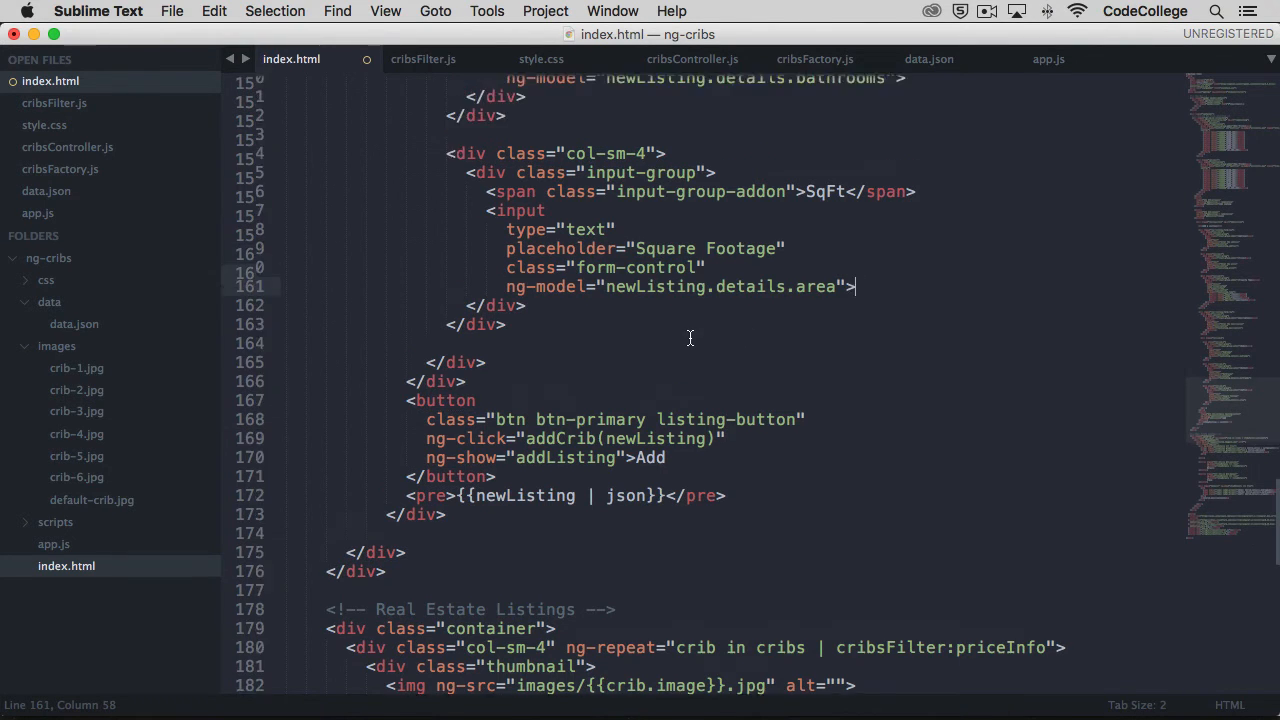
scroll("down", 3)
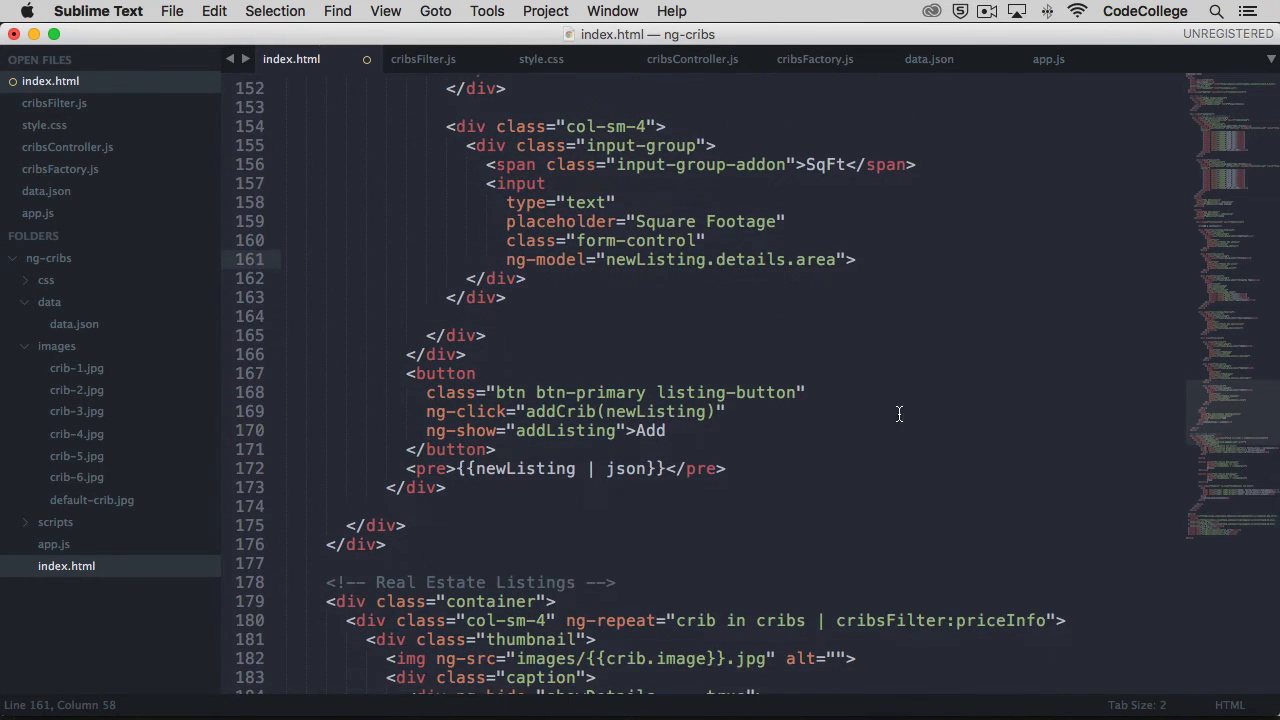
mouse_move(615, 413)
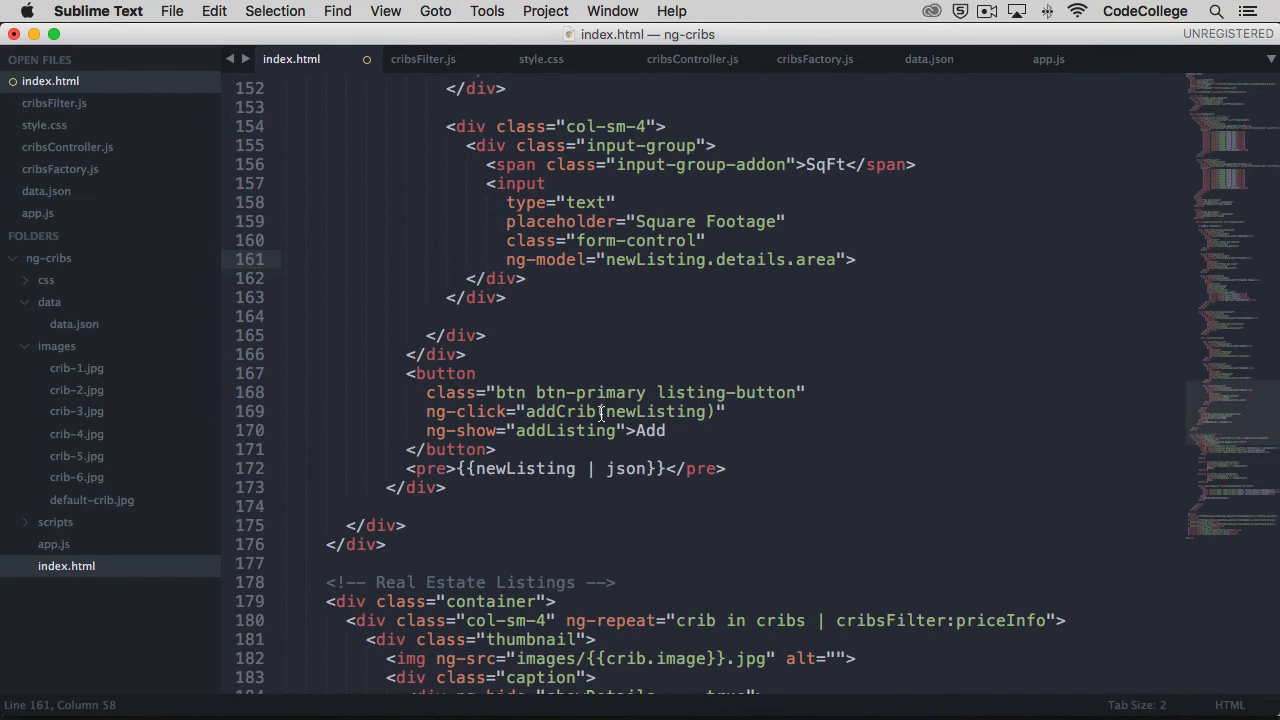
mouse_move(720, 411)
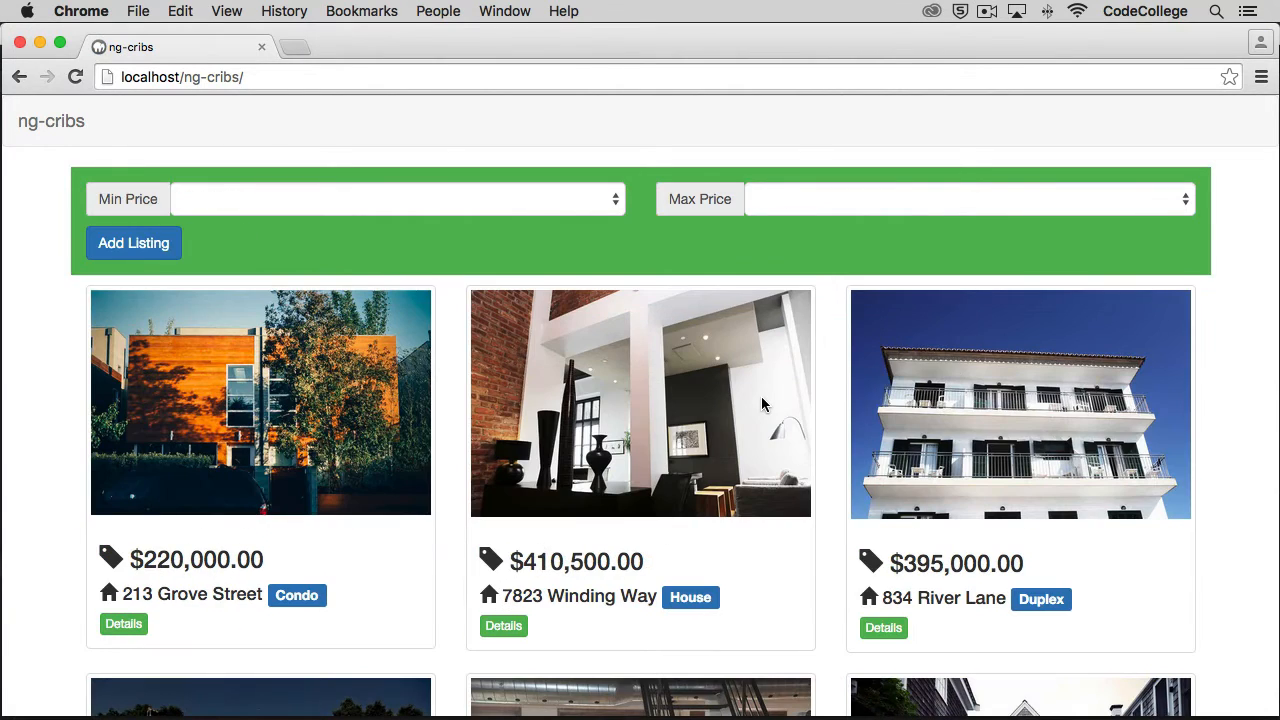
Fill the form with 123 Any Street, 100000 and 1200 SqFt, then add it
left_click(133, 242)
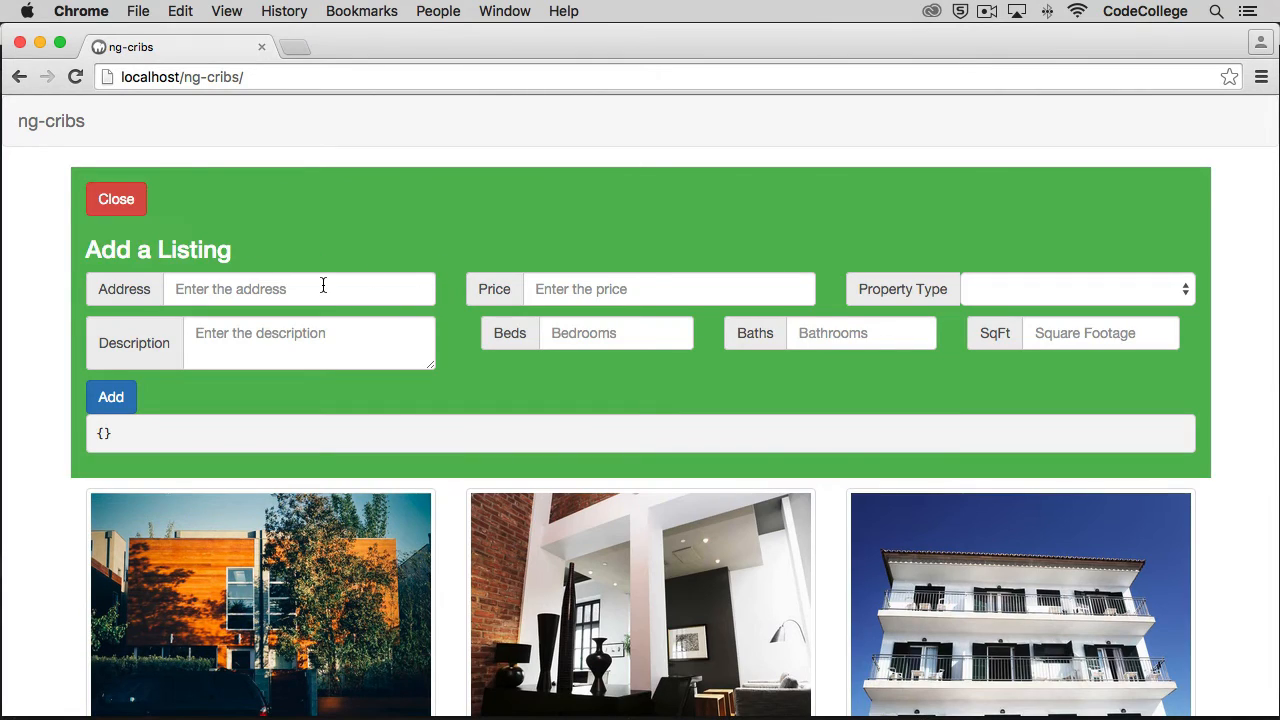
type("123 Any Street")
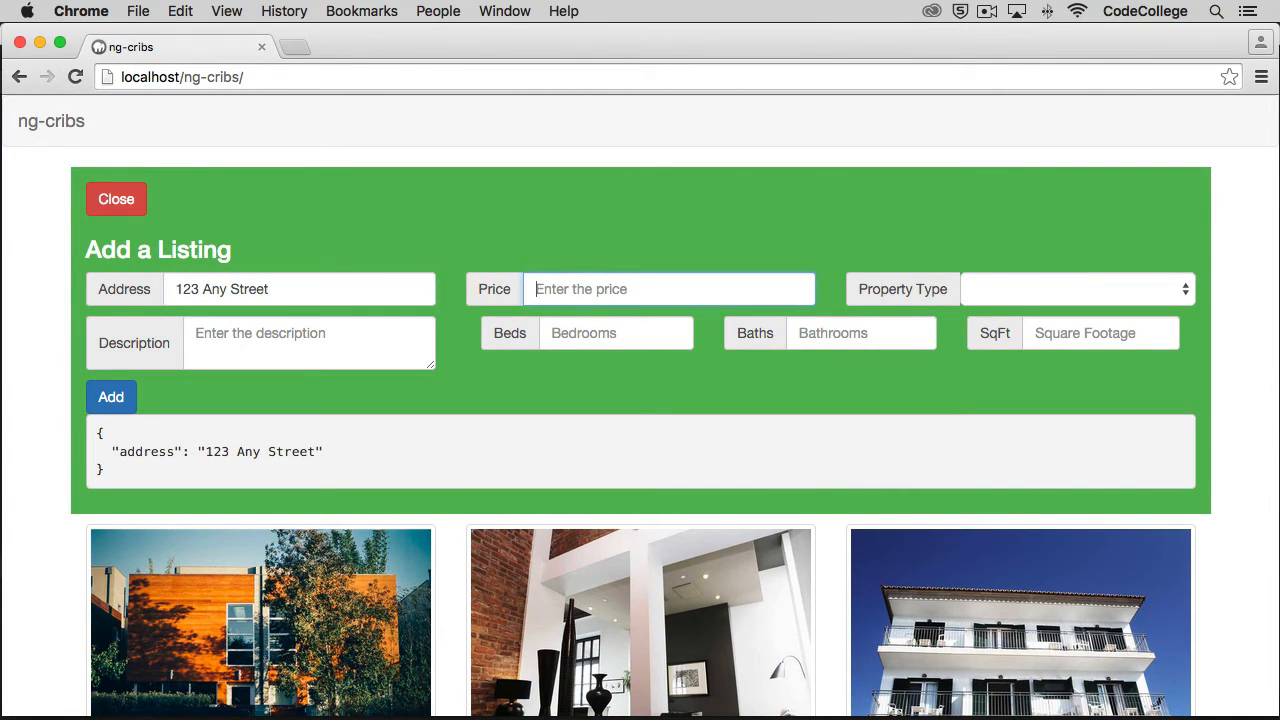
type("100000")
left_click(309, 343)
type("Great house")
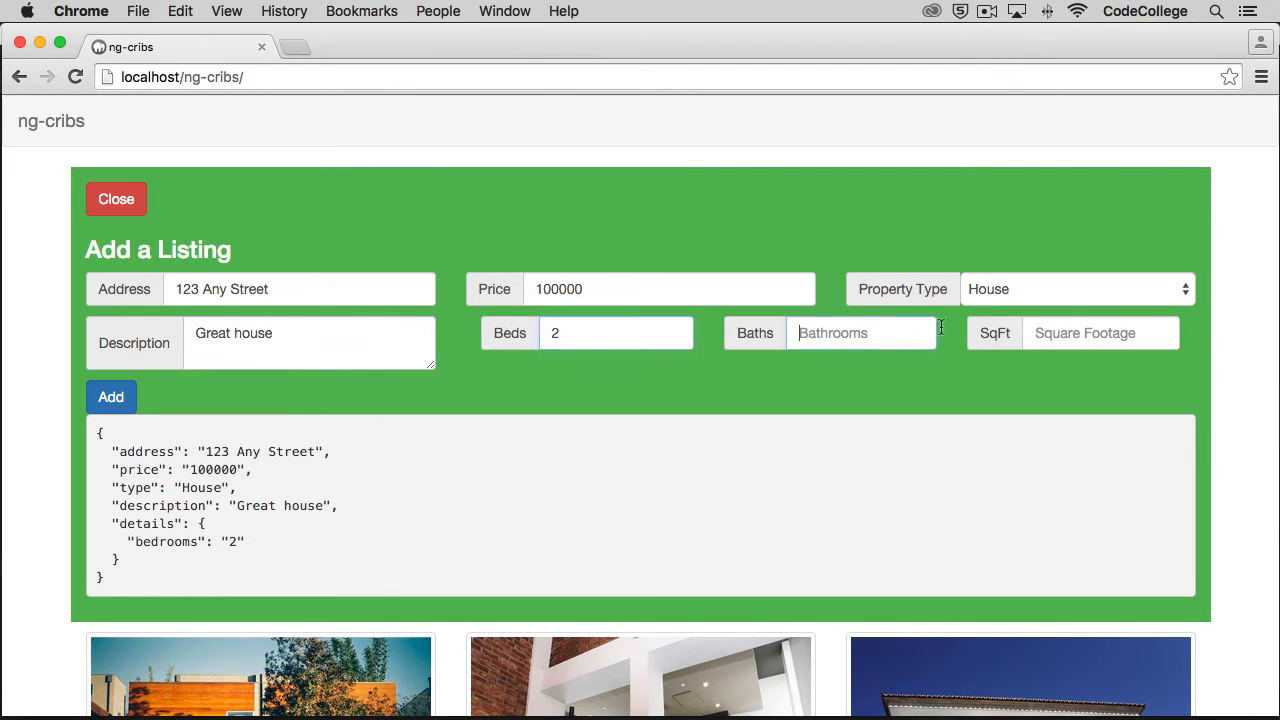
type("1200")
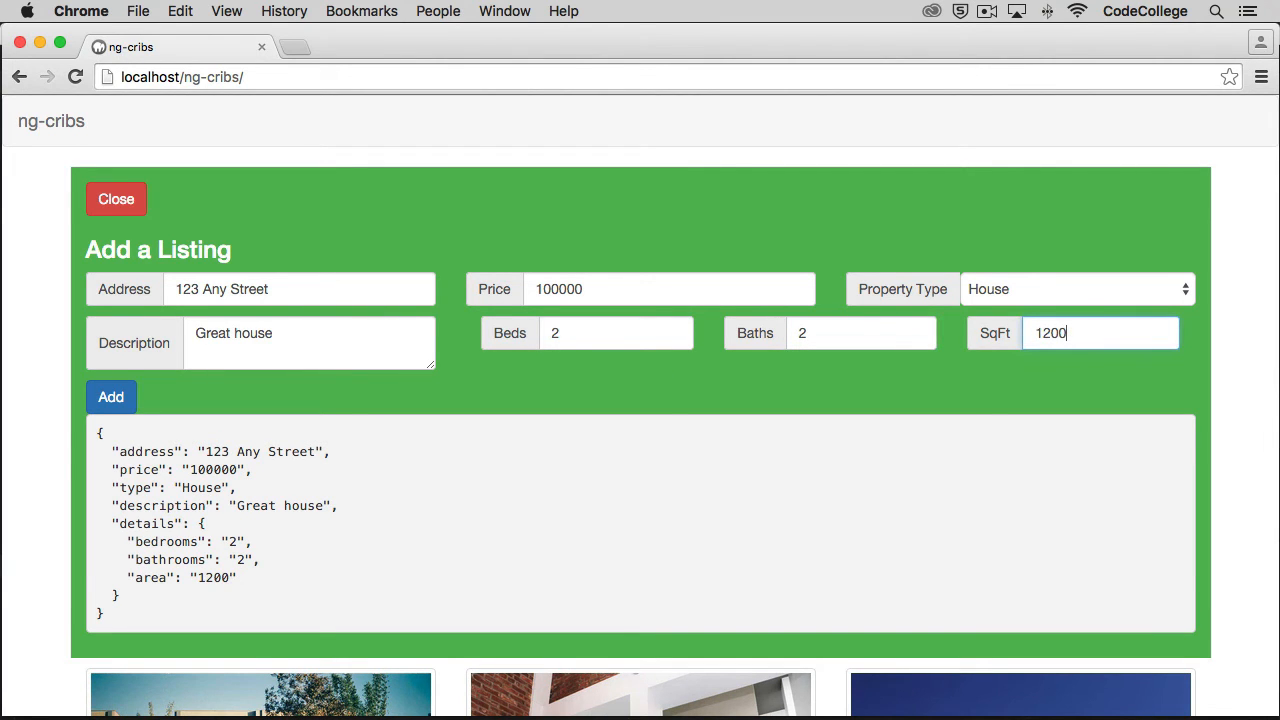
left_click(111, 397)
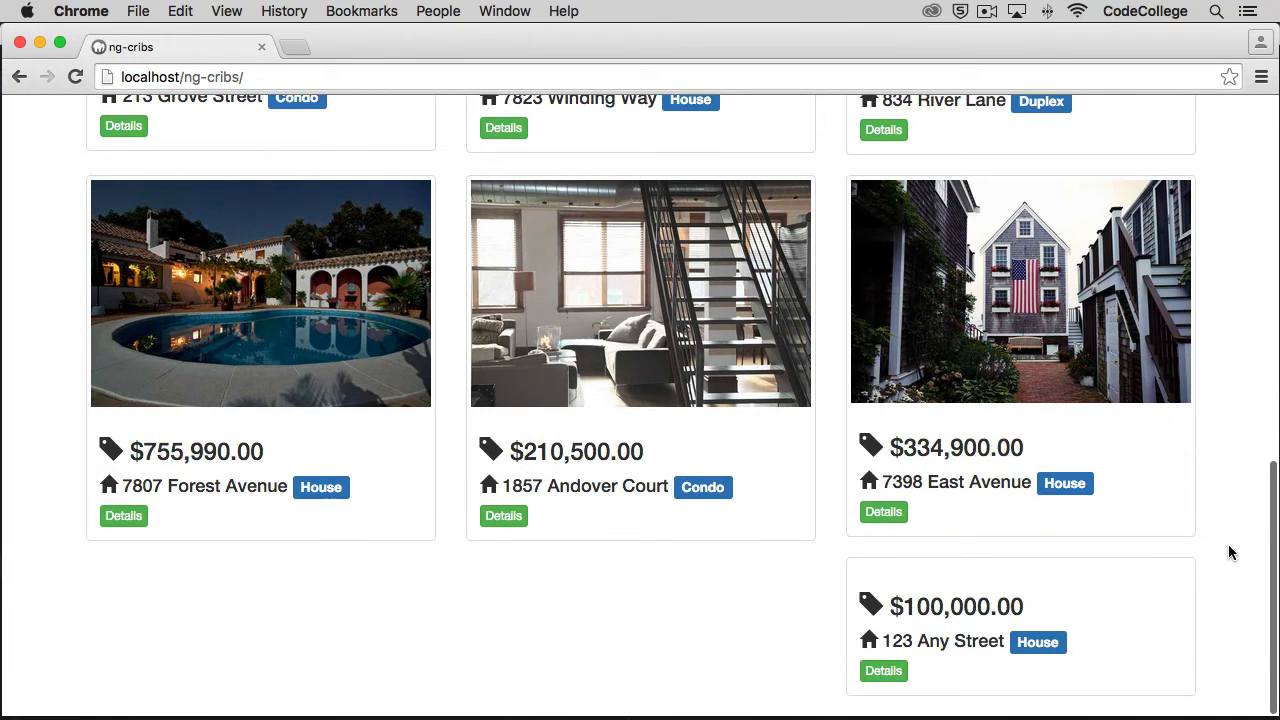
mouse_move(1191, 576)
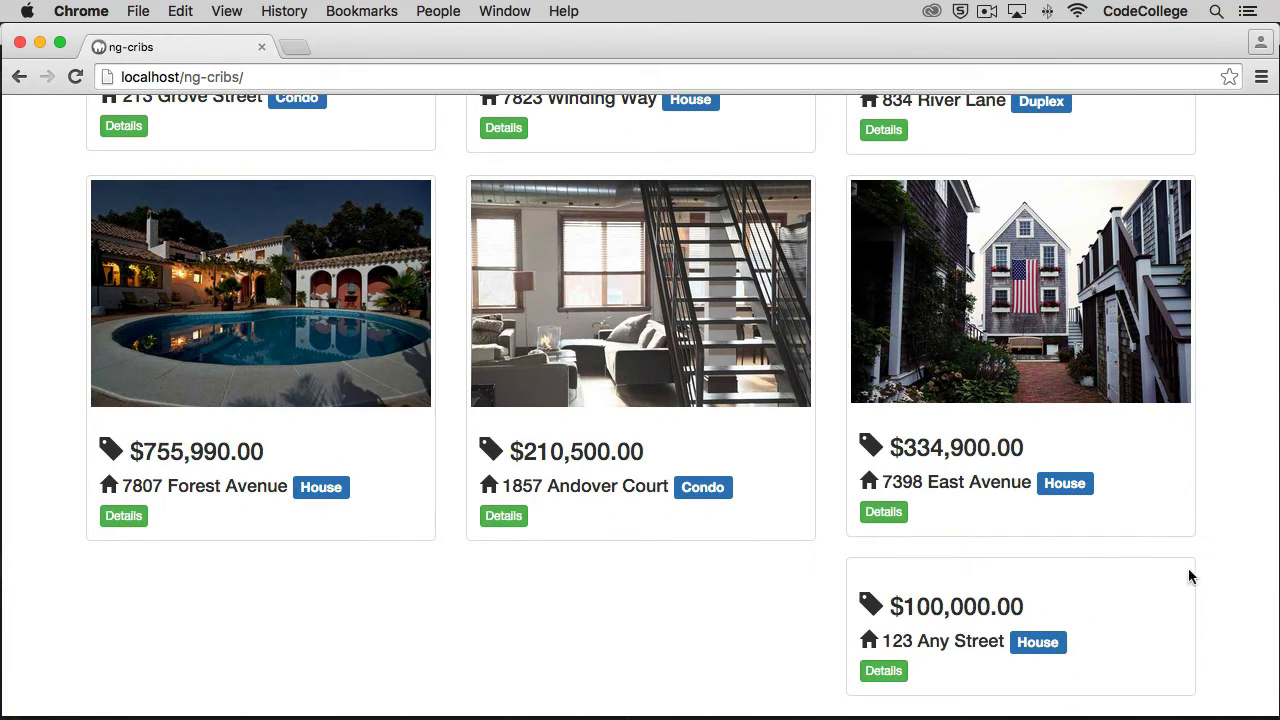
mouse_move(545, 630)
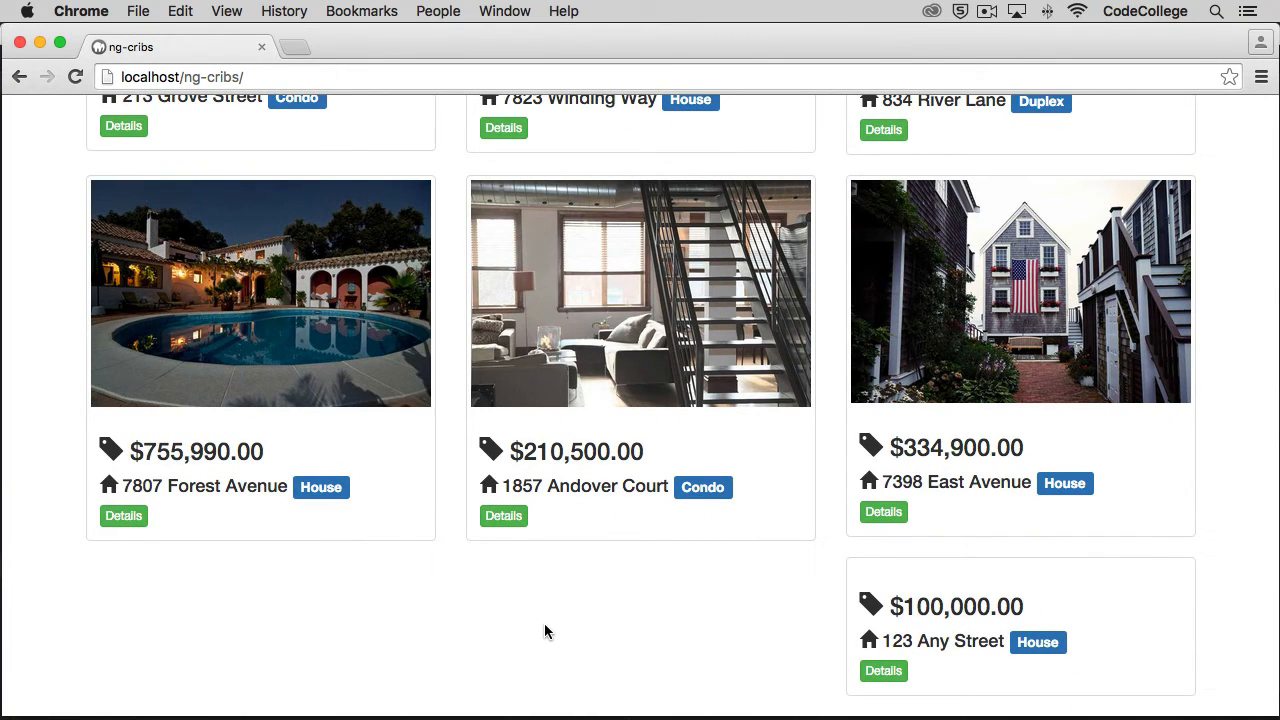
mouse_move(1227, 565)
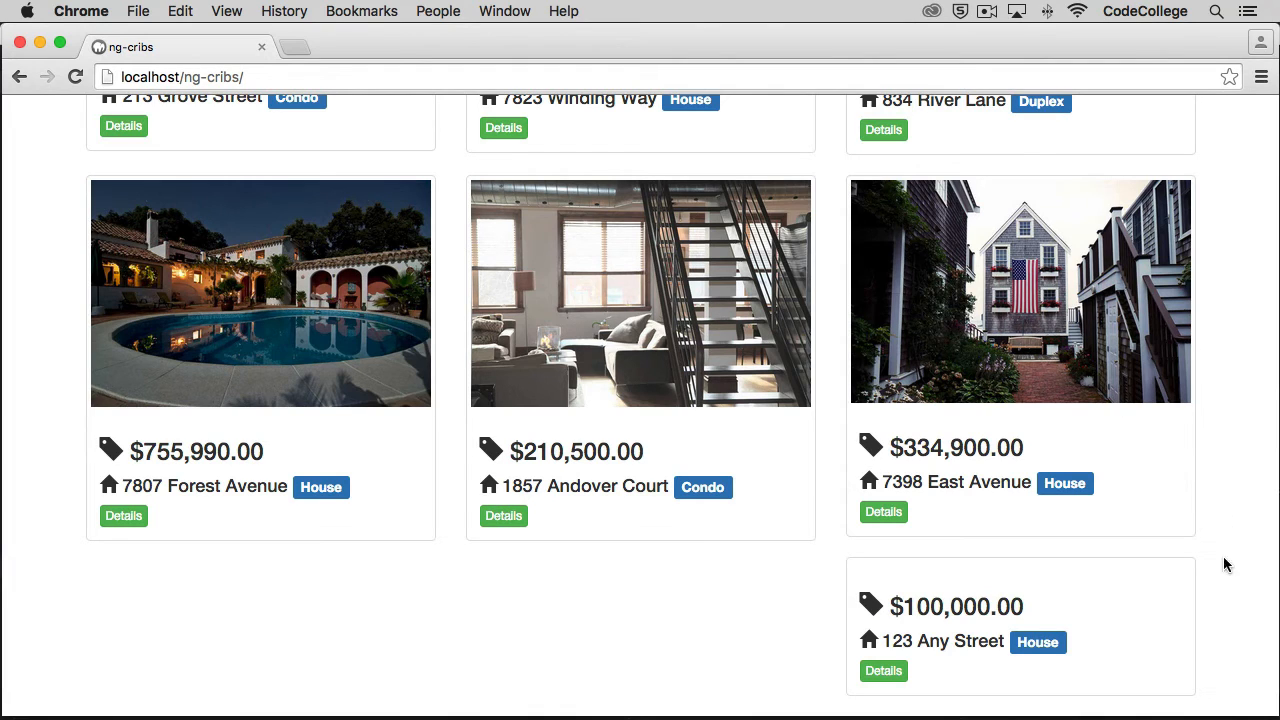
mouse_move(1271, 598)
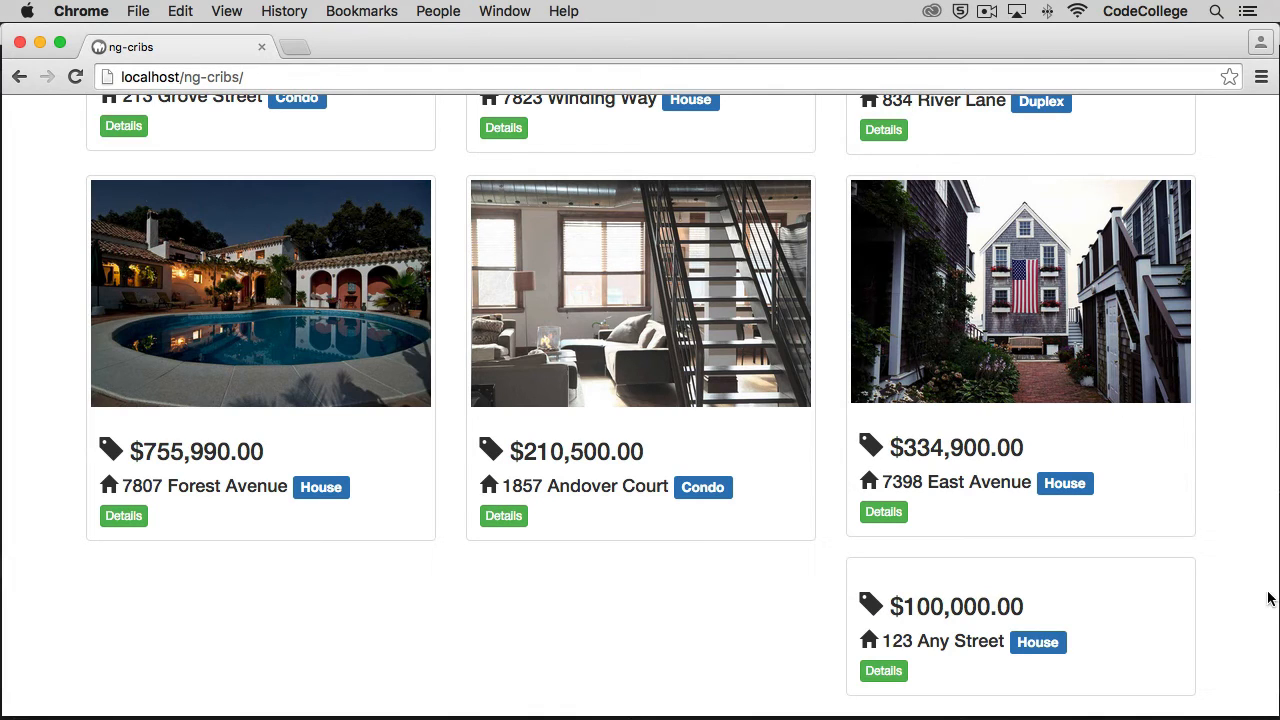
mouse_move(744, 610)
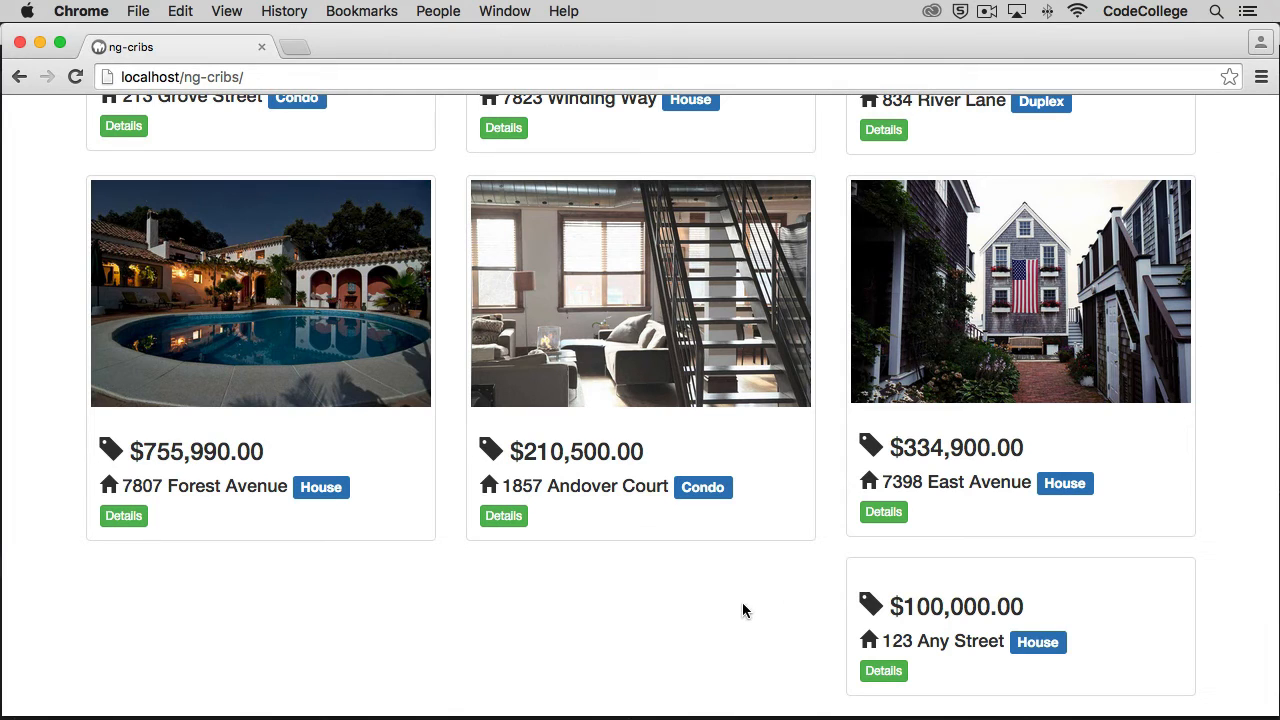
mouse_move(735, 685)
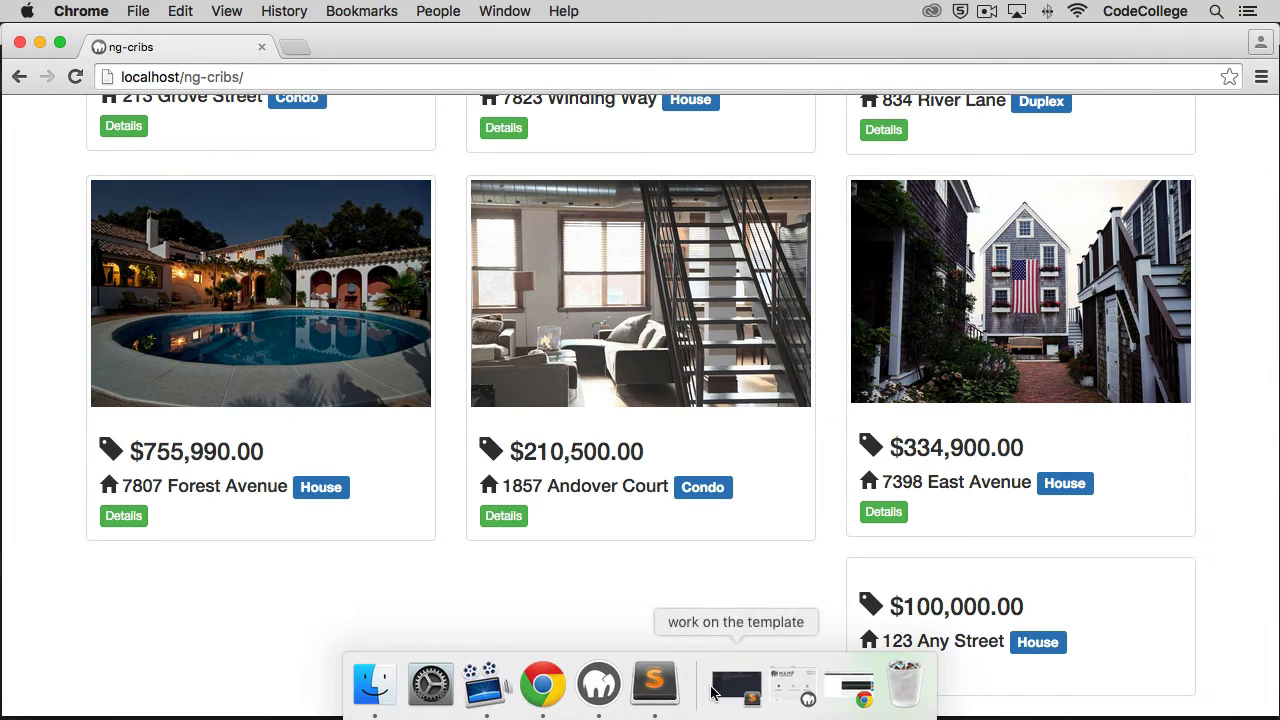
Switch back to Sublime Text from the Dock
left_click(654, 685)
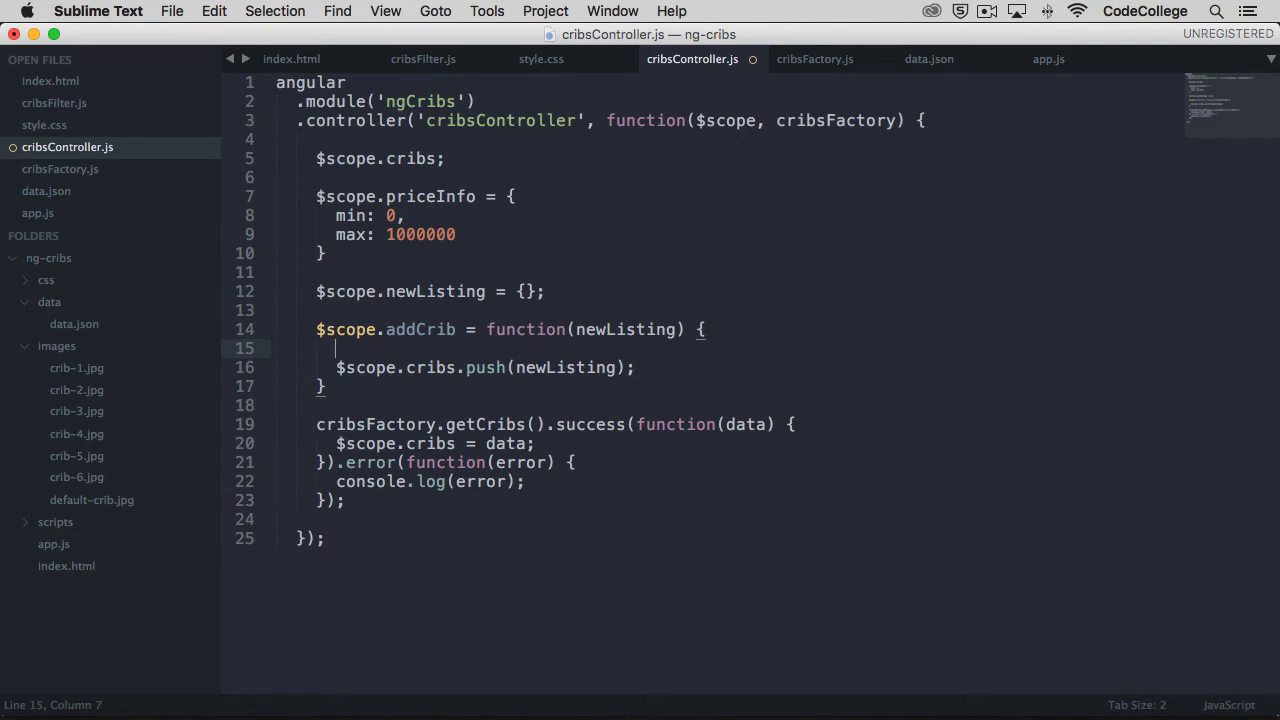
Add newListing.image = 'default-crib' above the push in addCrib
type("new.")
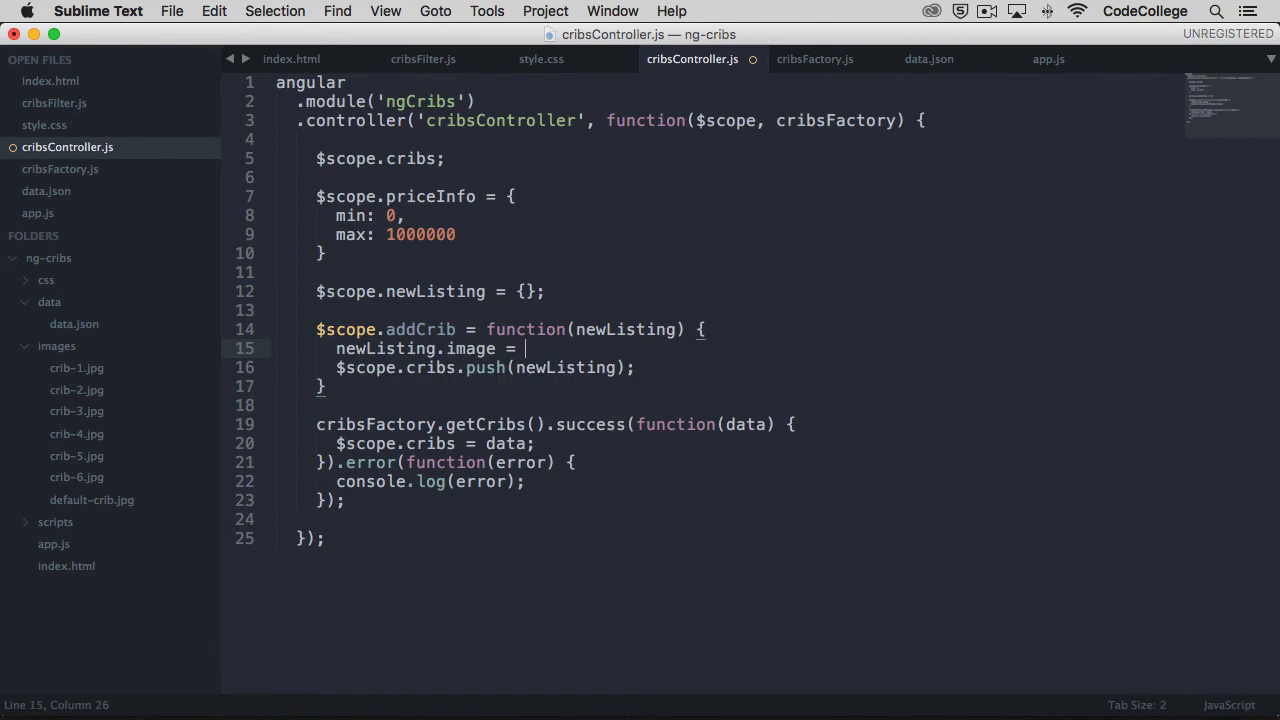
type("'defa'")
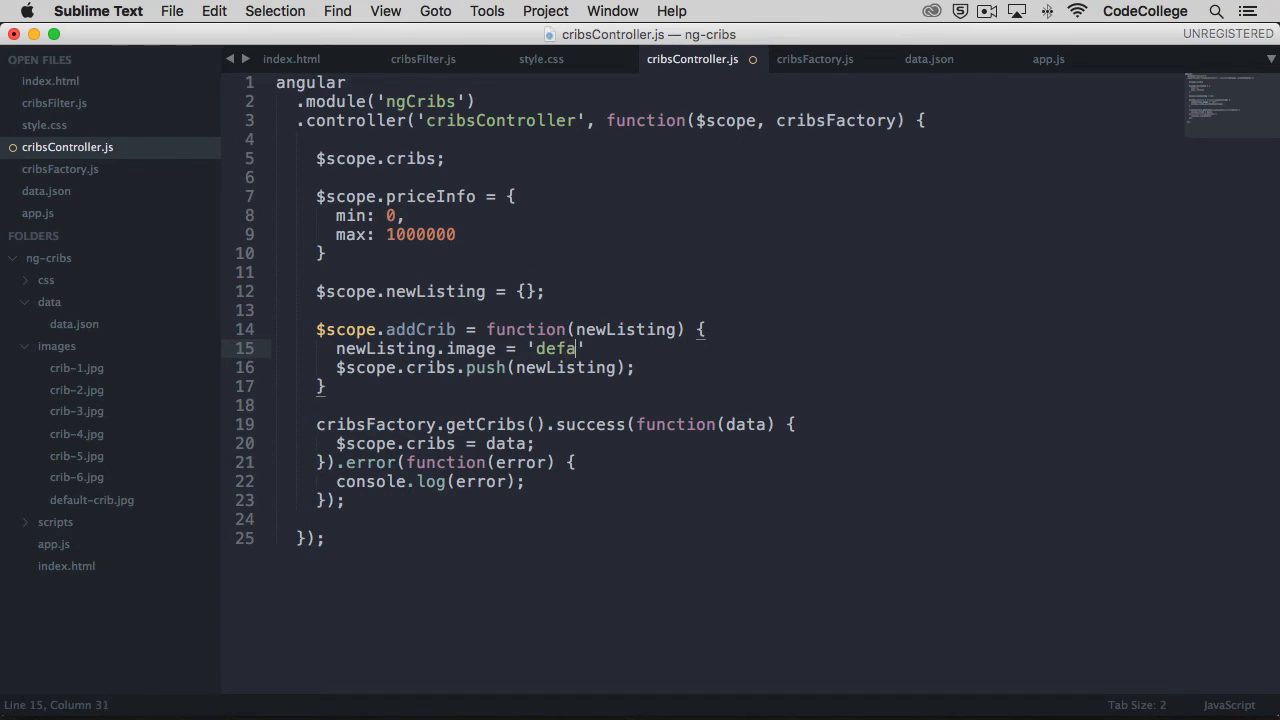
type("ult-crib")
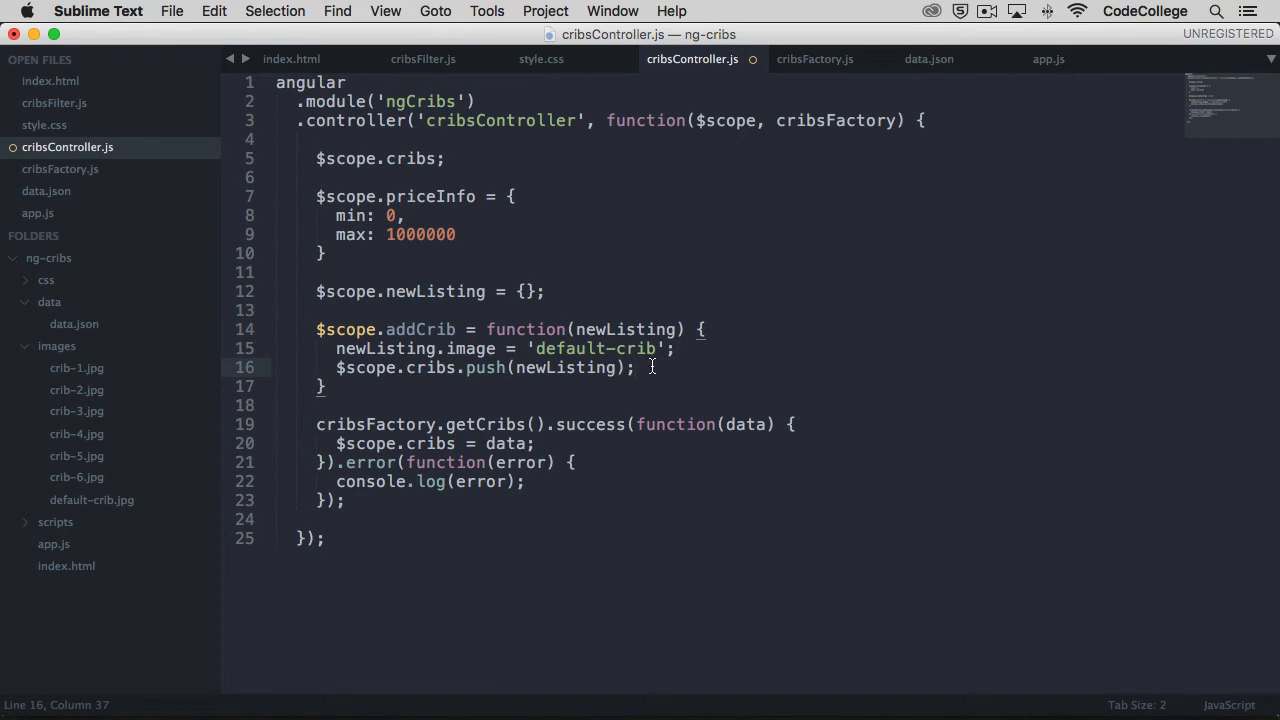
mouse_move(540, 367)
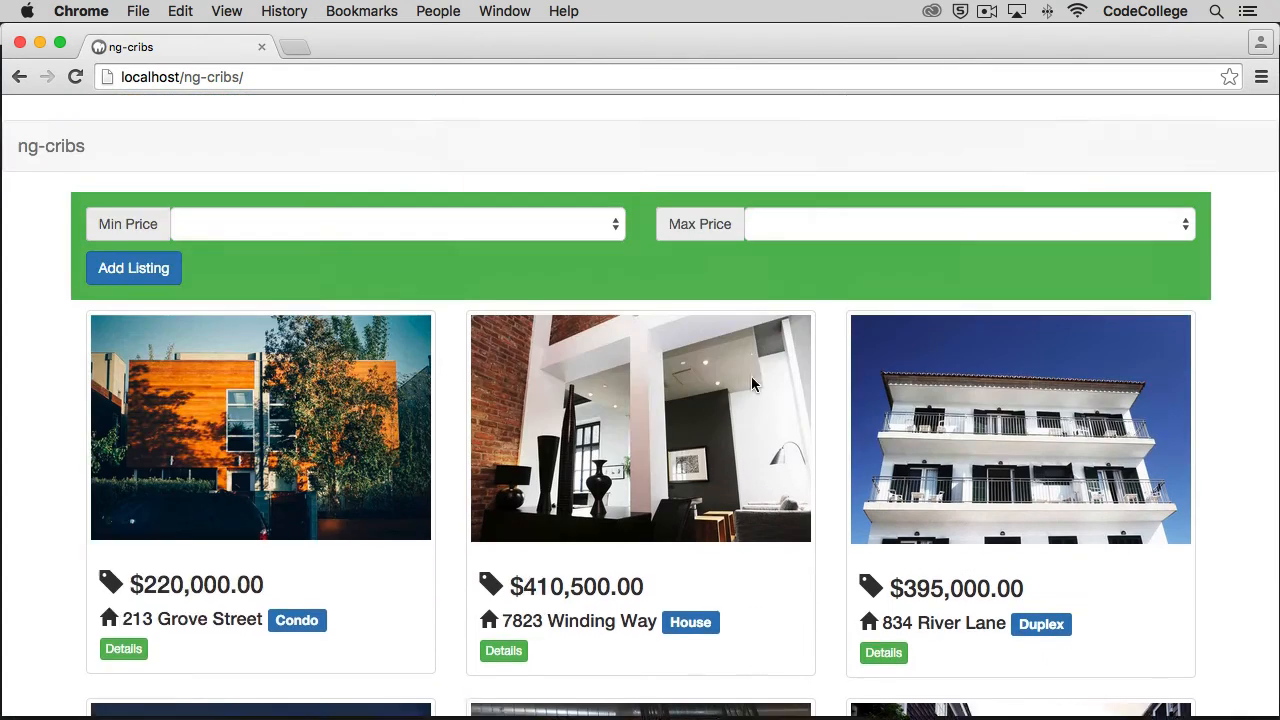
Add a $100,000 listing at 123 Any Street and scroll to its default-image card
left_click(133, 268)
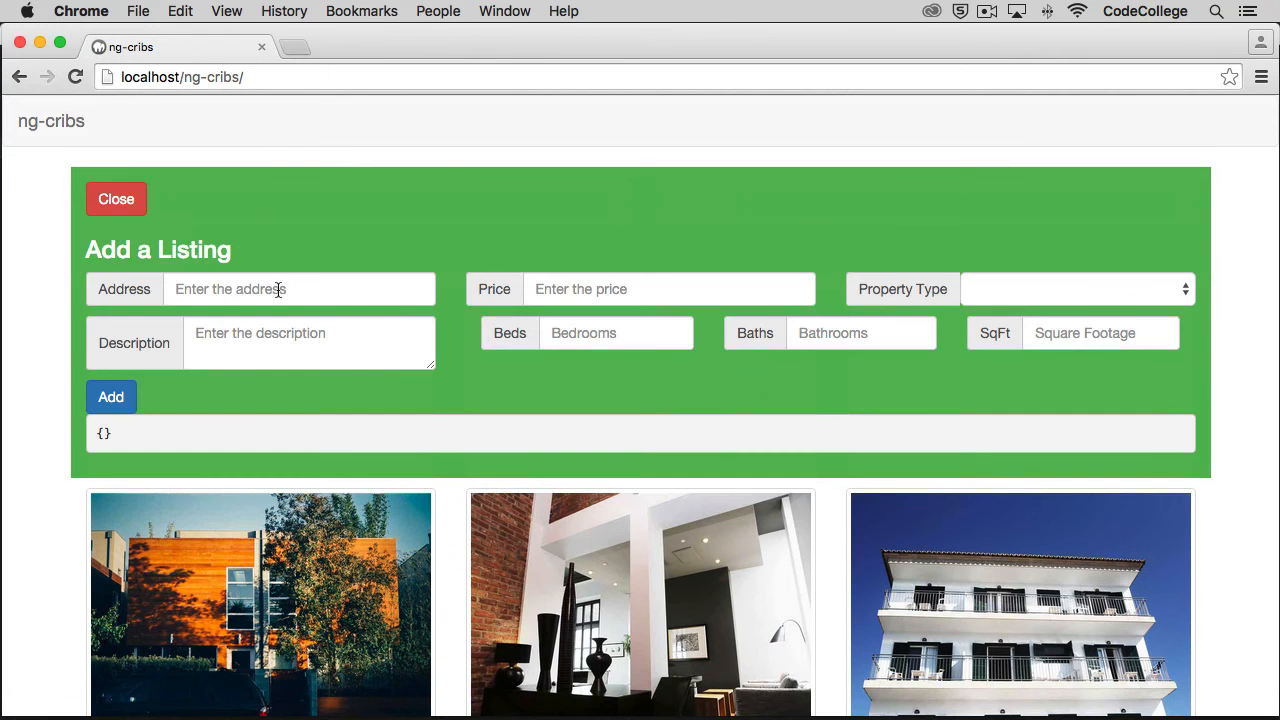
type("123 Any Street")
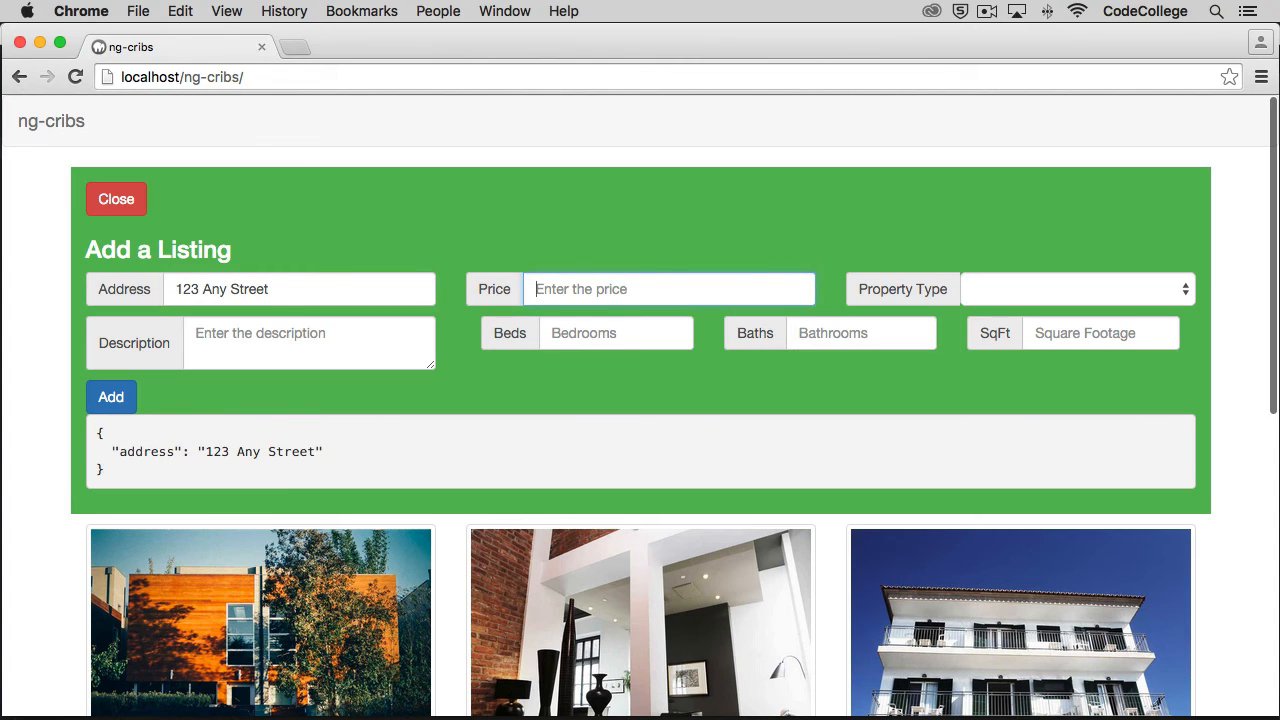
type("100000")
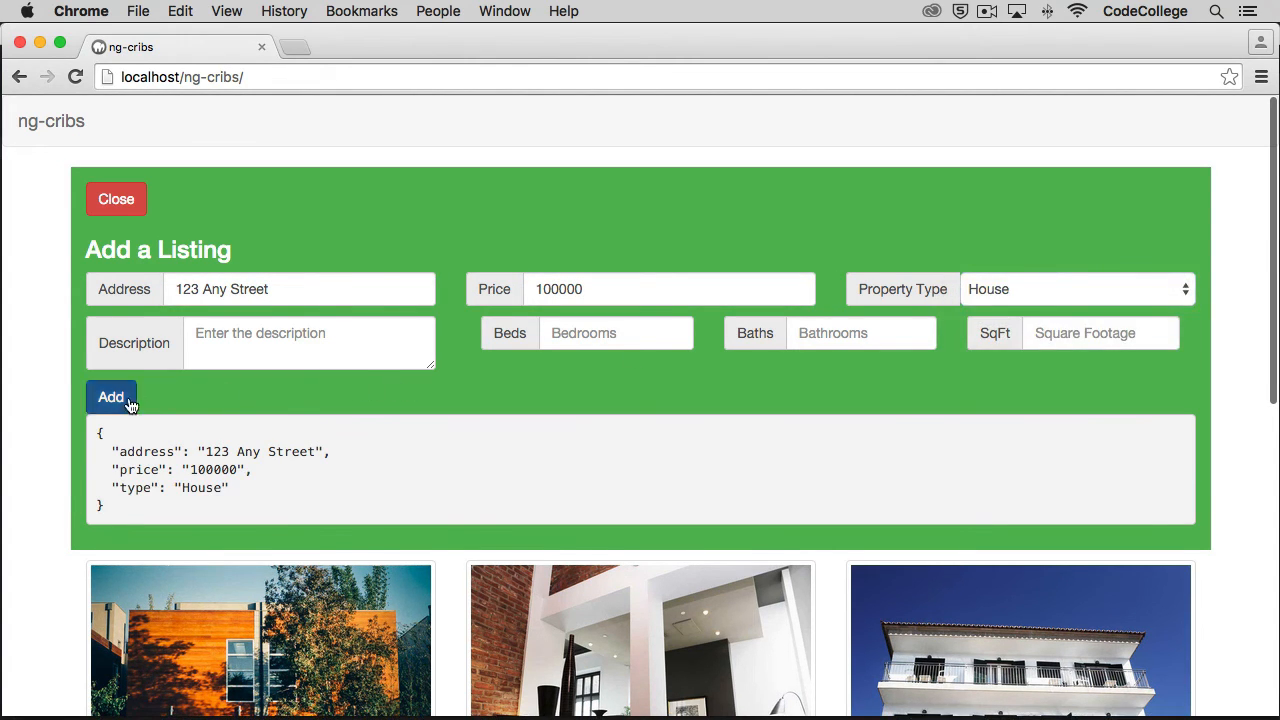
left_click(110, 397)
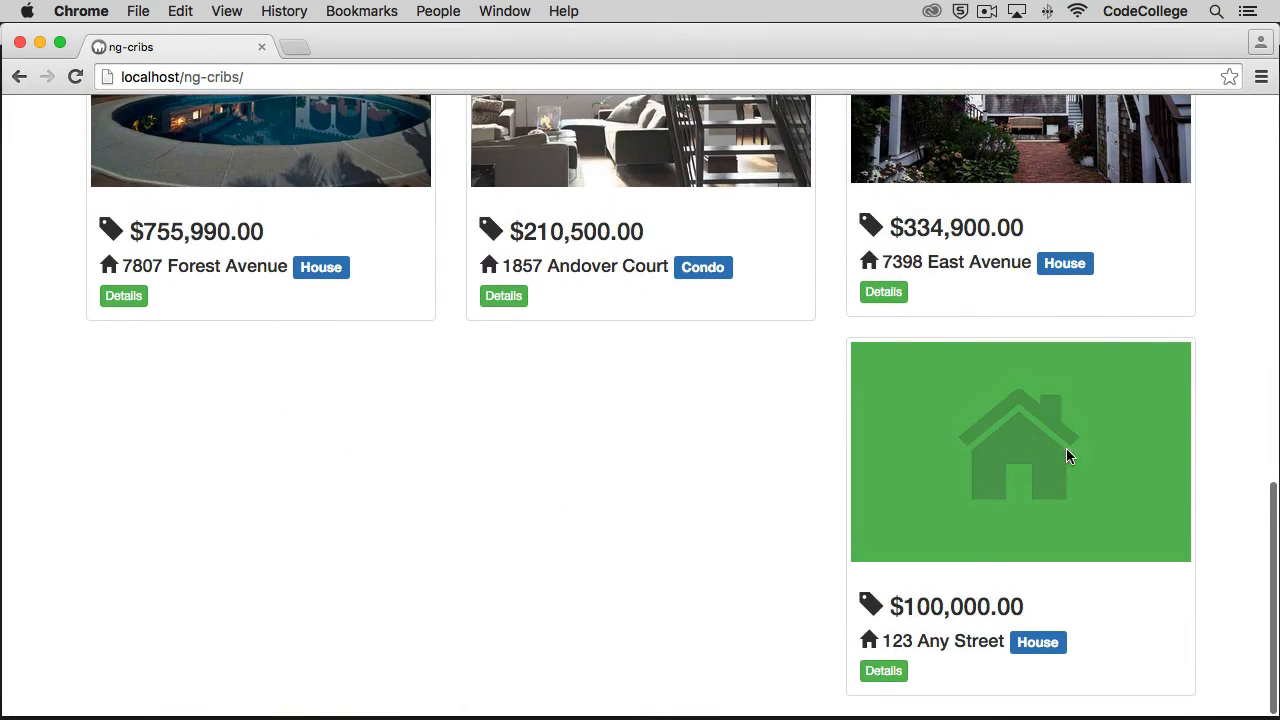
mouse_move(1190, 616)
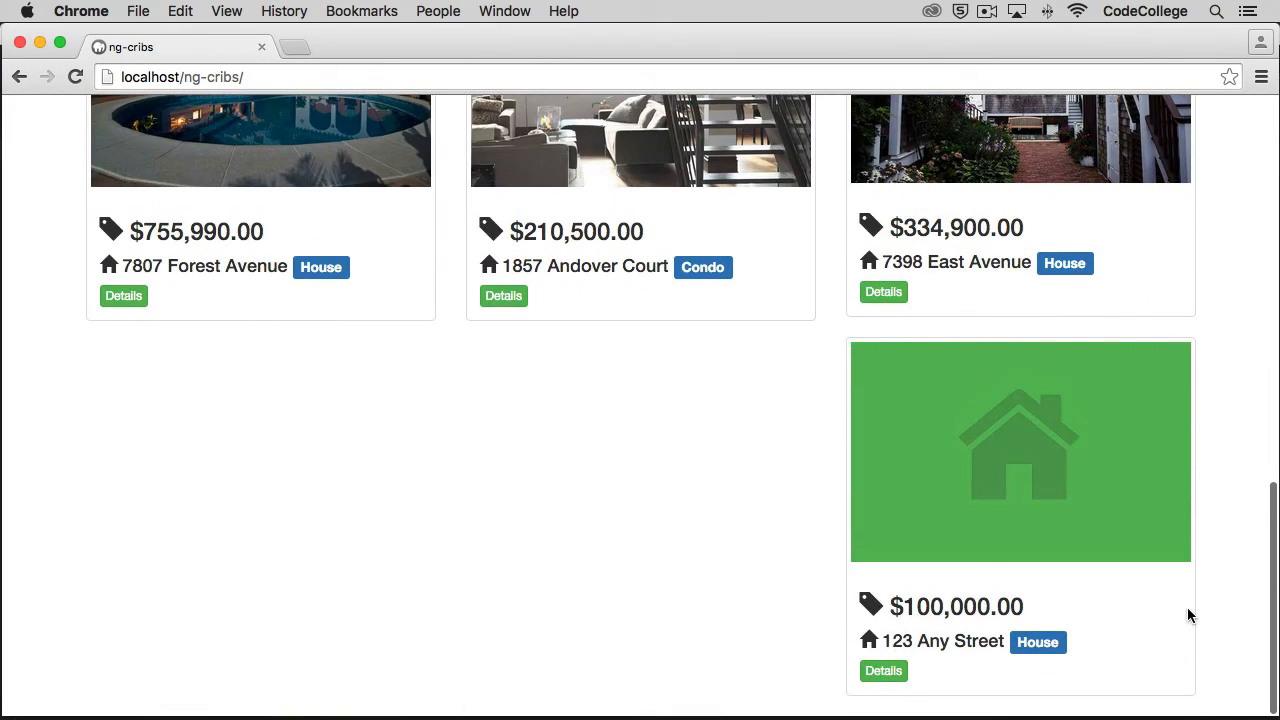
mouse_move(744, 544)
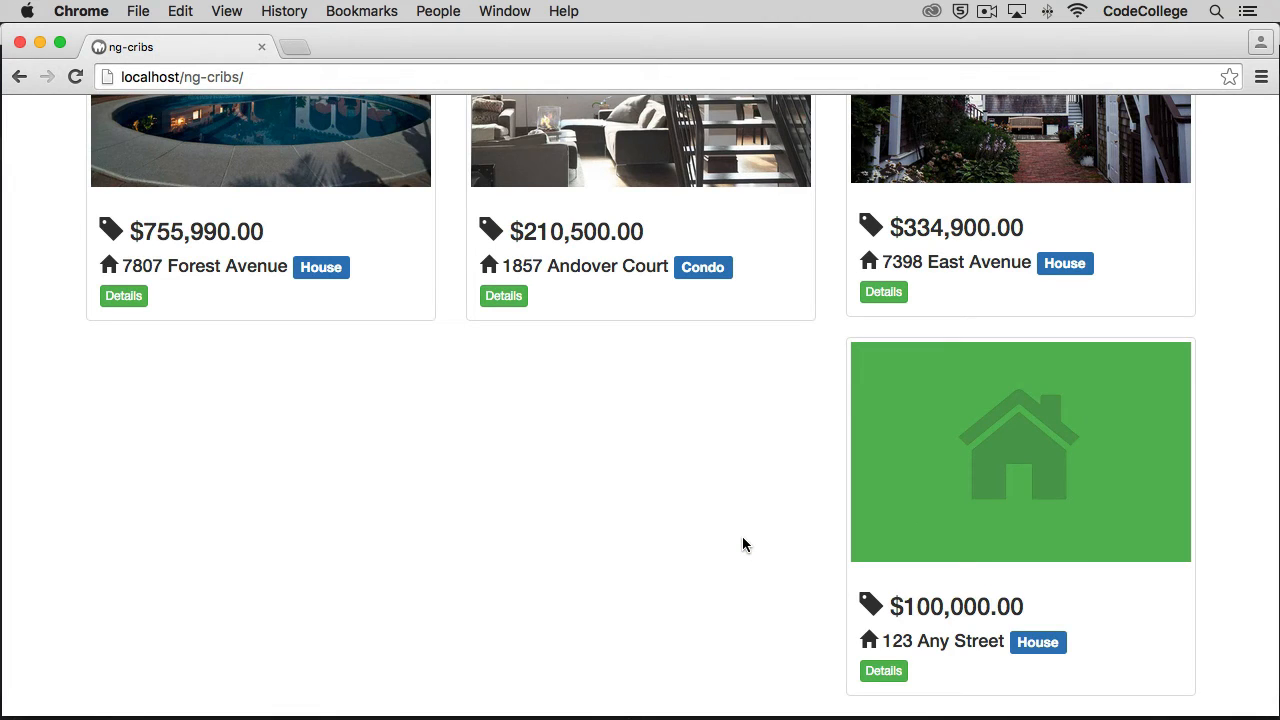
mouse_move(754, 519)
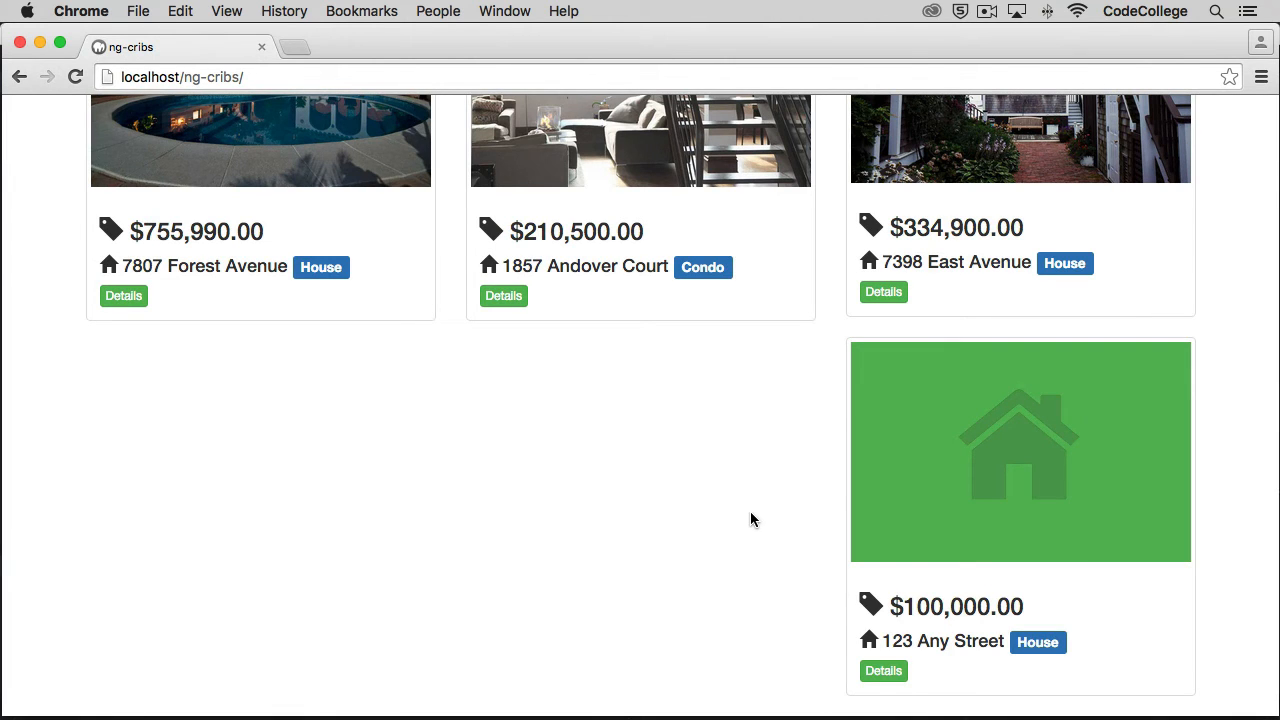
scroll("up", 3)
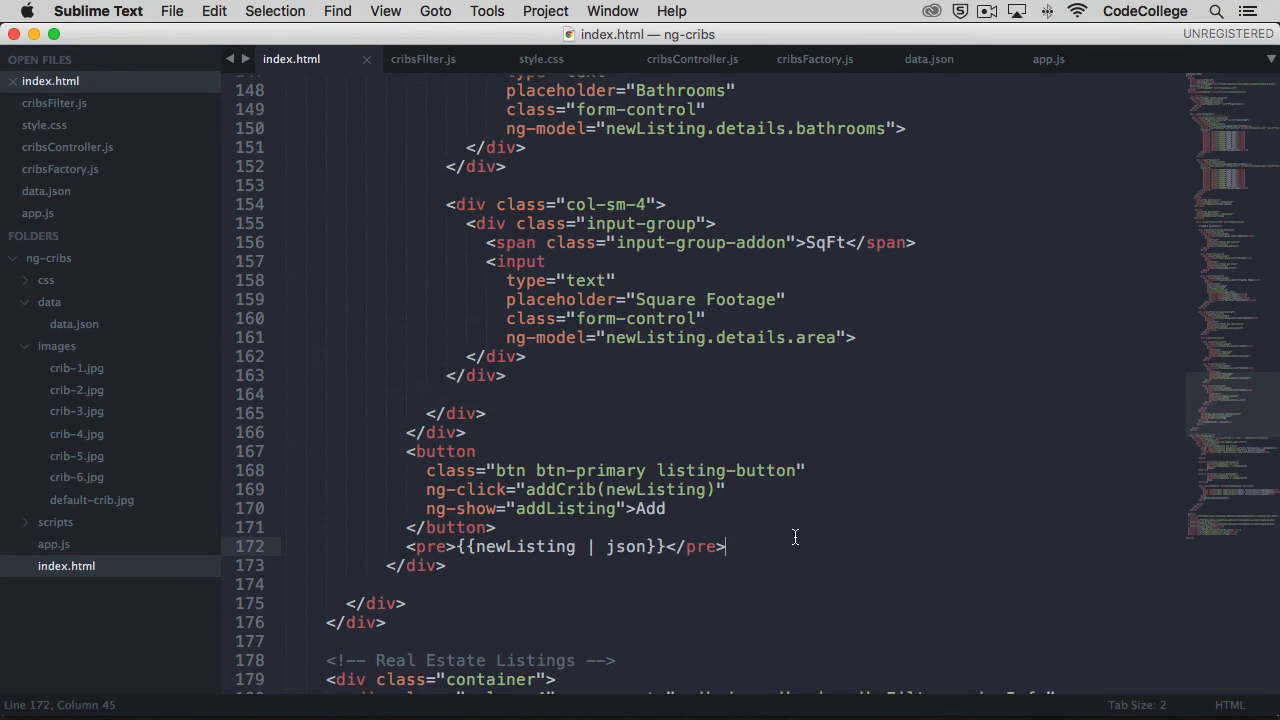
Append | orderBy: '-id' to the listings ng-repeat in index.html, checking data.json ids, and save
scroll("down", 3)
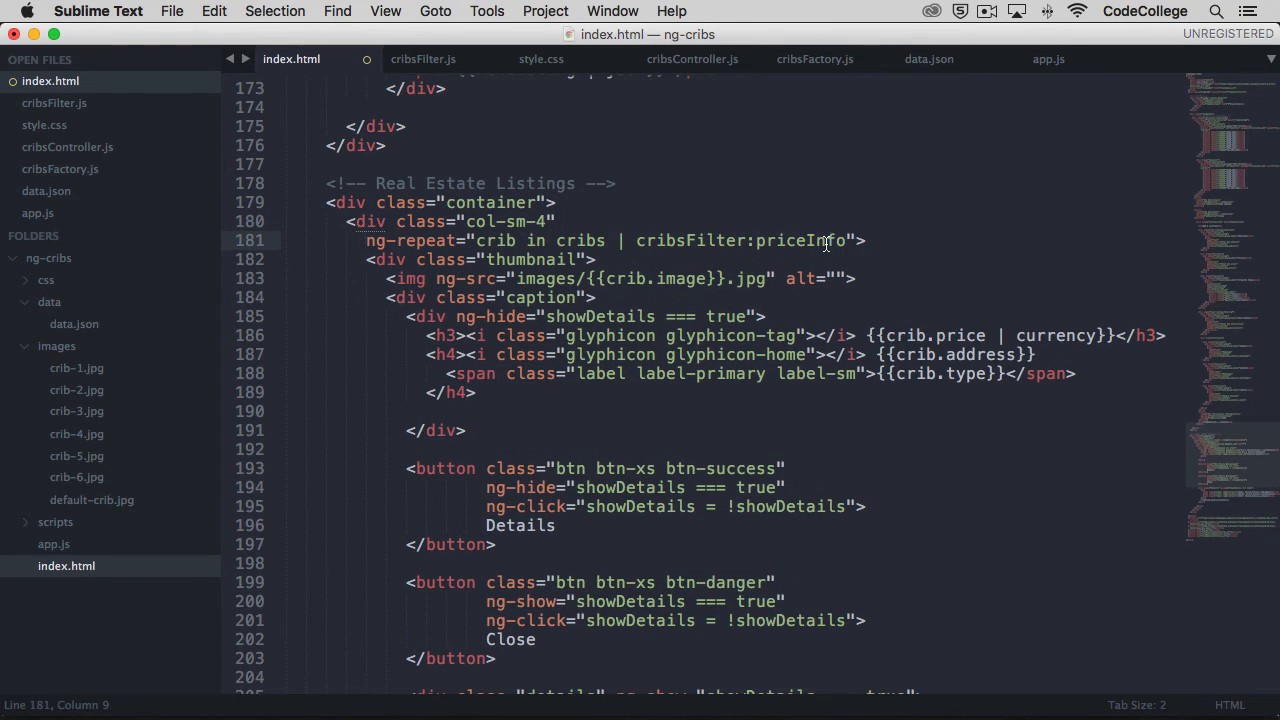
type("|")
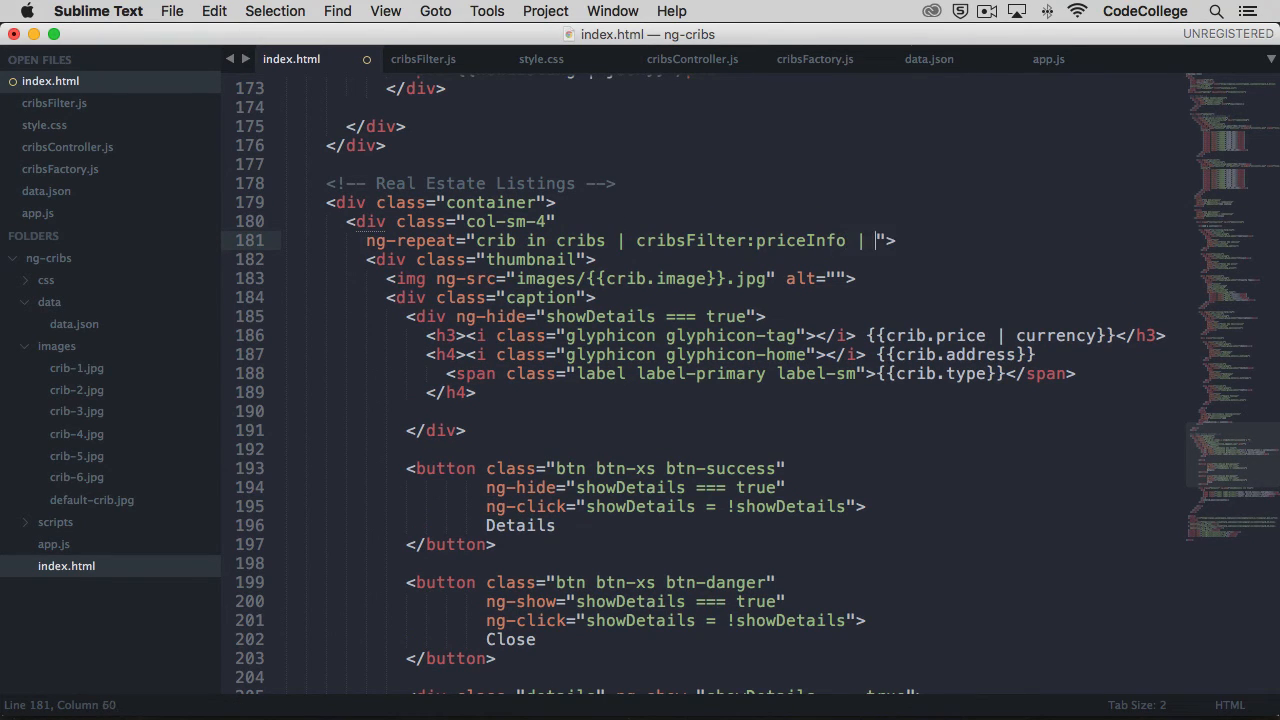
type("orderBy")
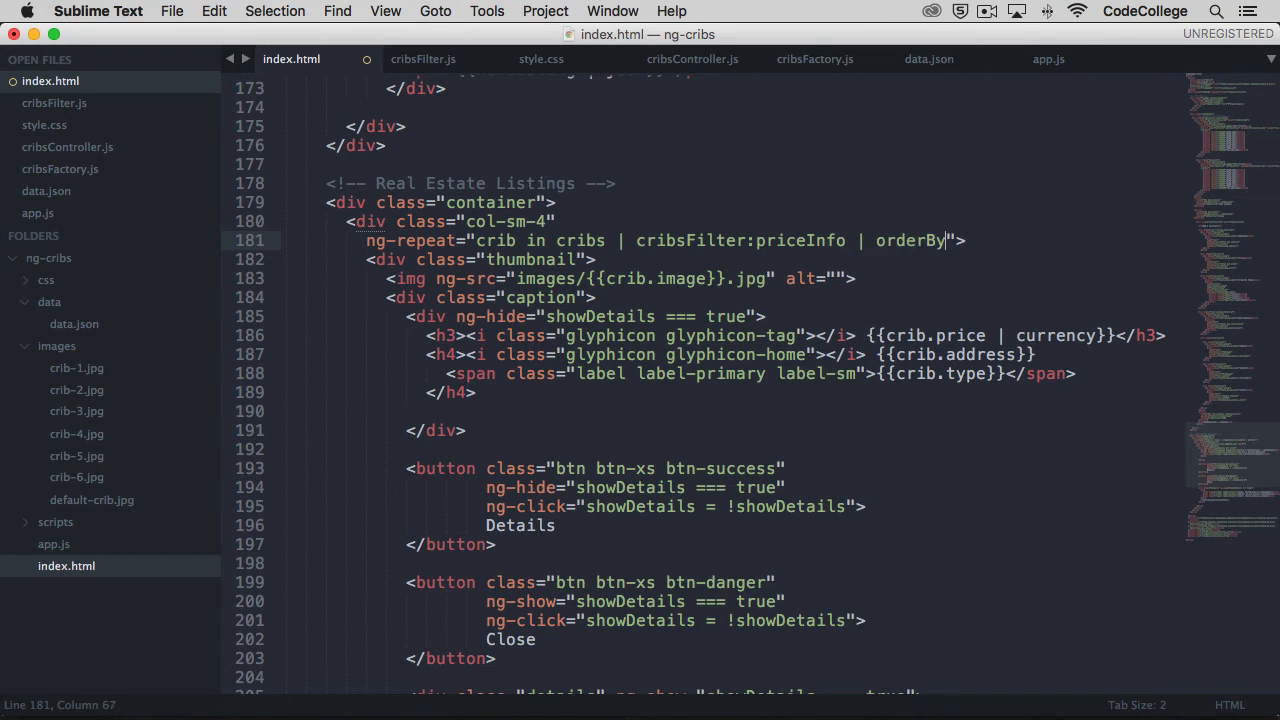
type(":")
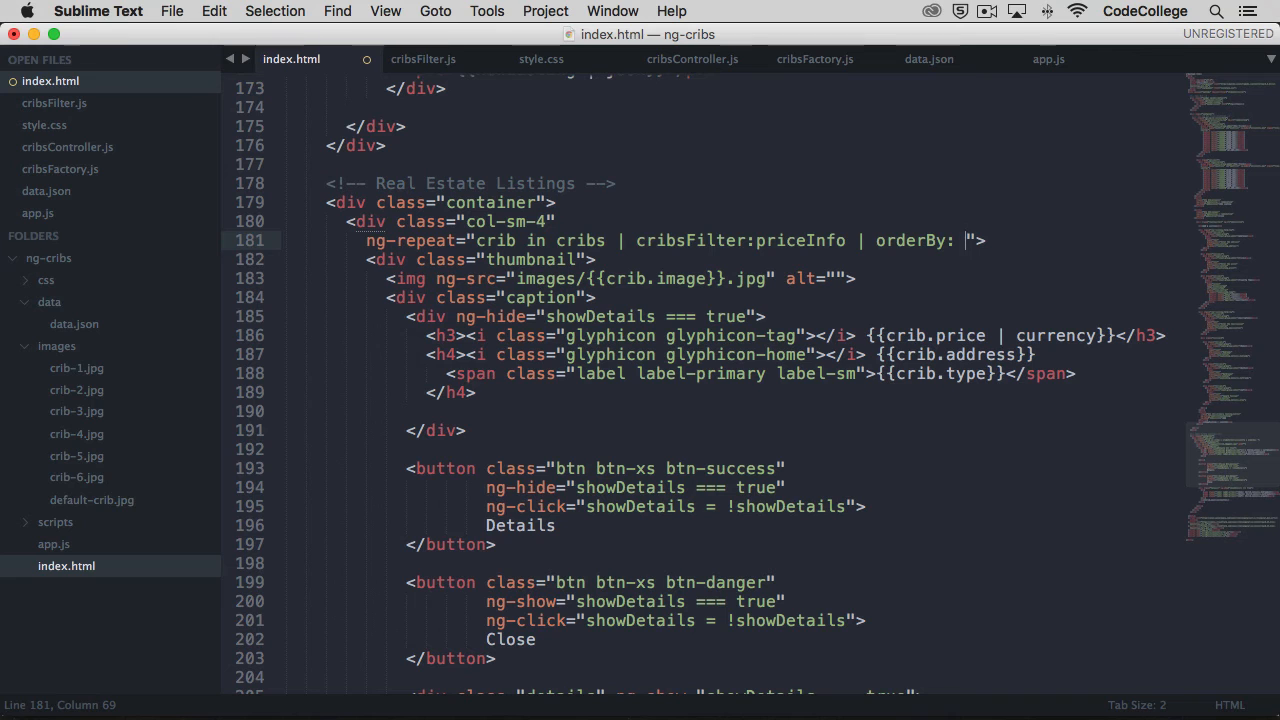
left_click(928, 59)
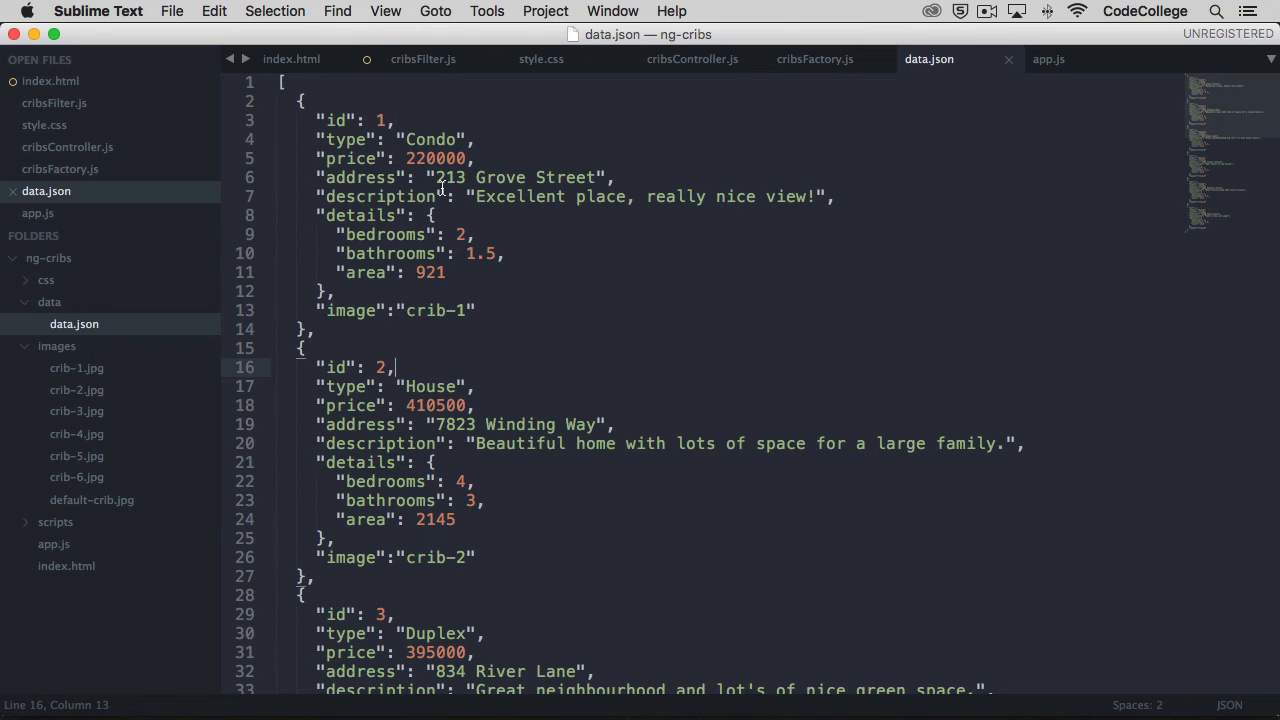
left_click(291, 59)
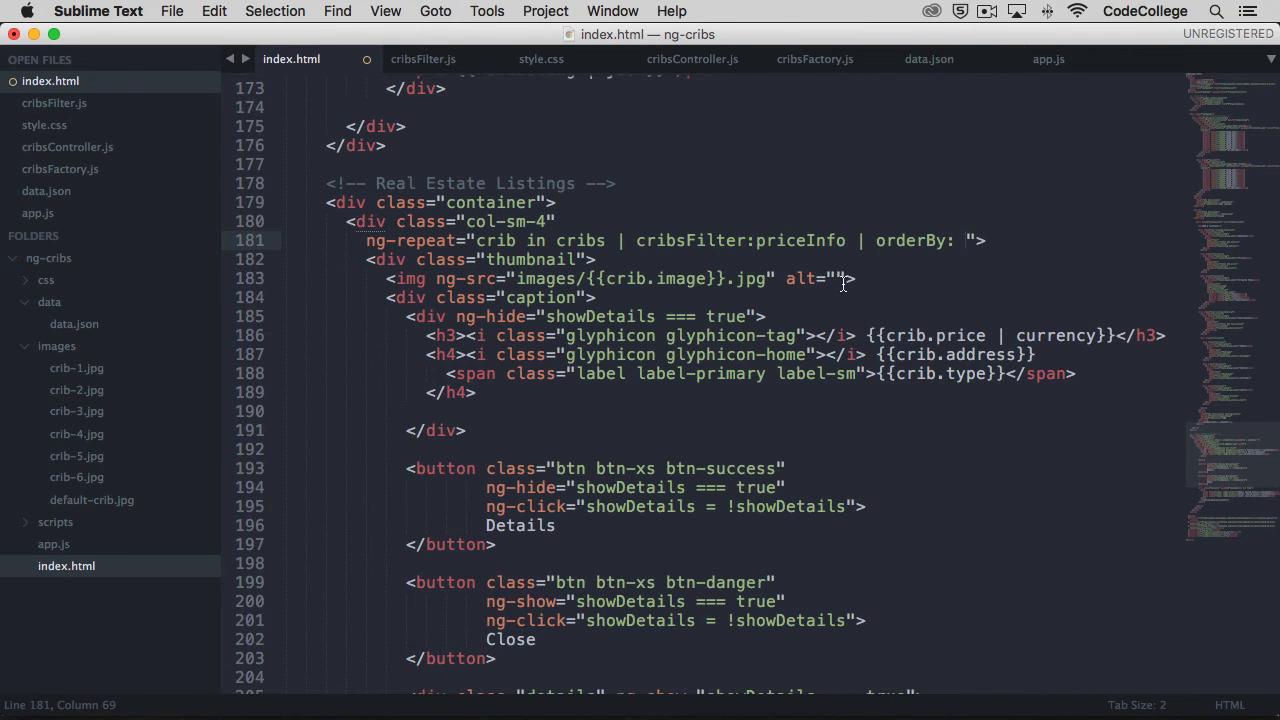
type("-id'")
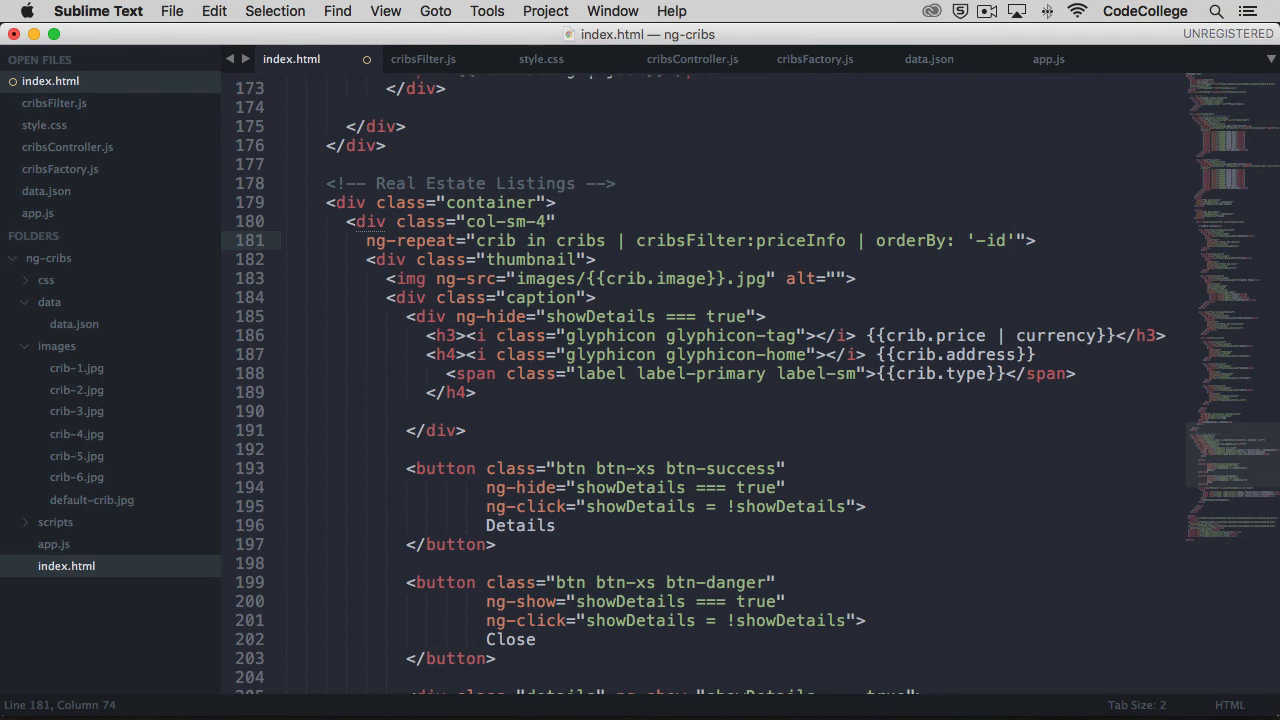
key("cmd+s")
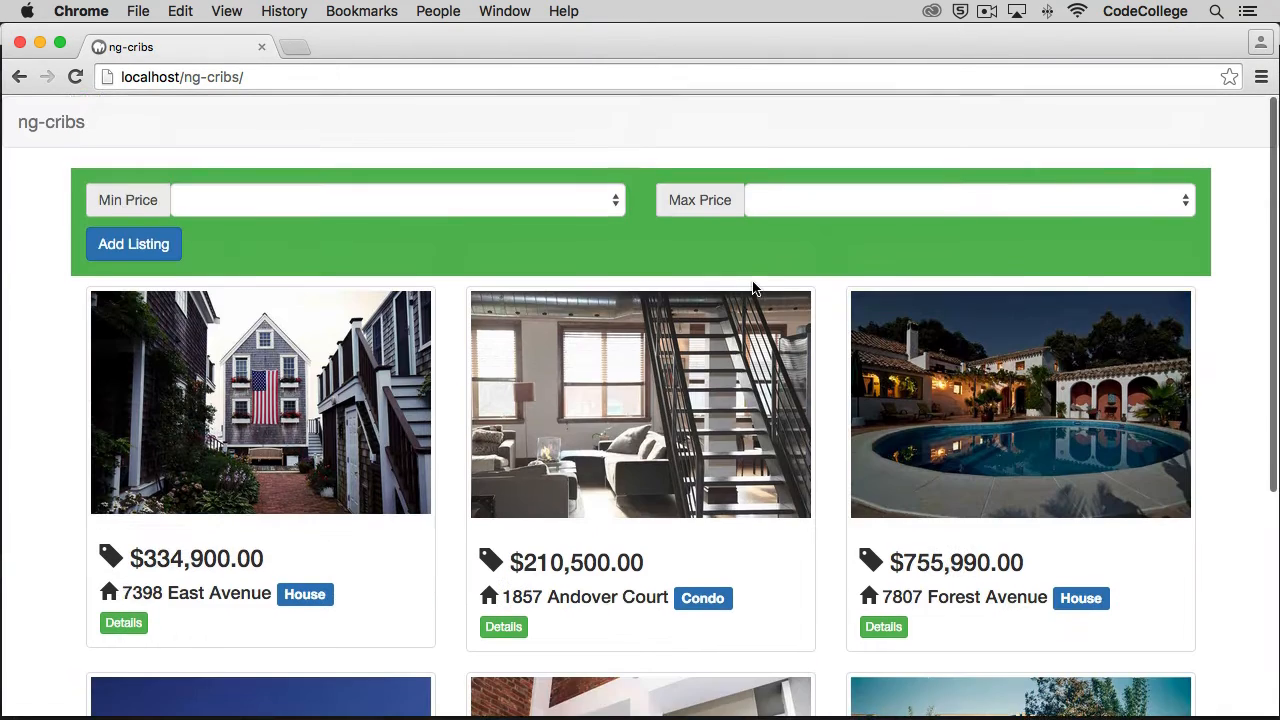
Add a $10,000 House at 123 Any Street and confirm it shows first
scroll("down", 3)
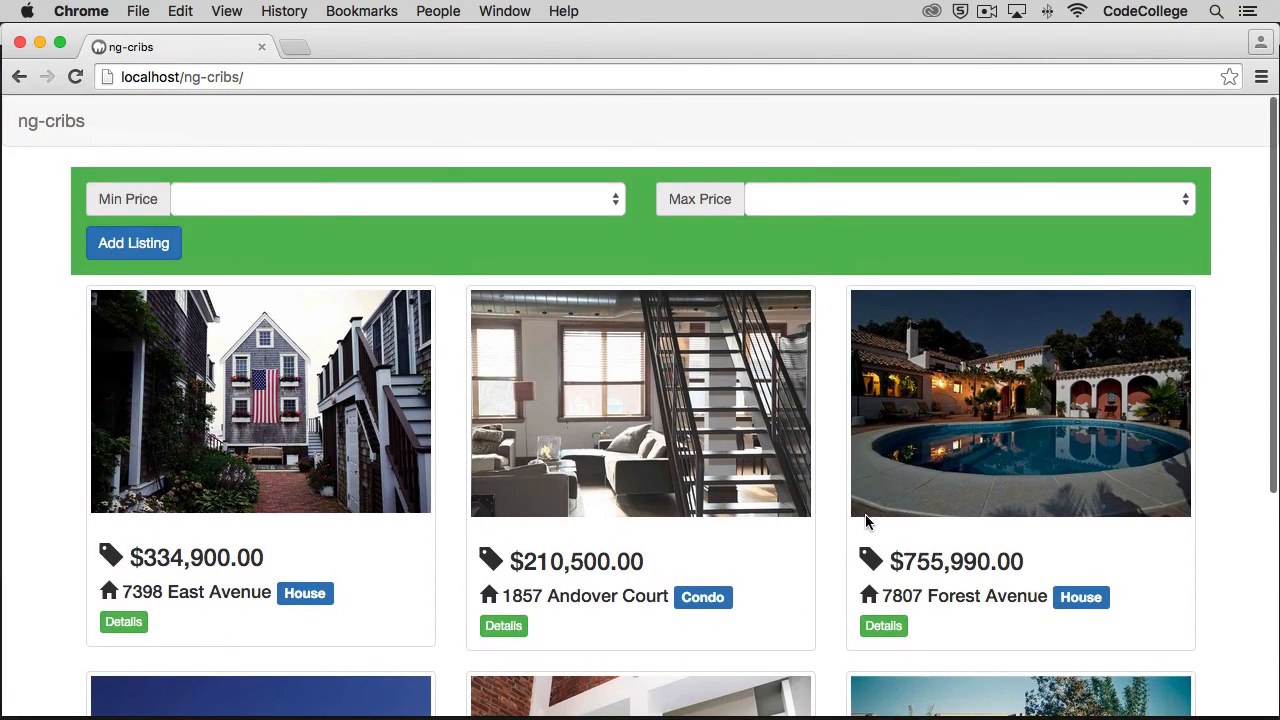
left_click(133, 243)
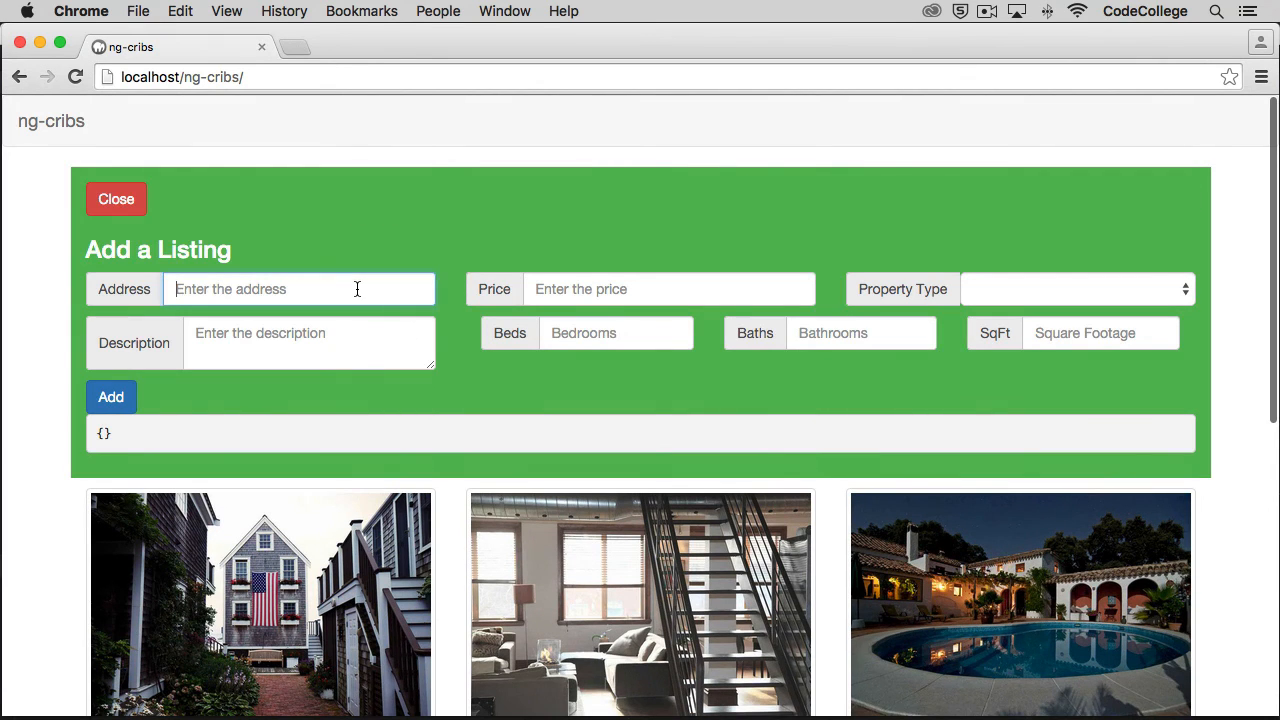
type("123 An")
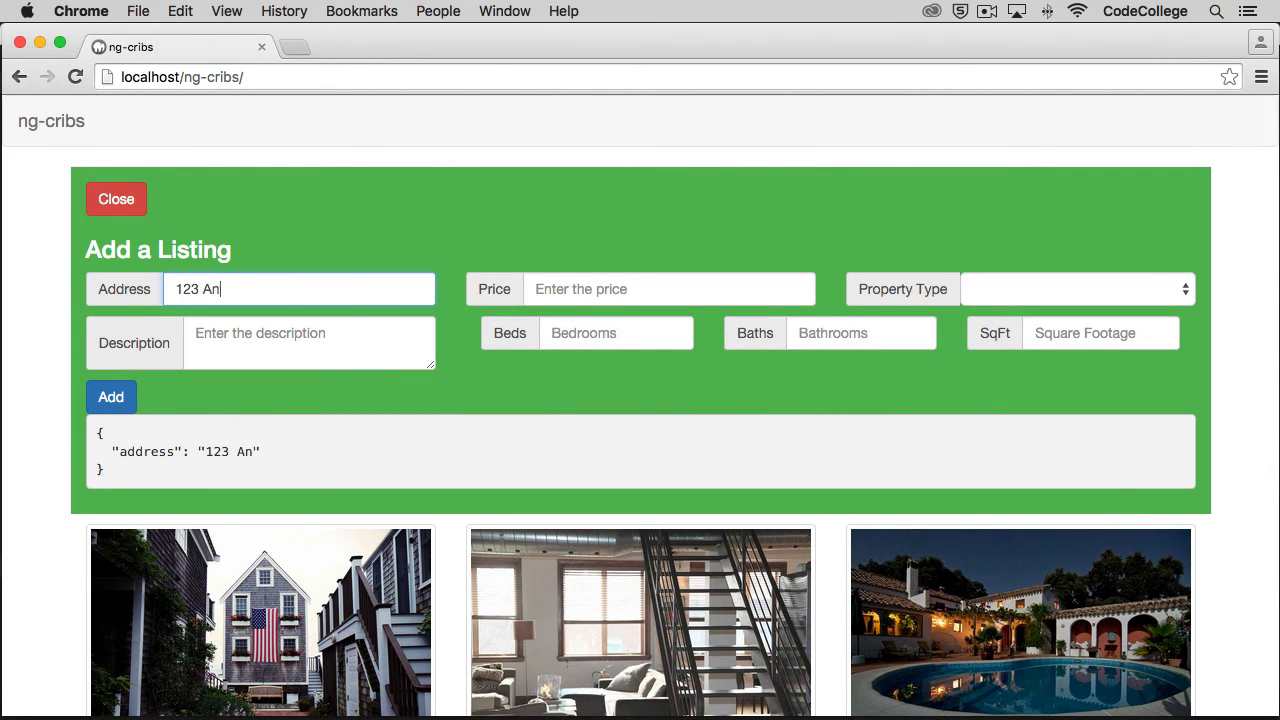
type("10000")
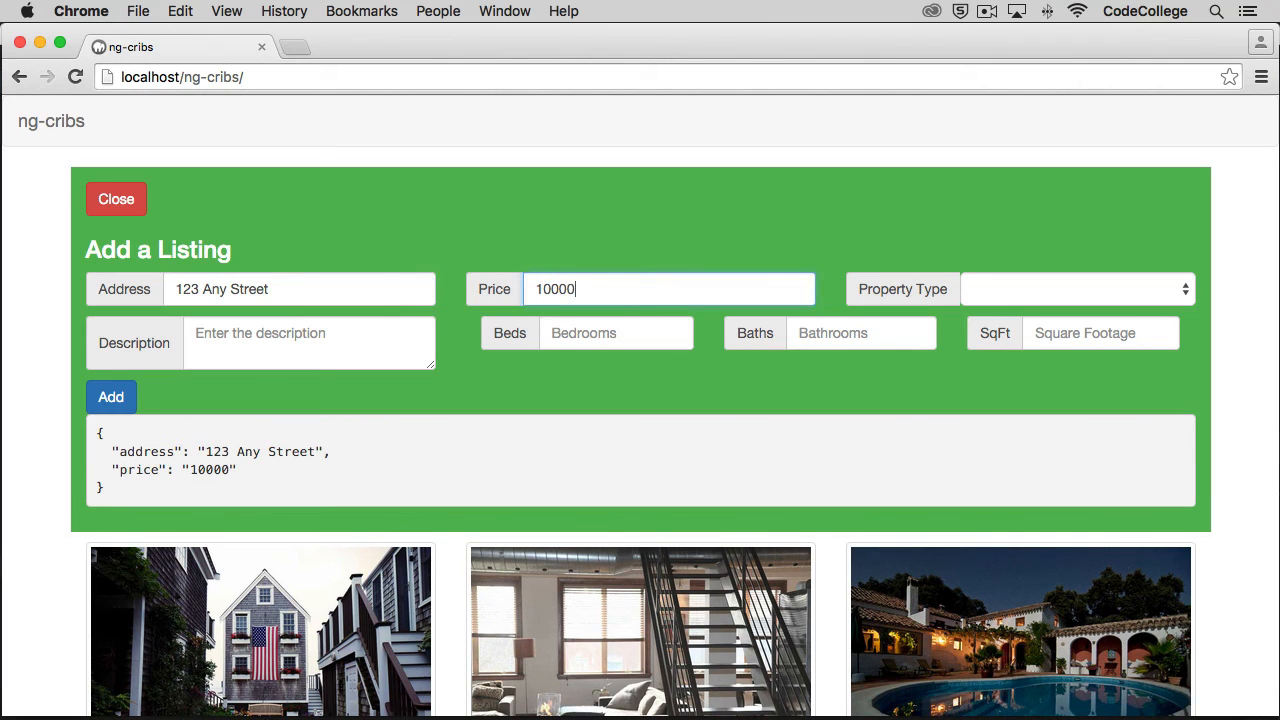
left_click(1075, 289)
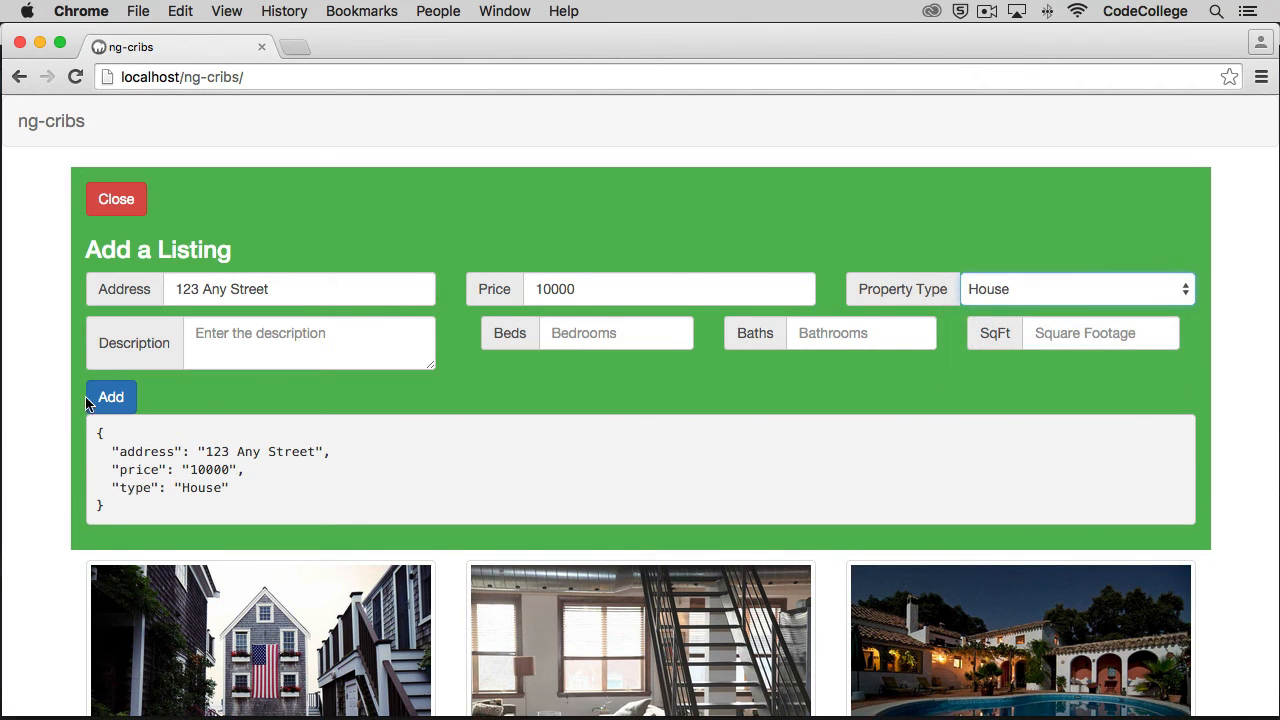
left_click(110, 397)
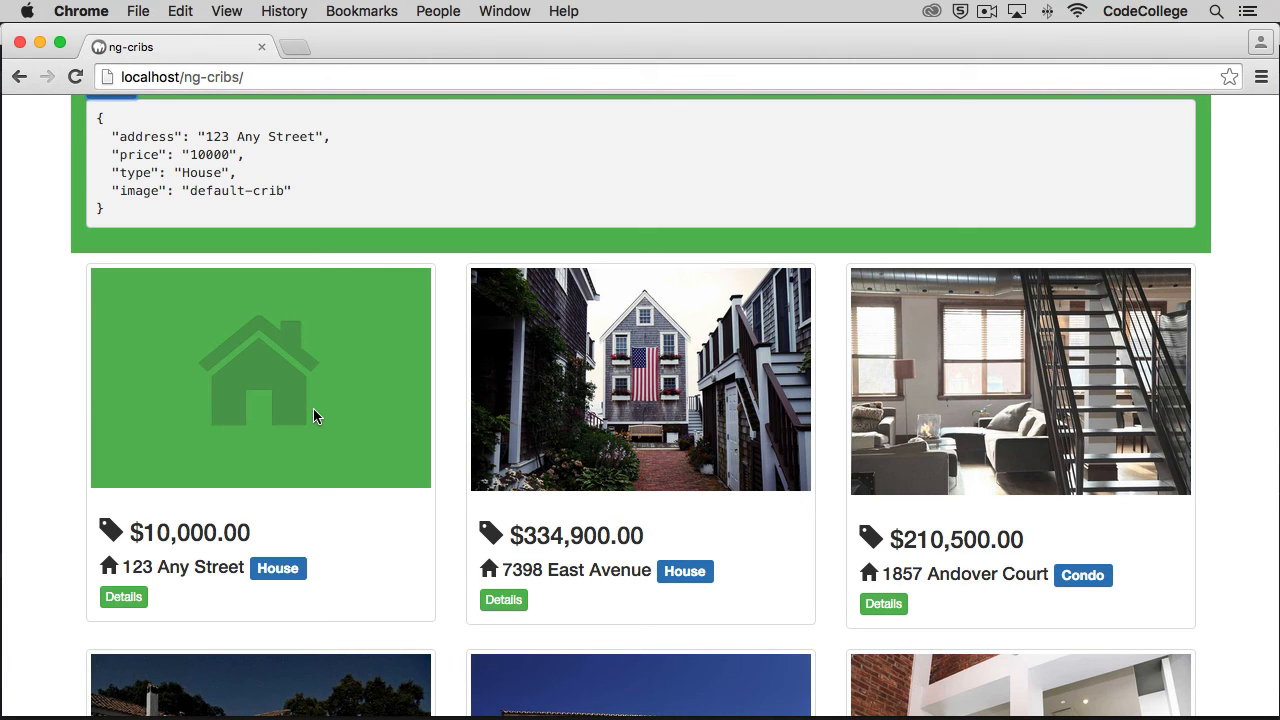
scroll("up", 3)
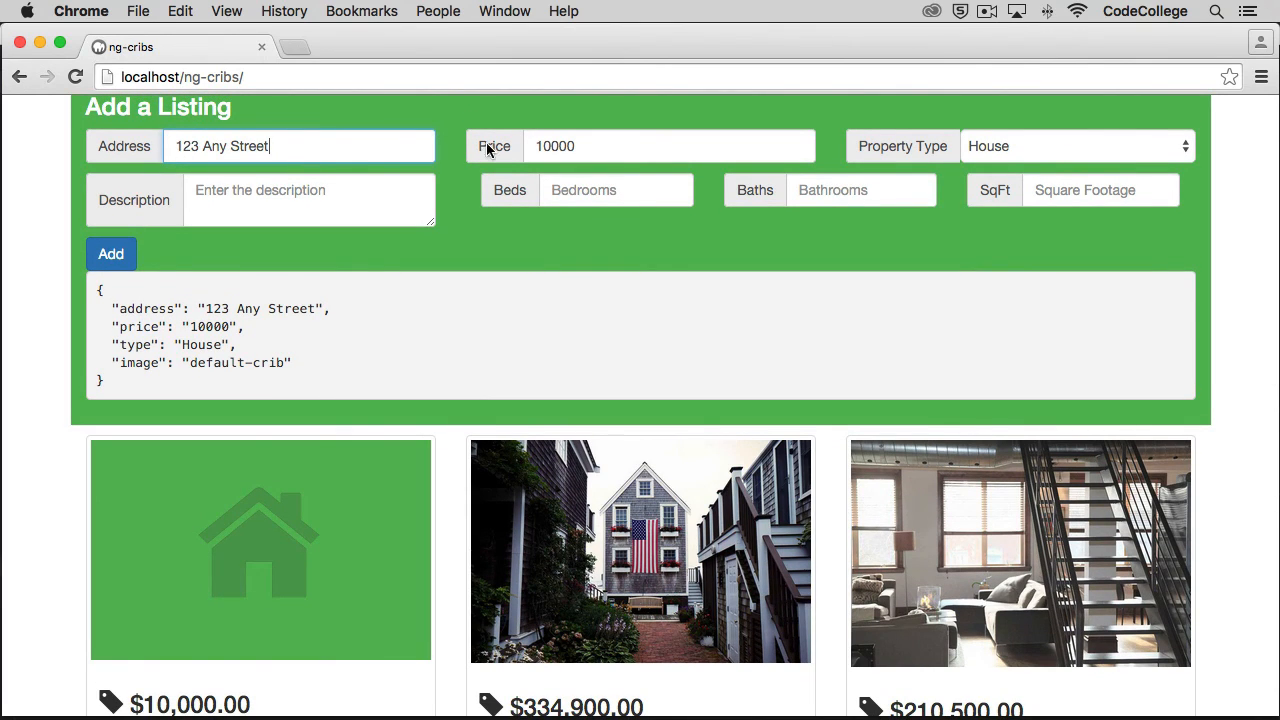
mouse_move(1080, 136)
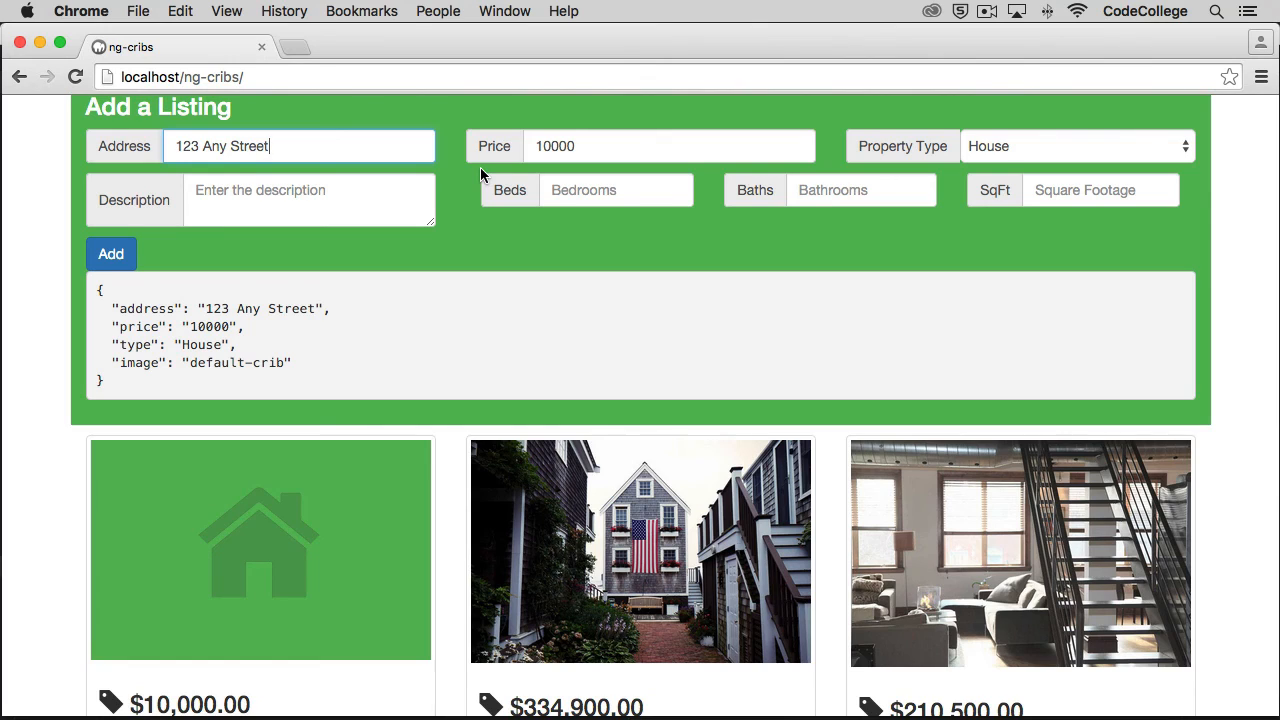
mouse_move(460, 182)
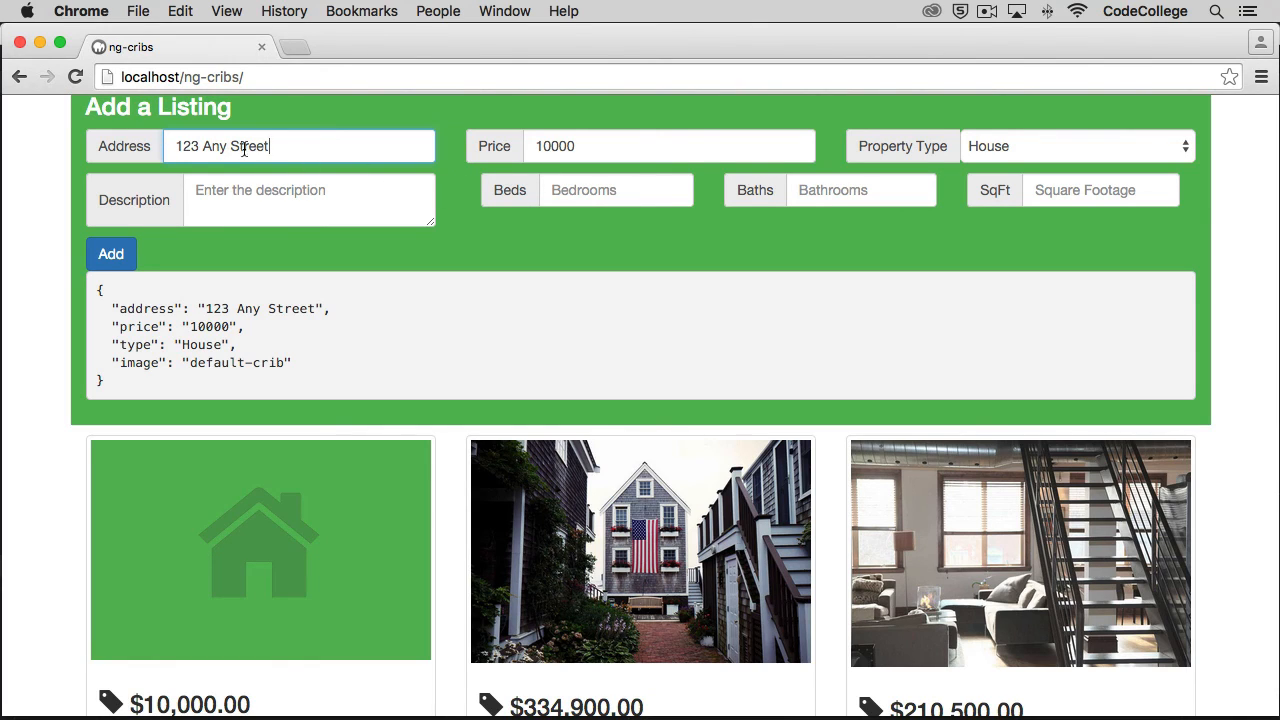
mouse_move(238, 499)
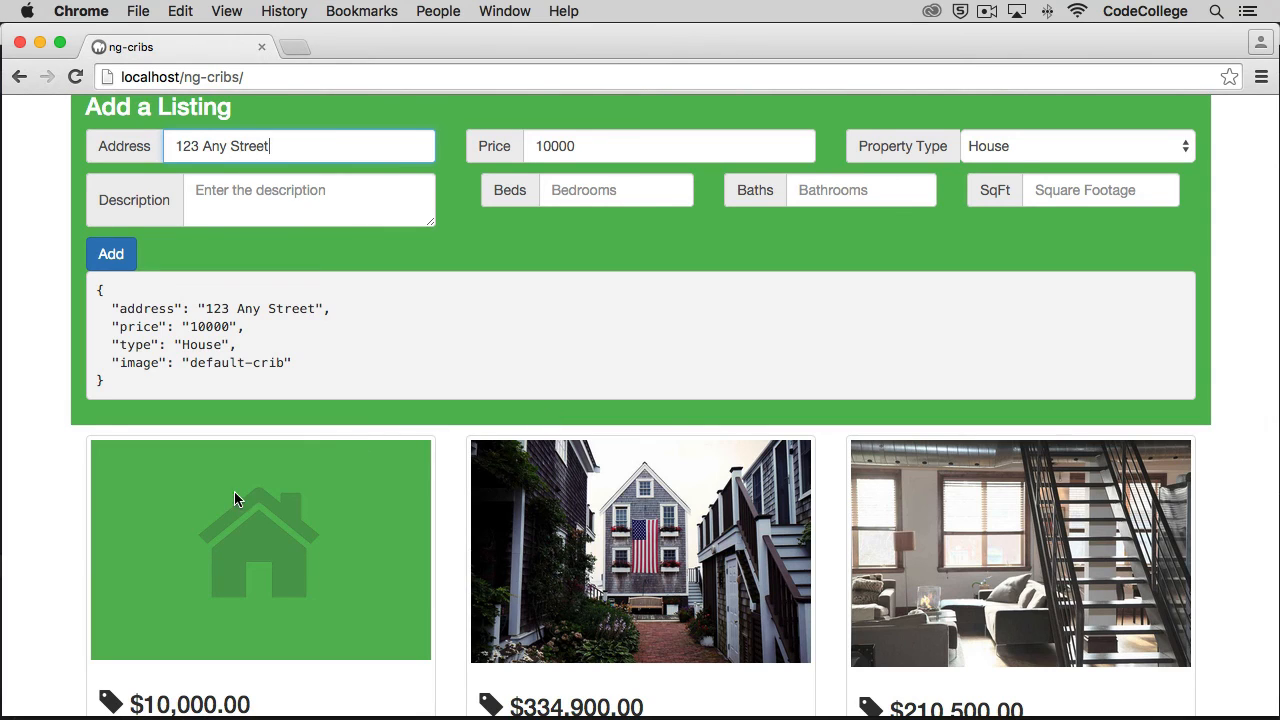
scroll("down", 3)
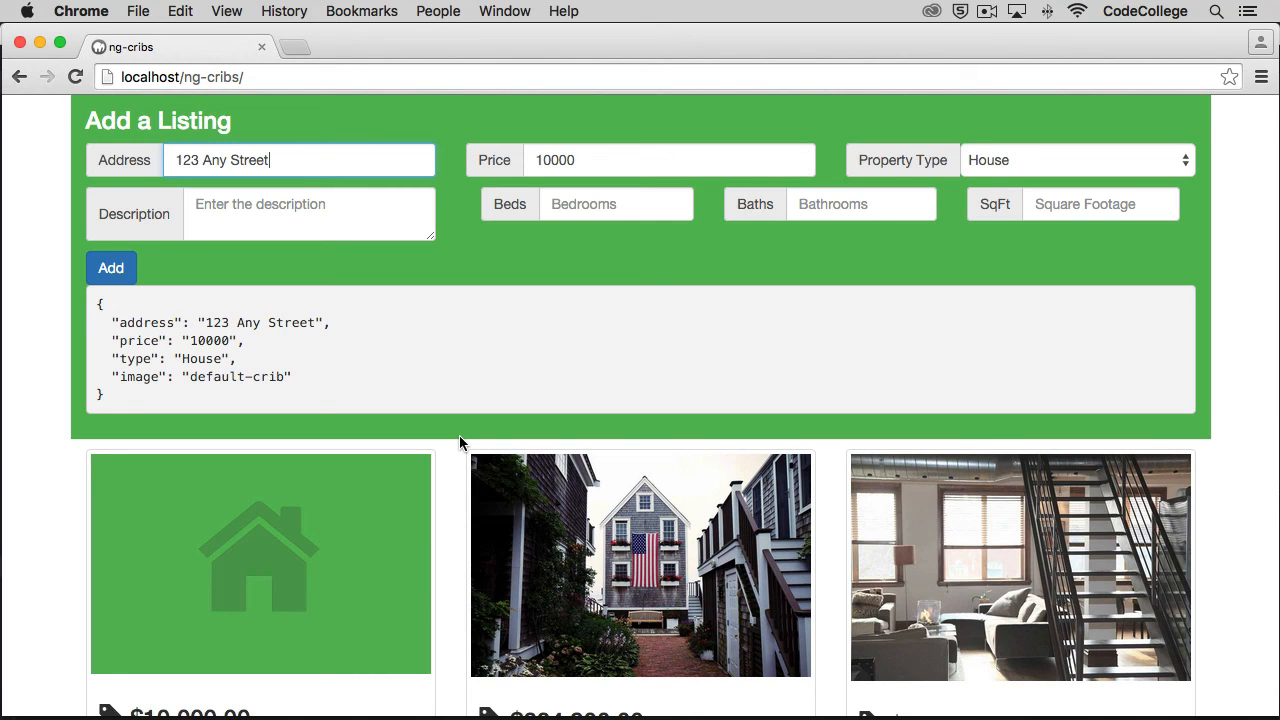
In cribsController.js, add $scope.newListing = {}; after the push line in addCrib
key("cmd+tab")
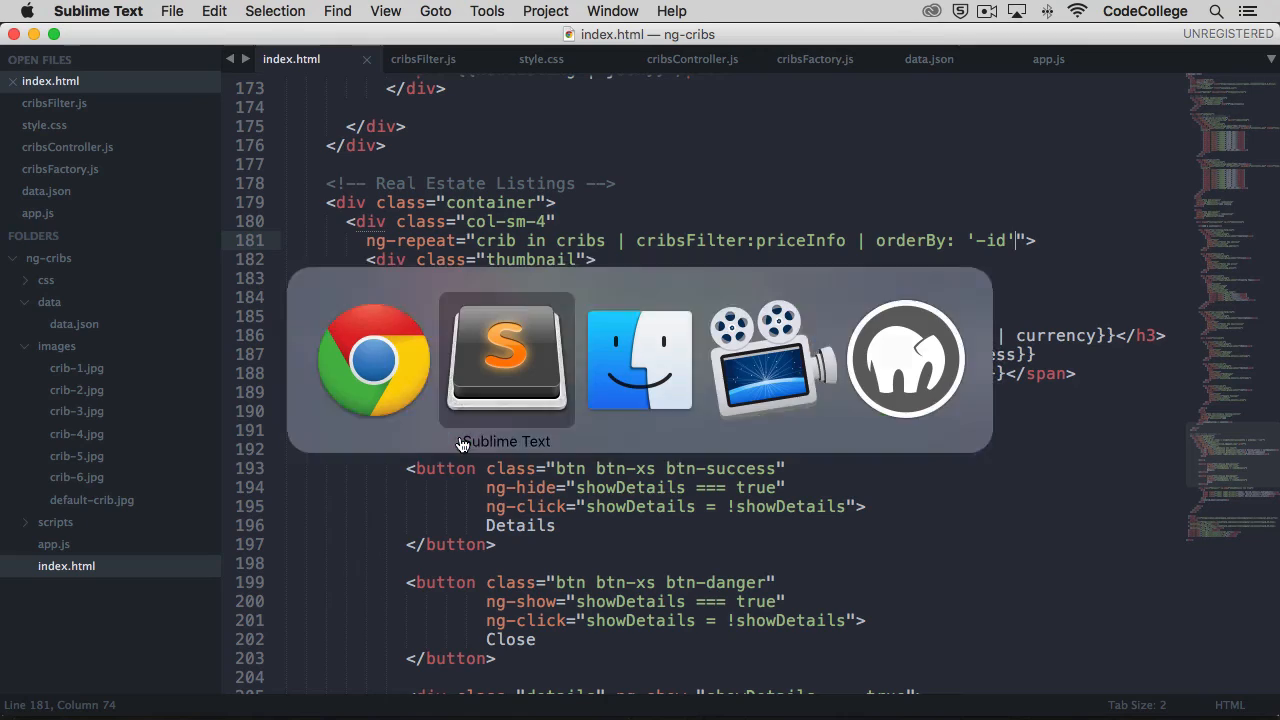
left_click(692, 59)
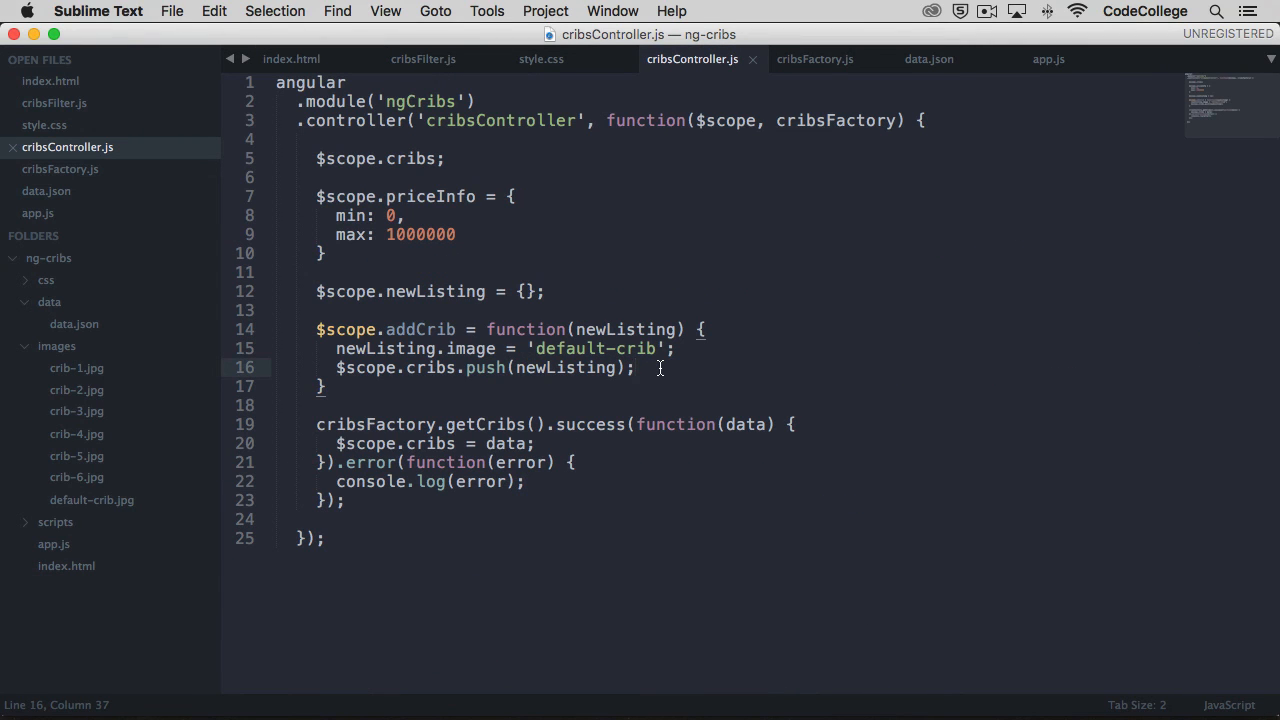
key("enter")
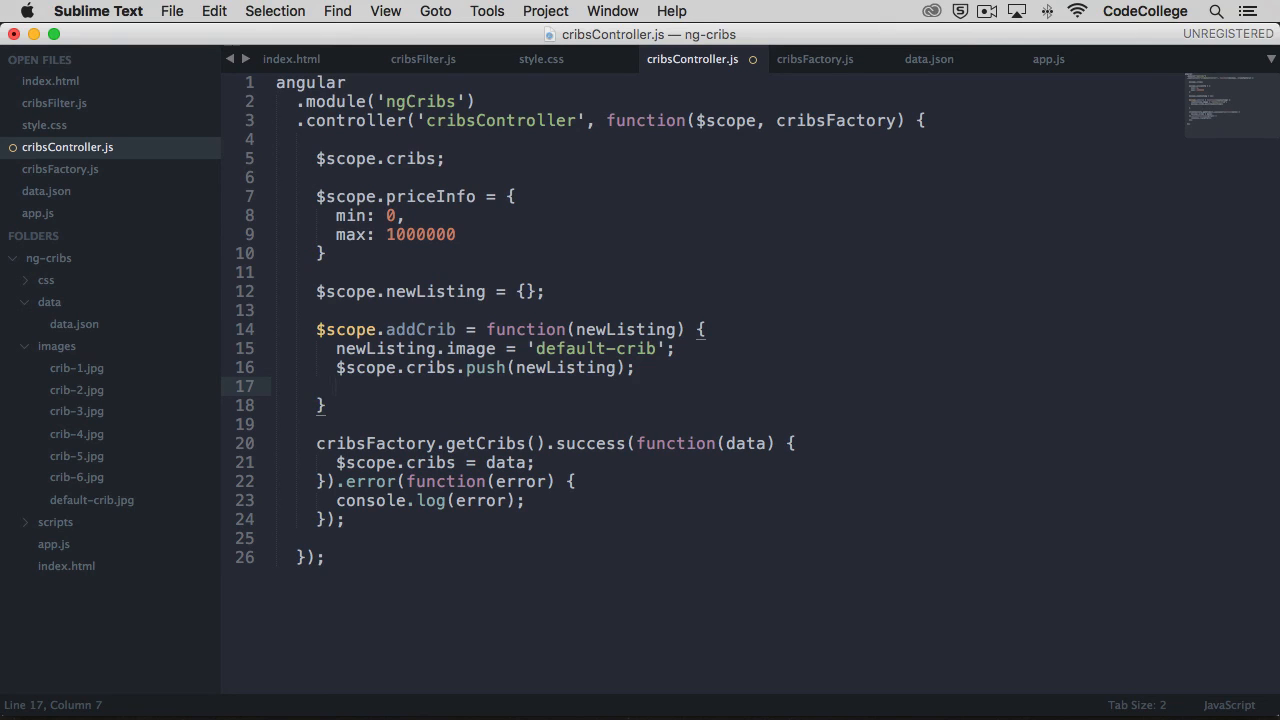
type("$scope.newListing = [")
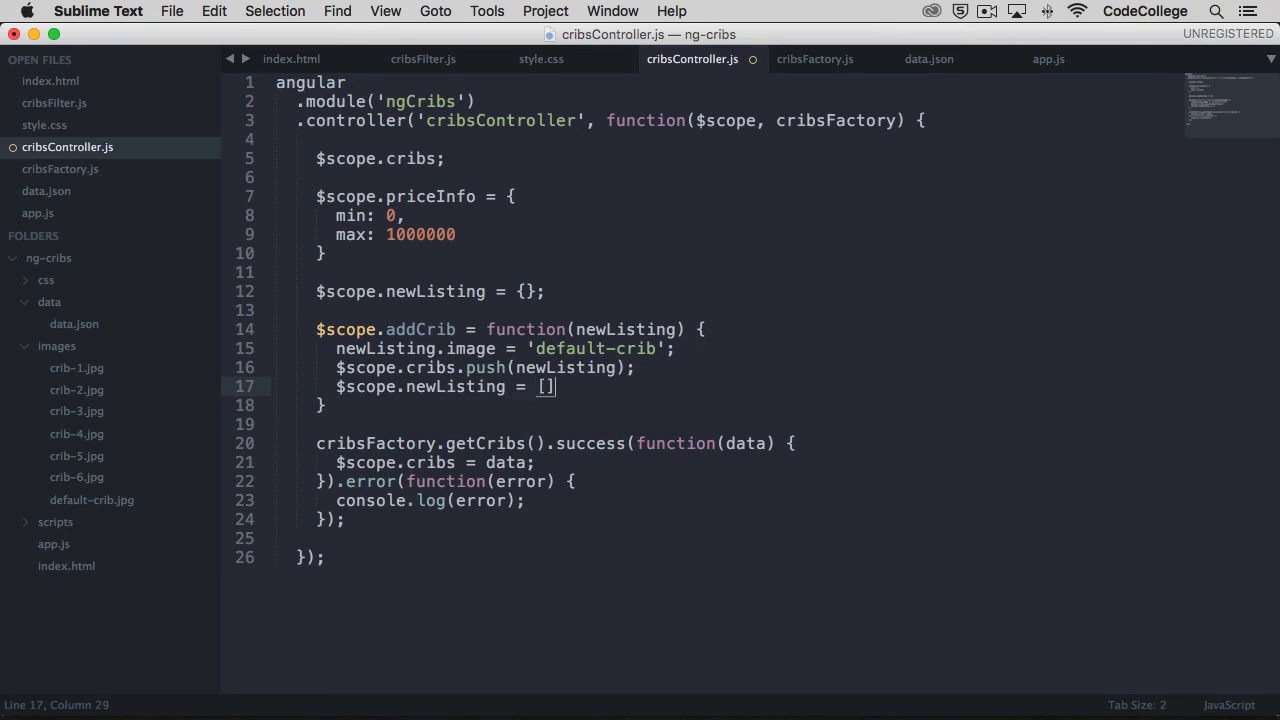
type("{}")
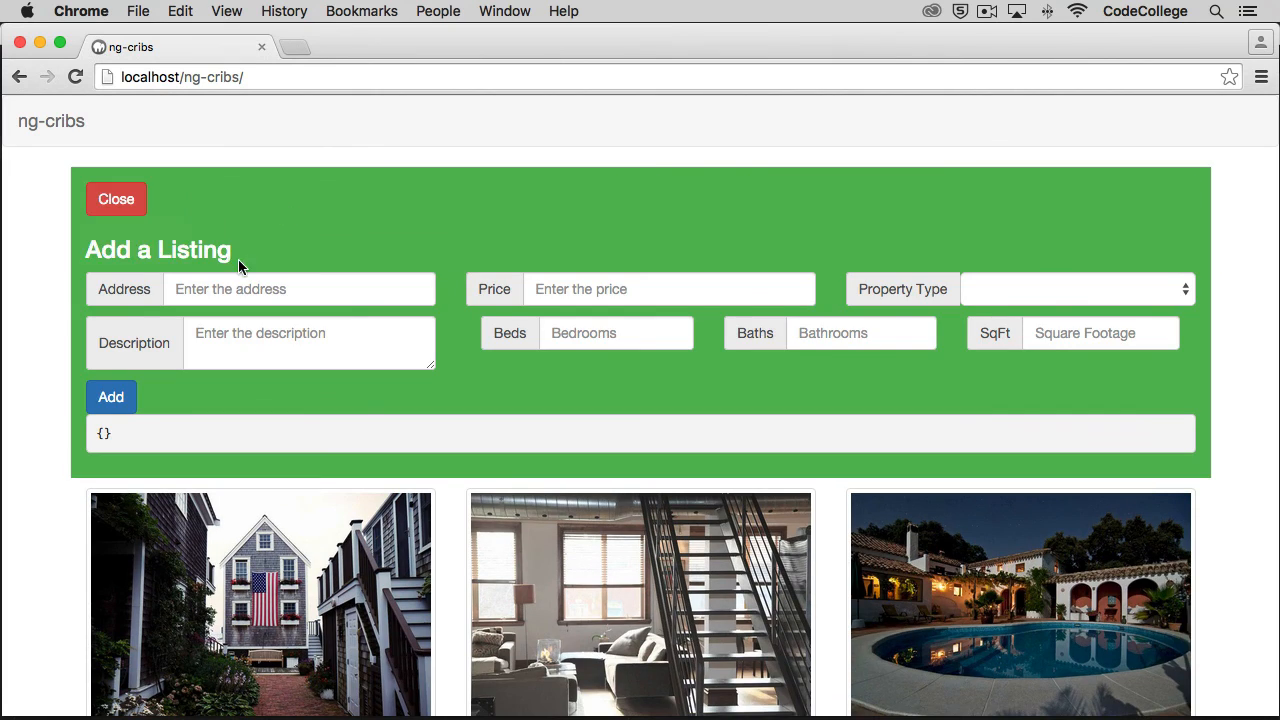
Add a $100,000 House at 123 Any Street and verify it appears first
type("123 Any")
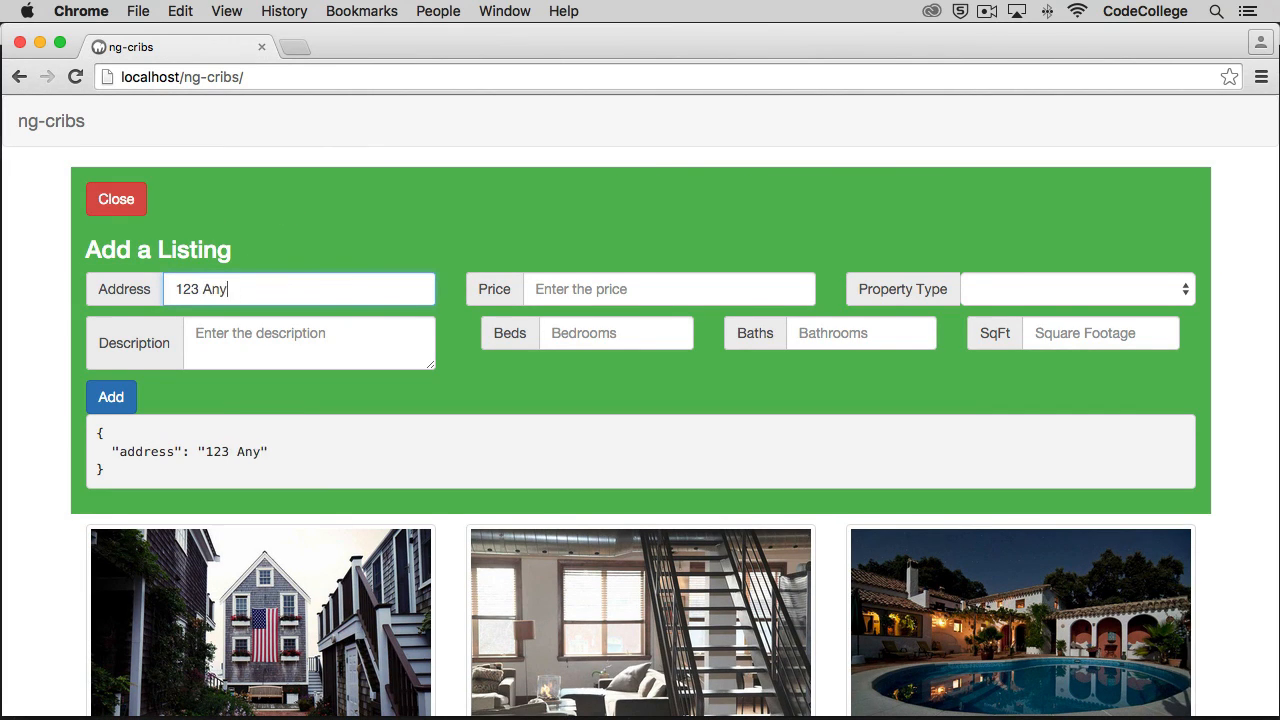
type("1")
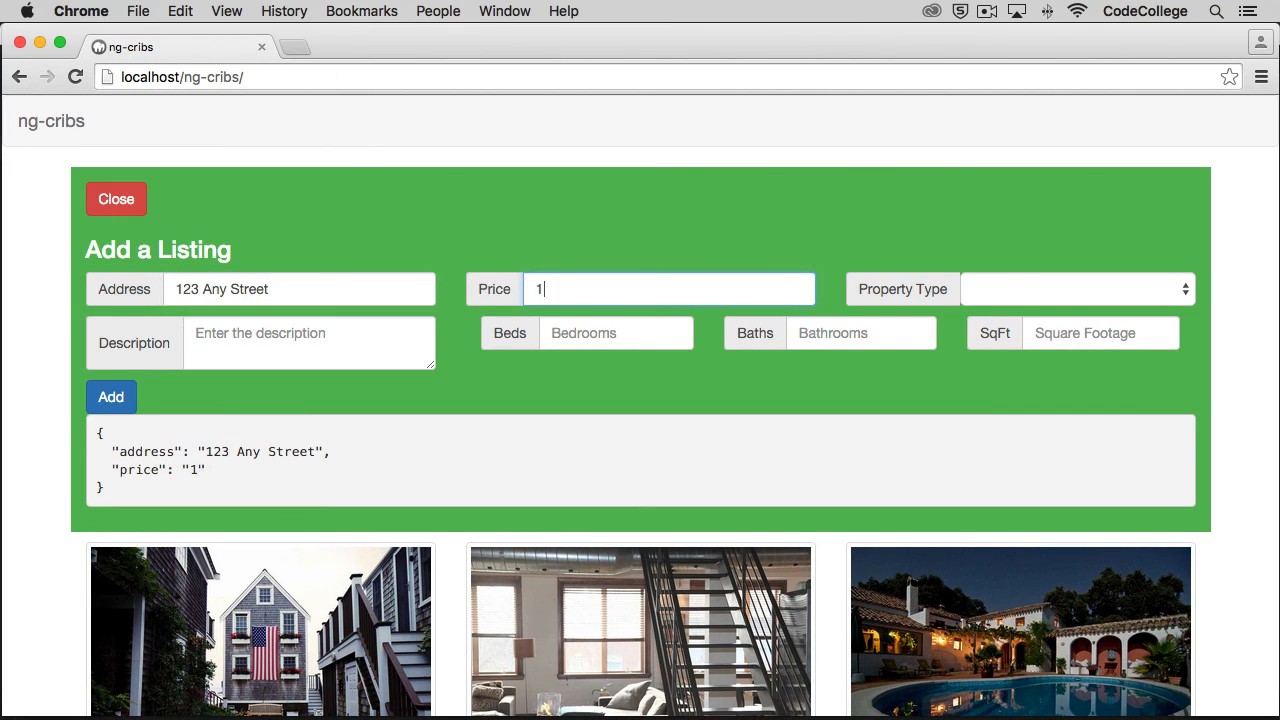
left_click(1075, 289)
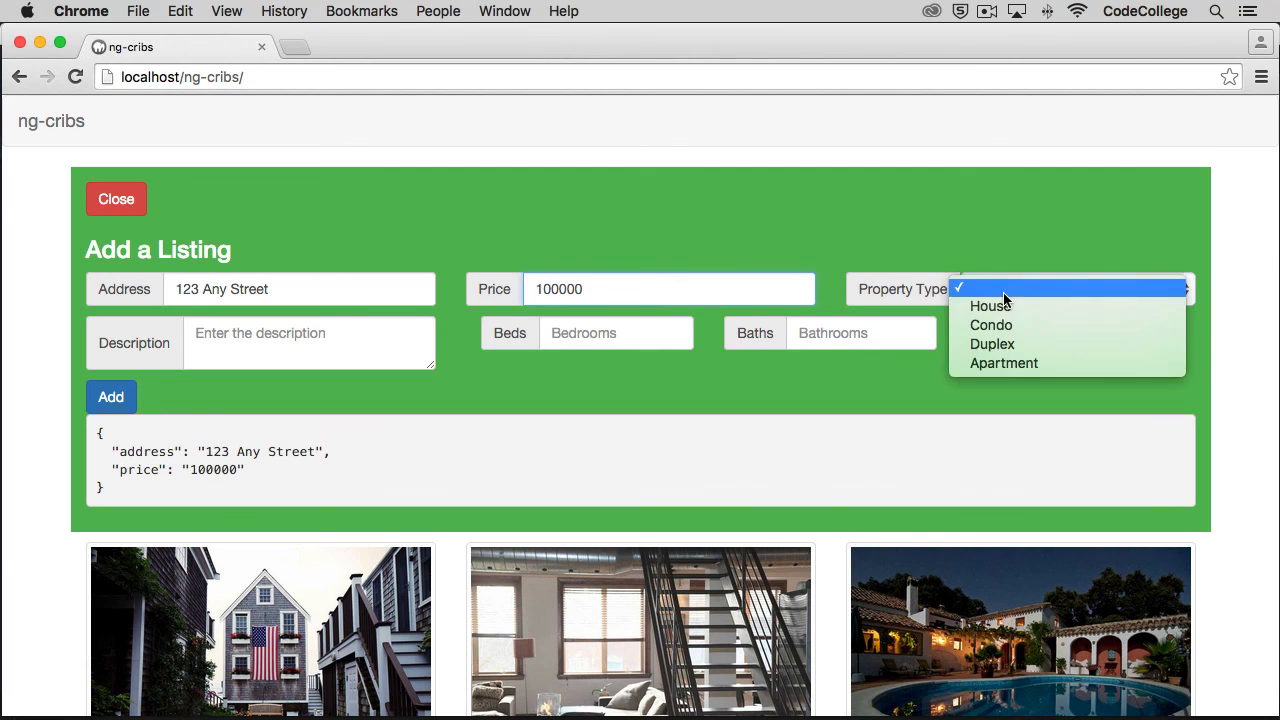
left_click(110, 397)
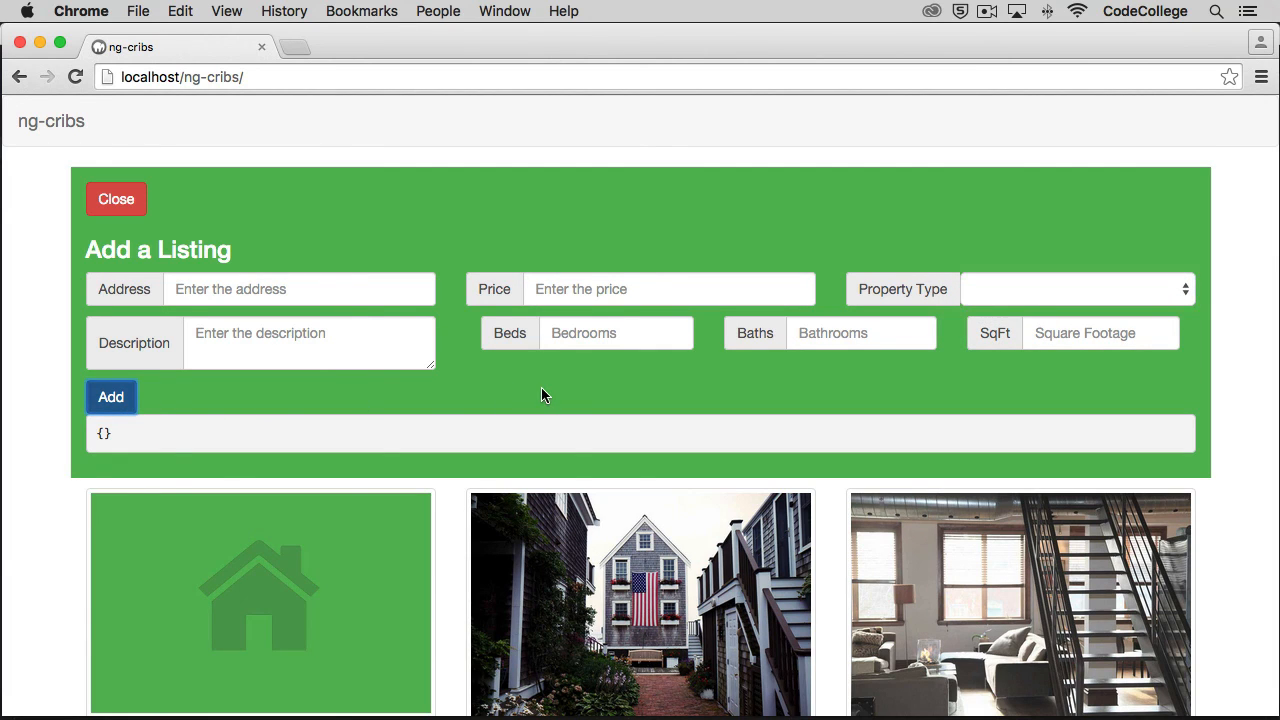
left_click(300, 289)
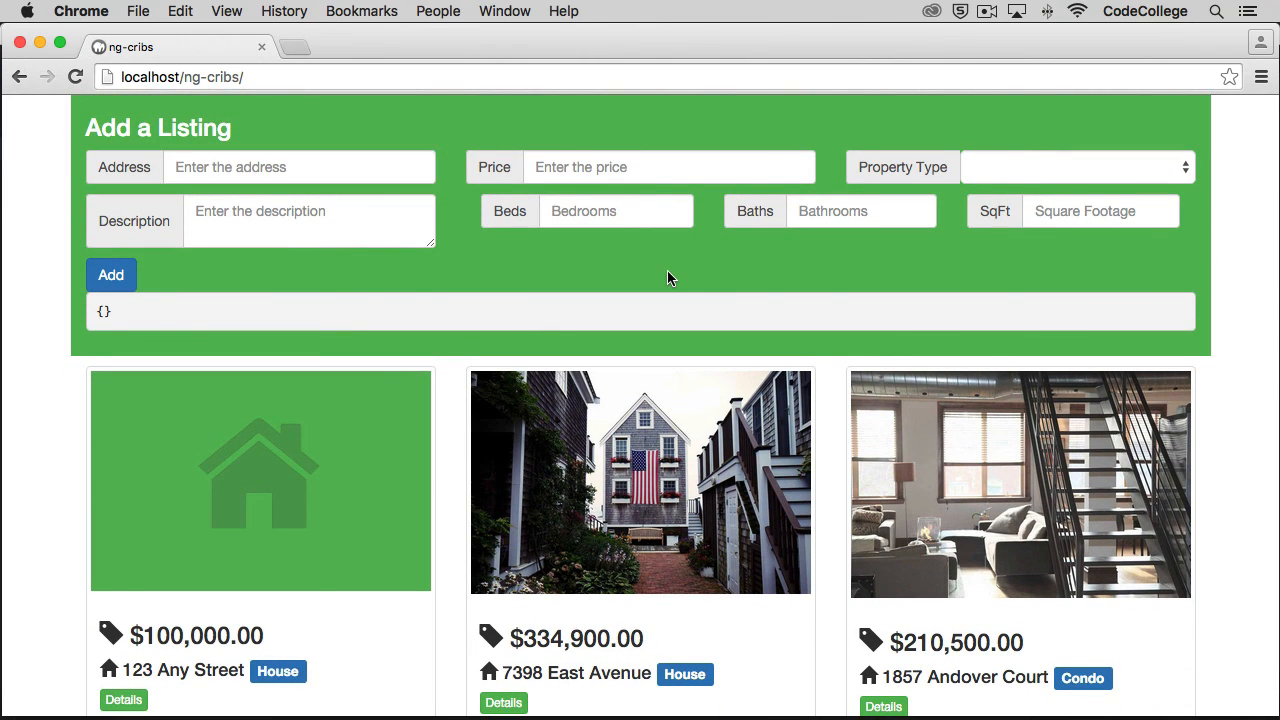
scroll("down", 3)
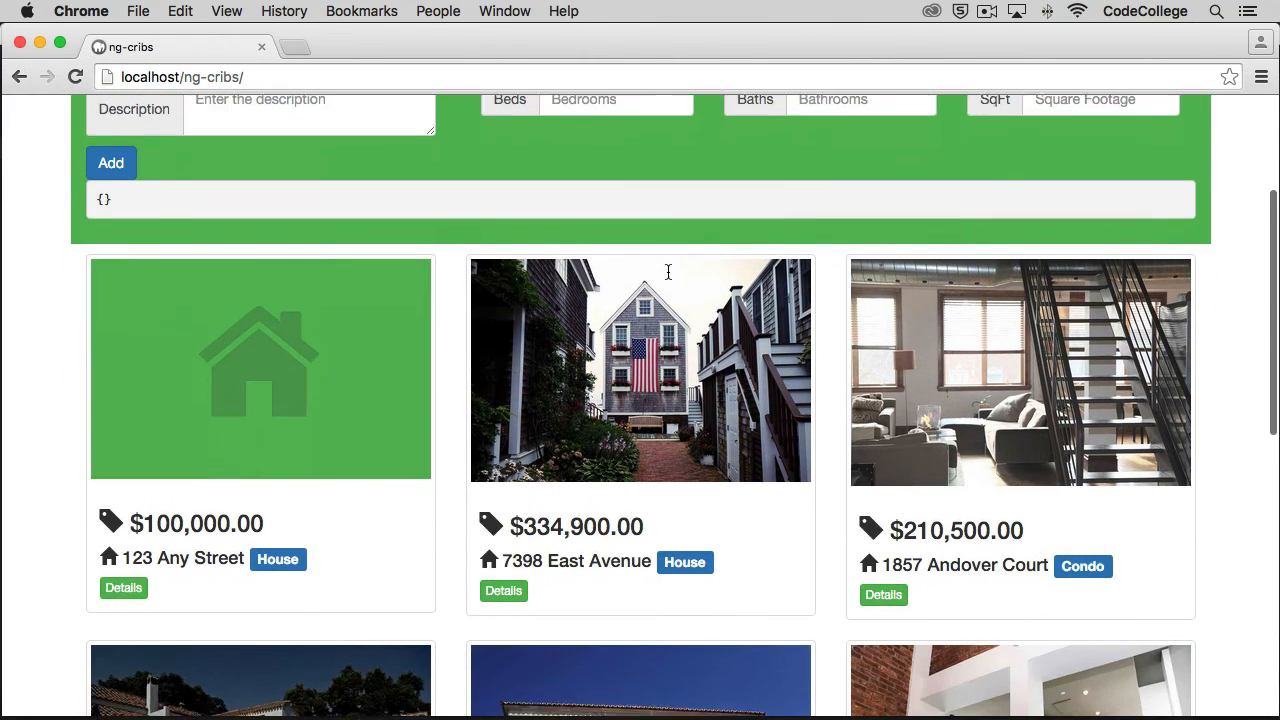
scroll("down", 3)
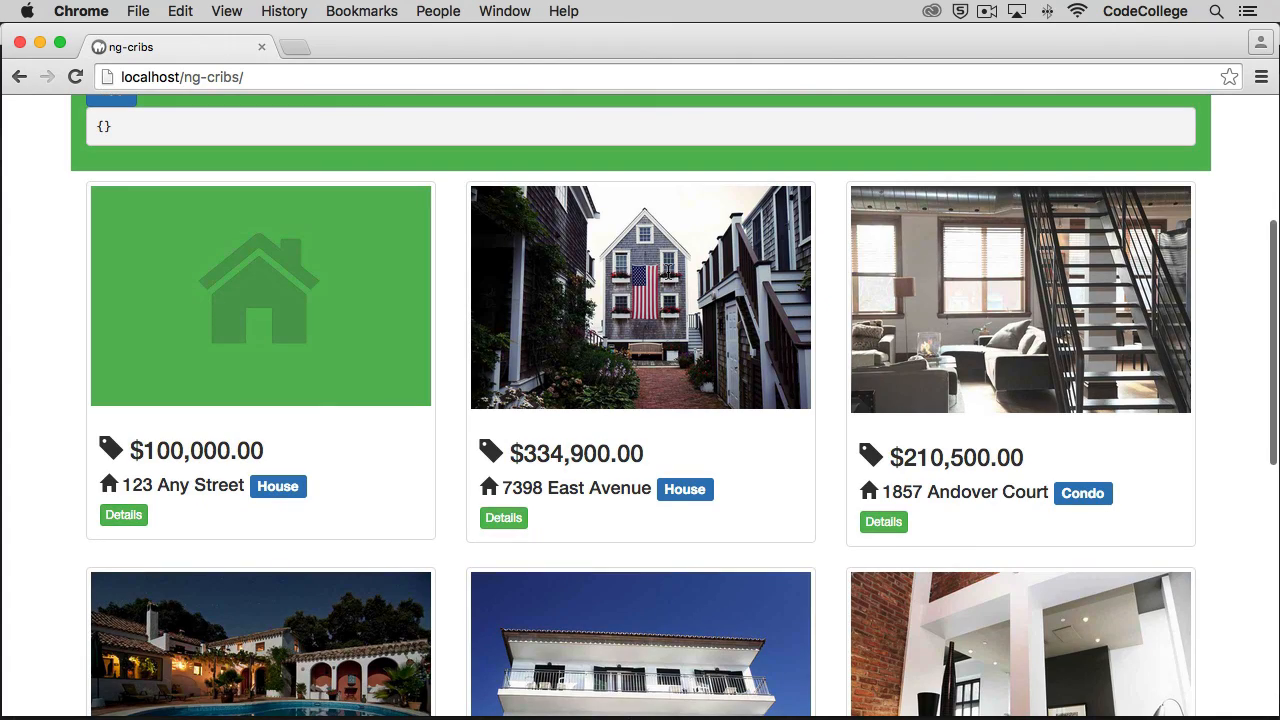